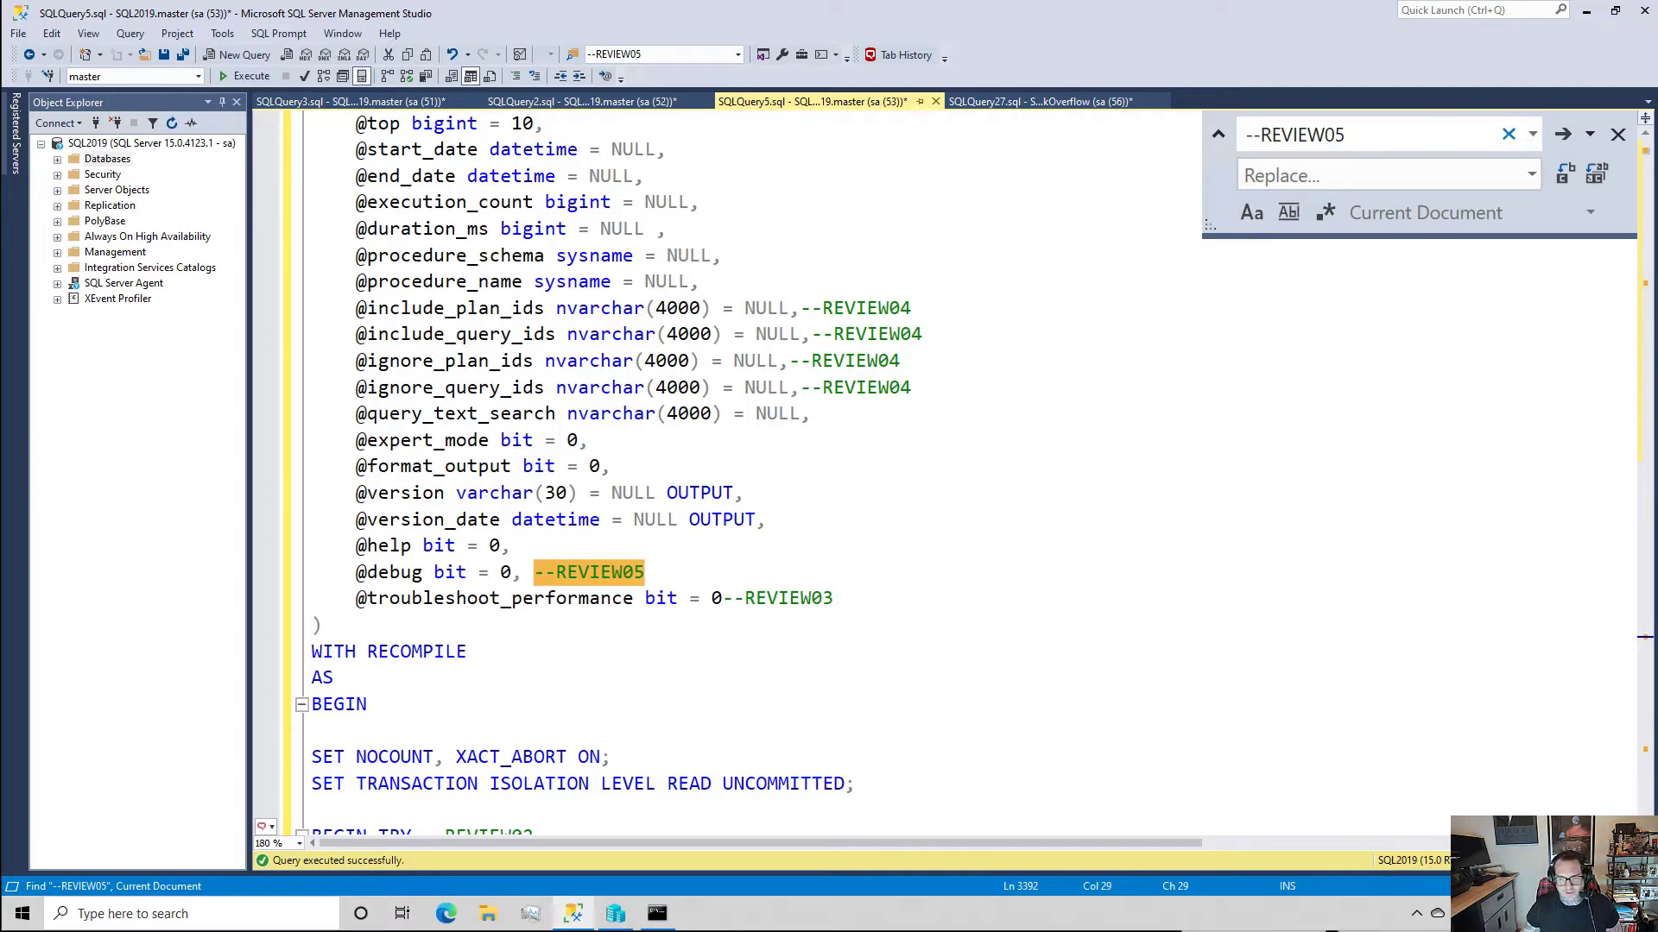
mouse_move(629, 405)
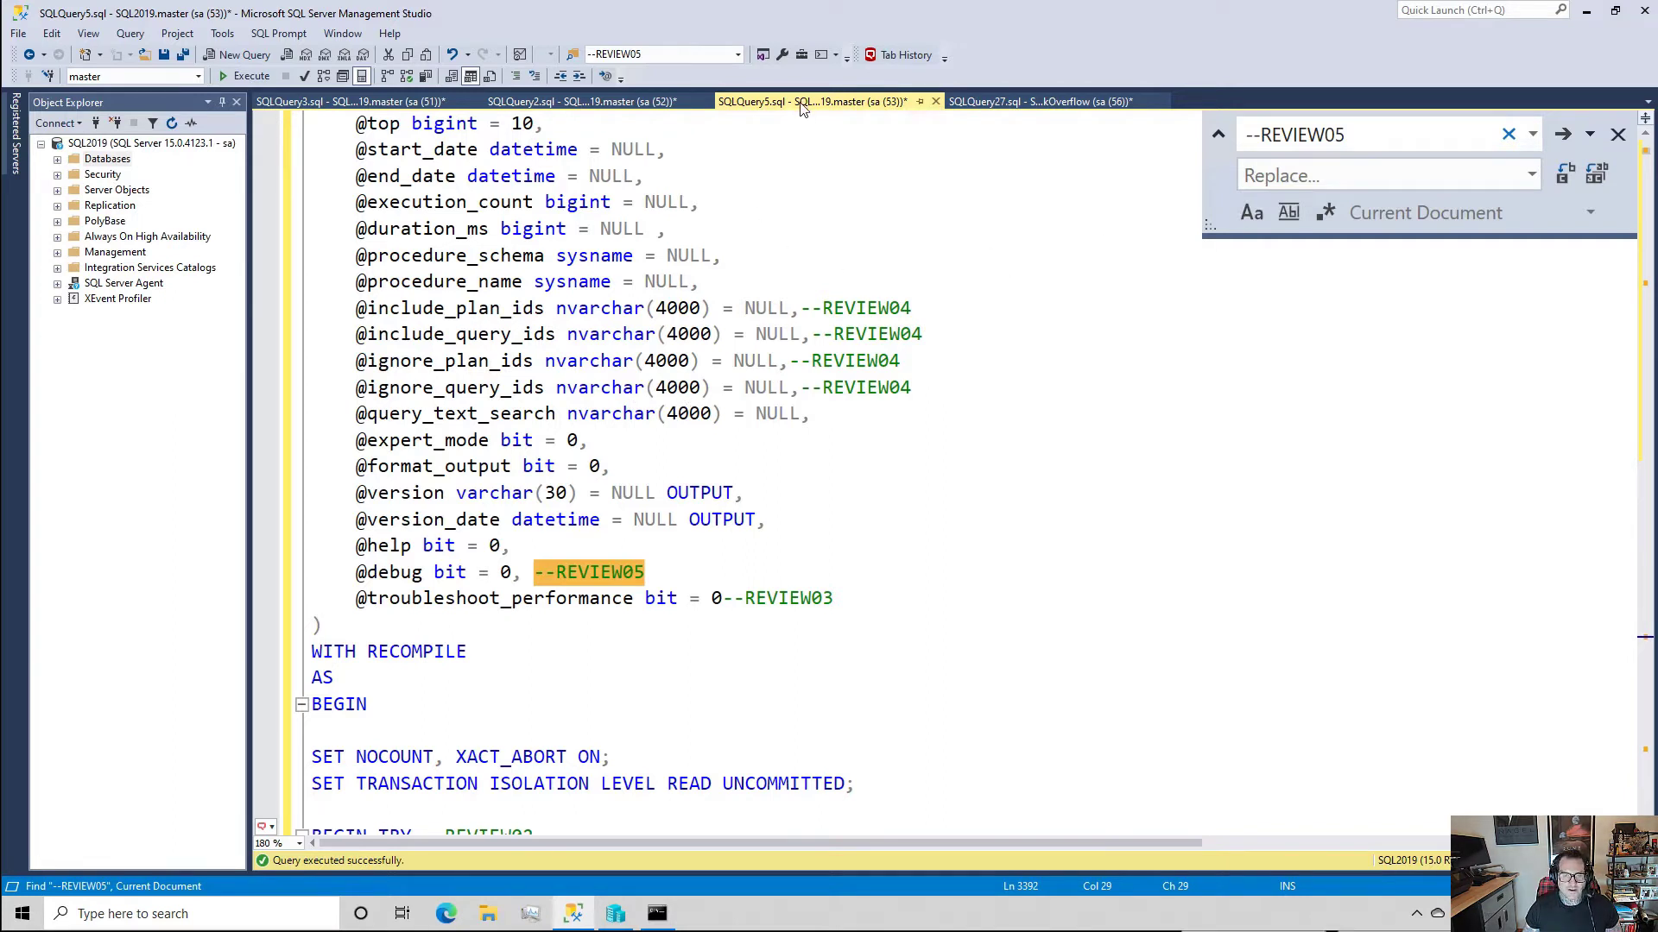
mouse_move(386, 545)
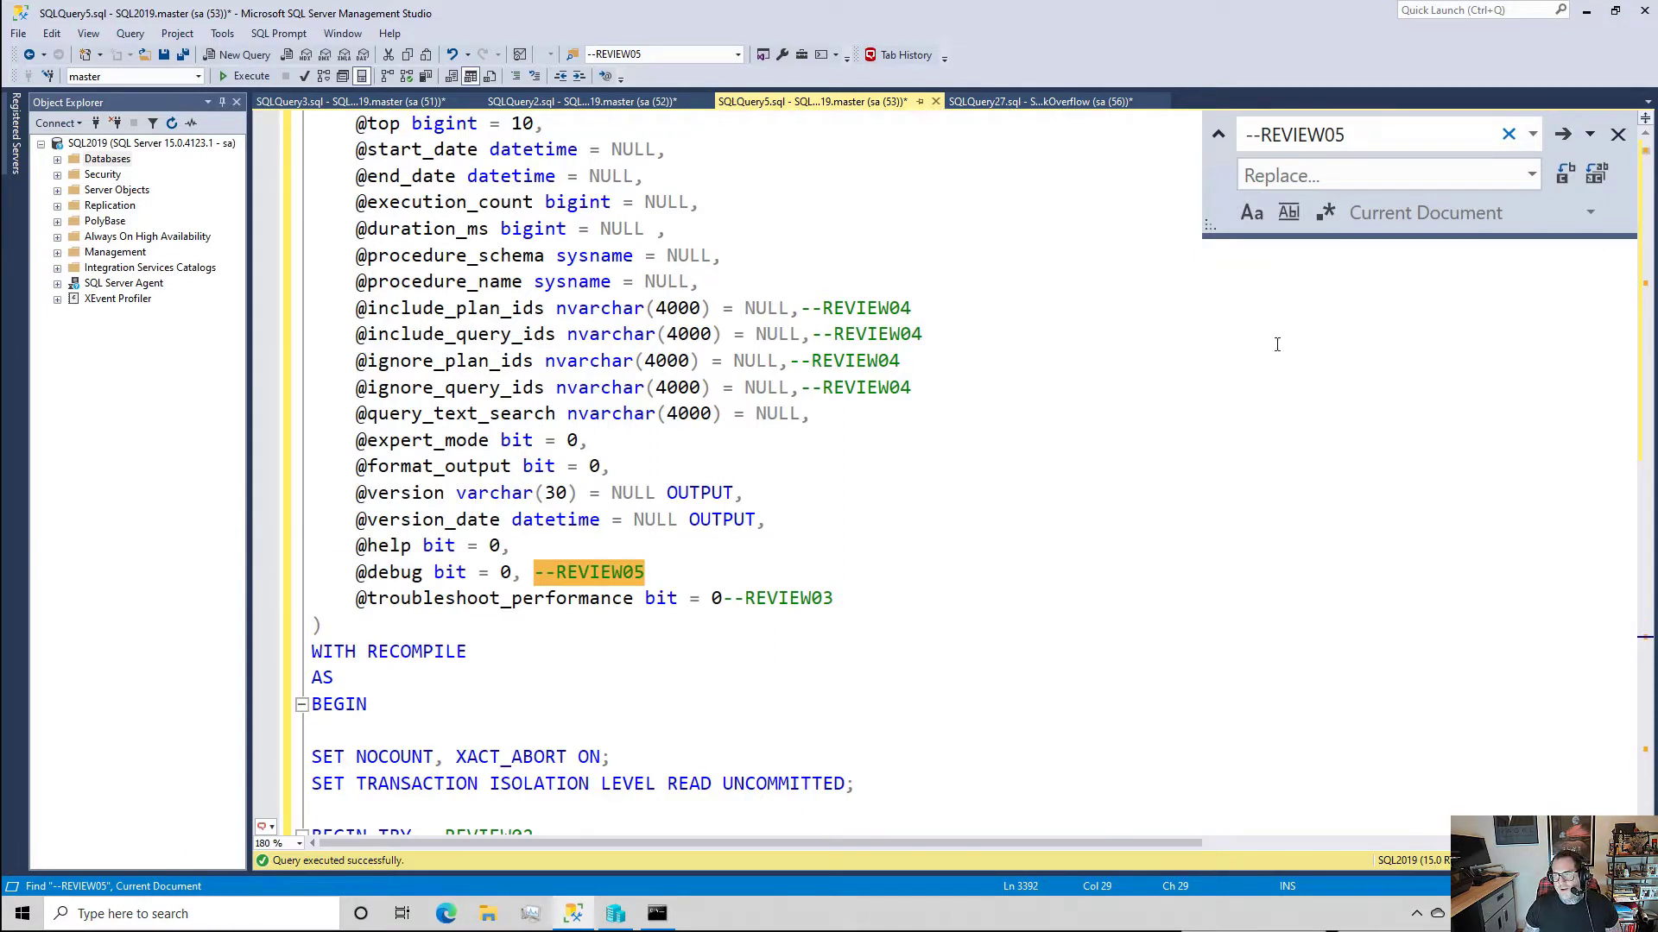
- Scroll to the --REVIEW05 debug print that follows the Query Store existence check
scroll(down, 3)
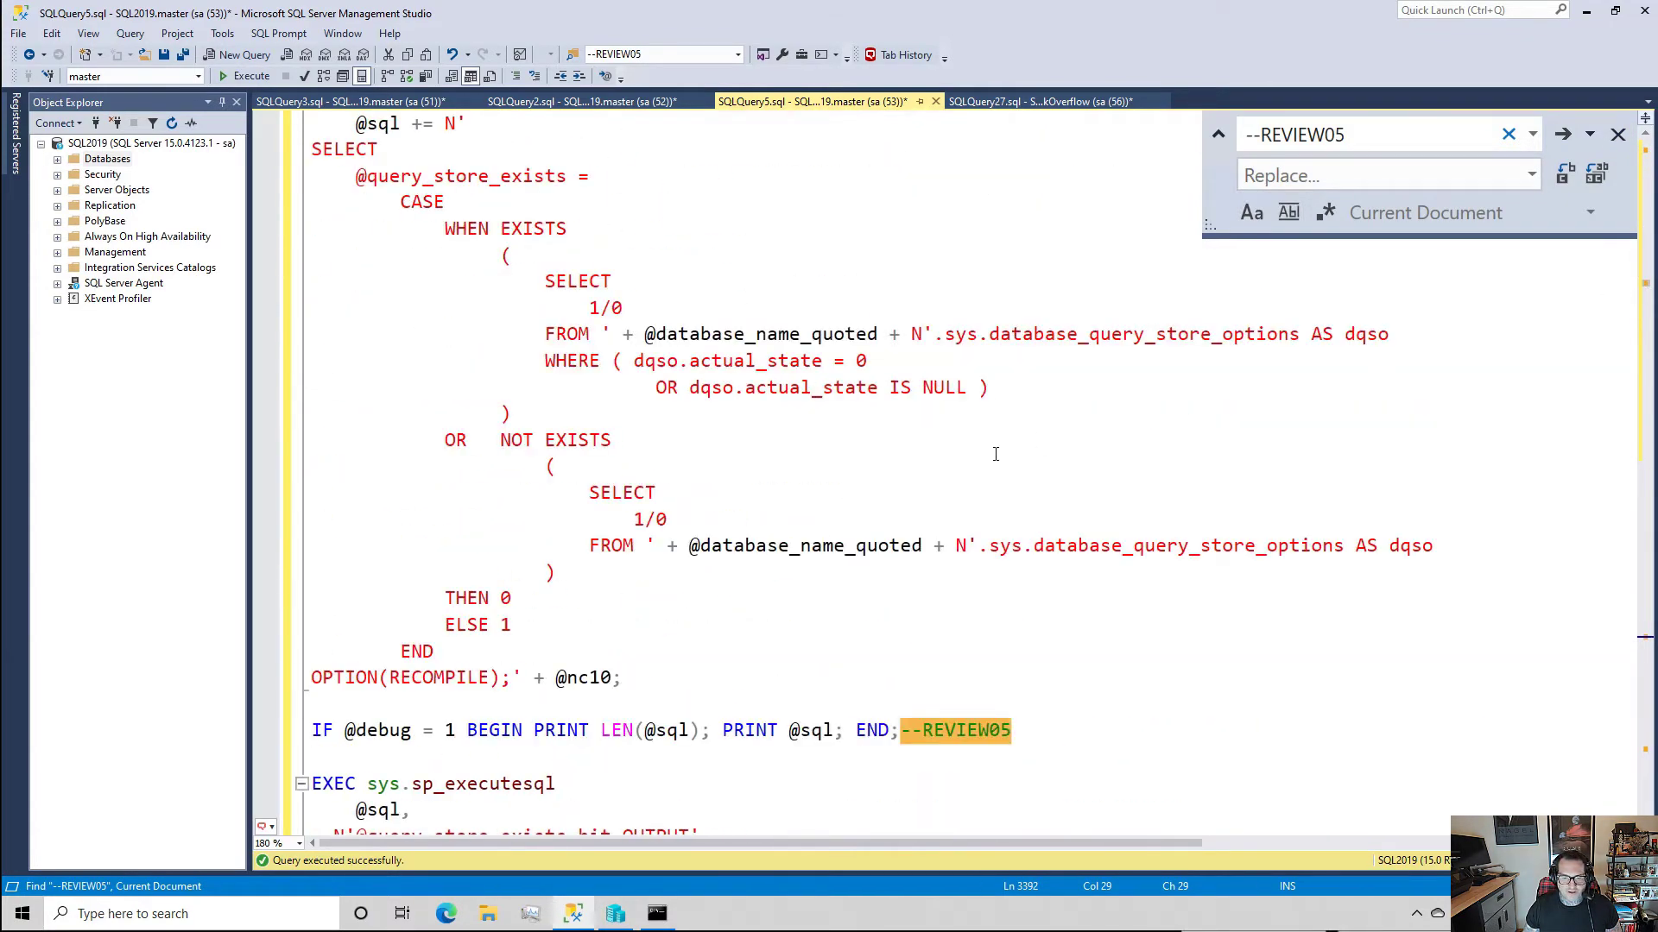
scroll(down, 3)
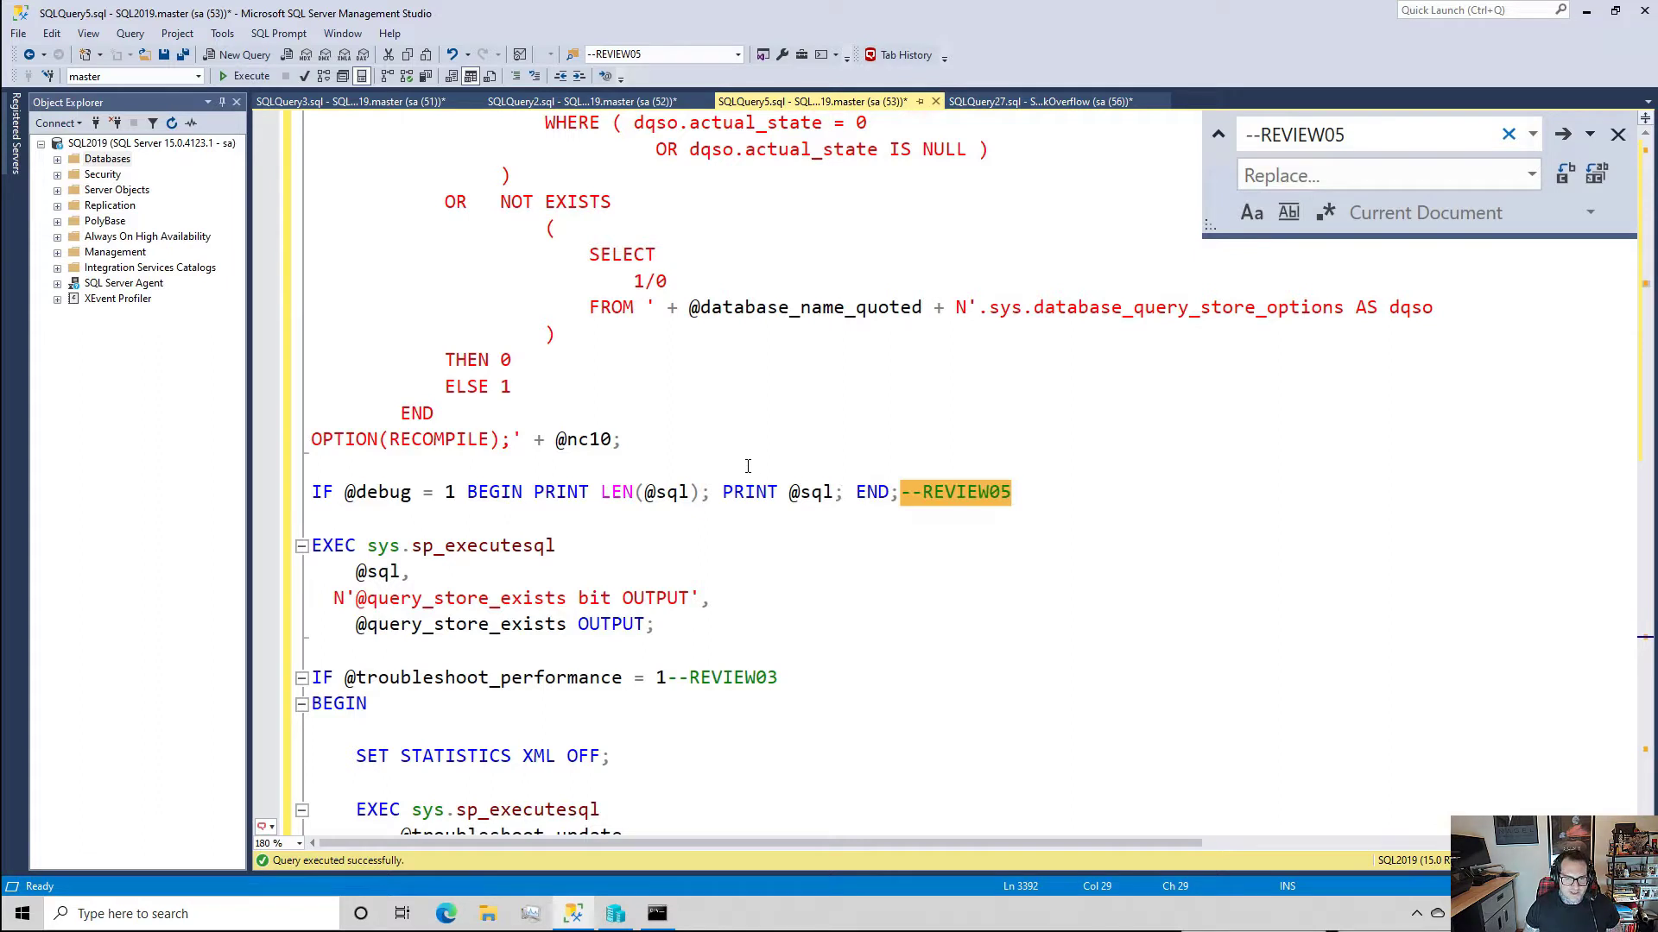
mouse_move(522, 500)
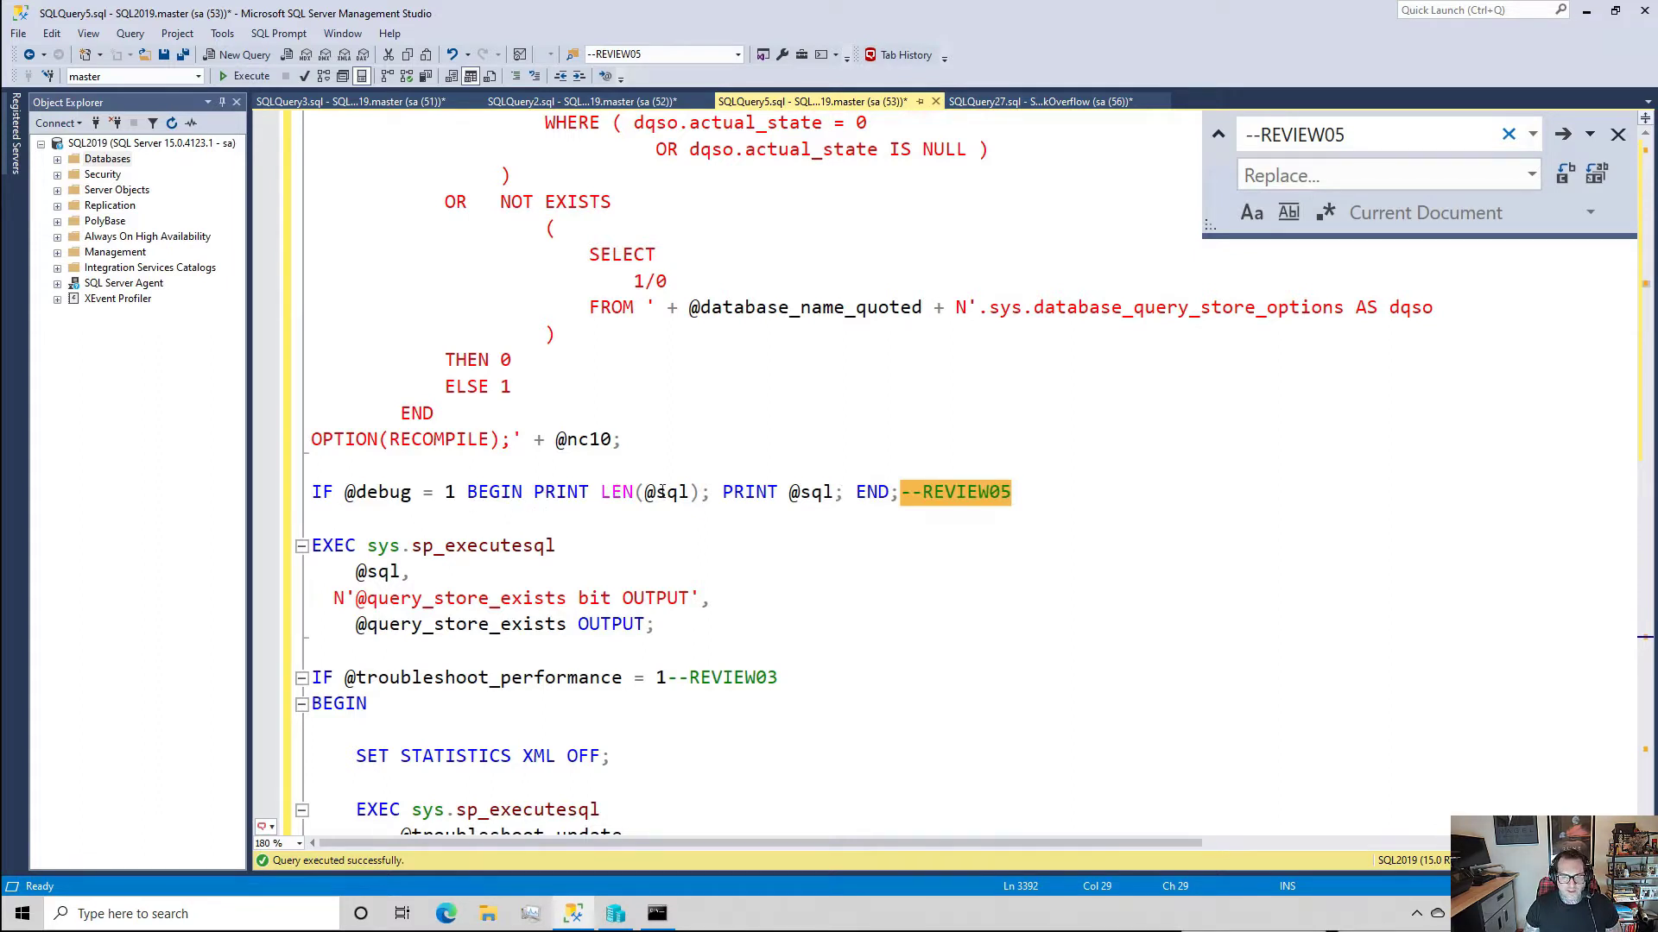
mouse_move(666, 491)
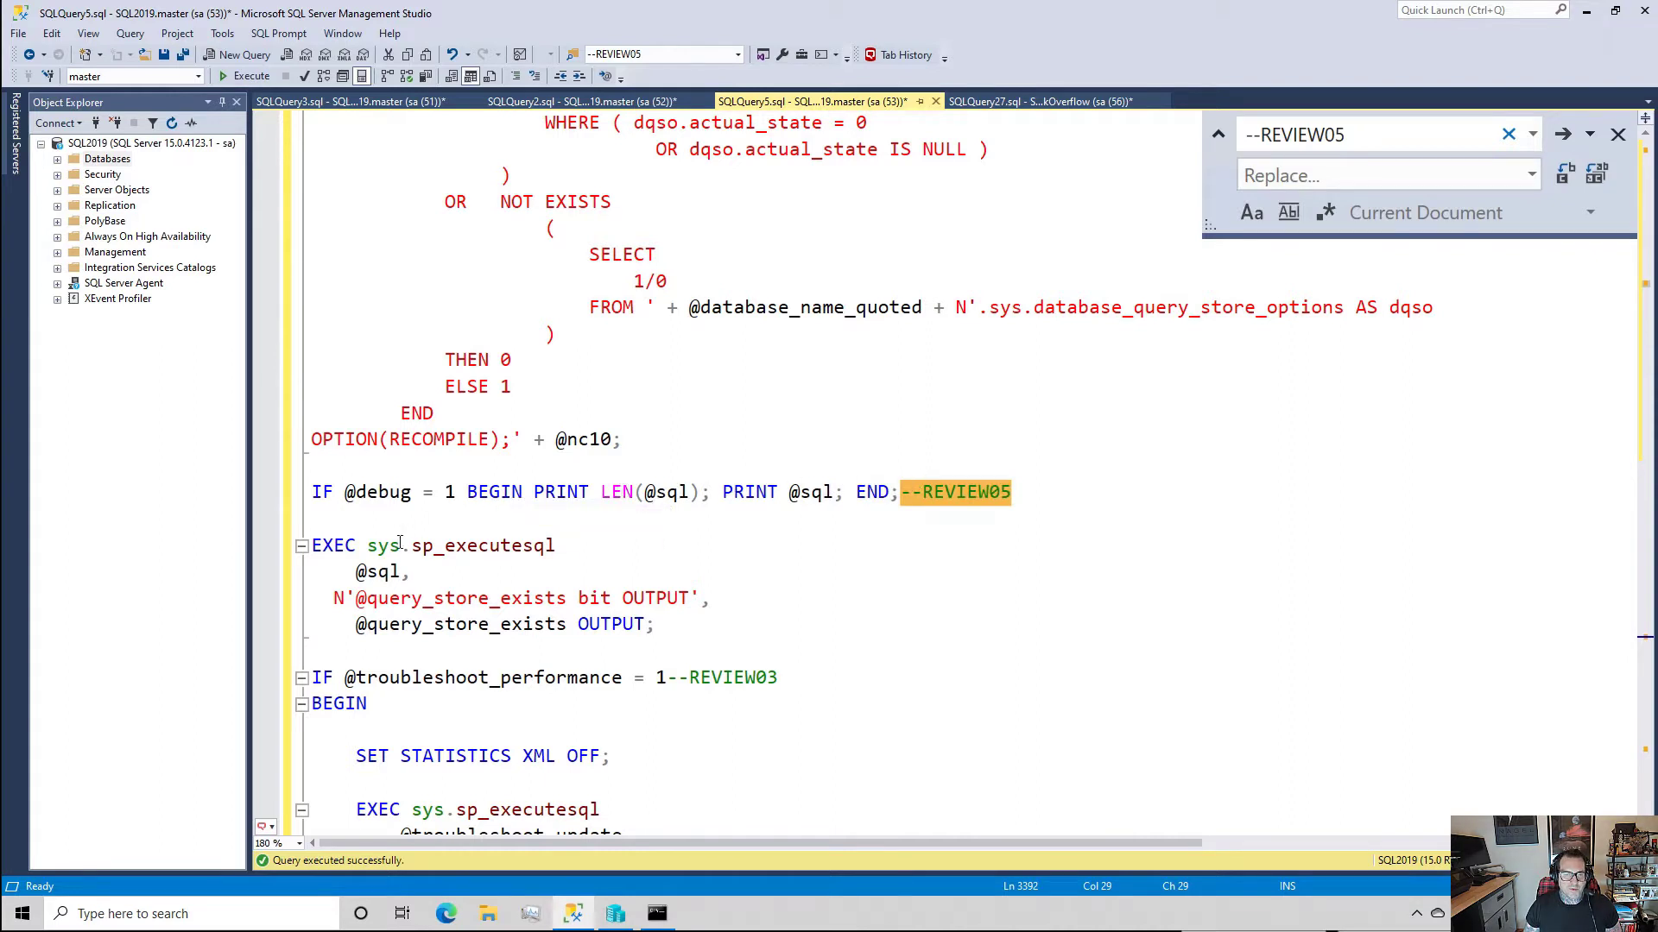
mouse_move(484, 545)
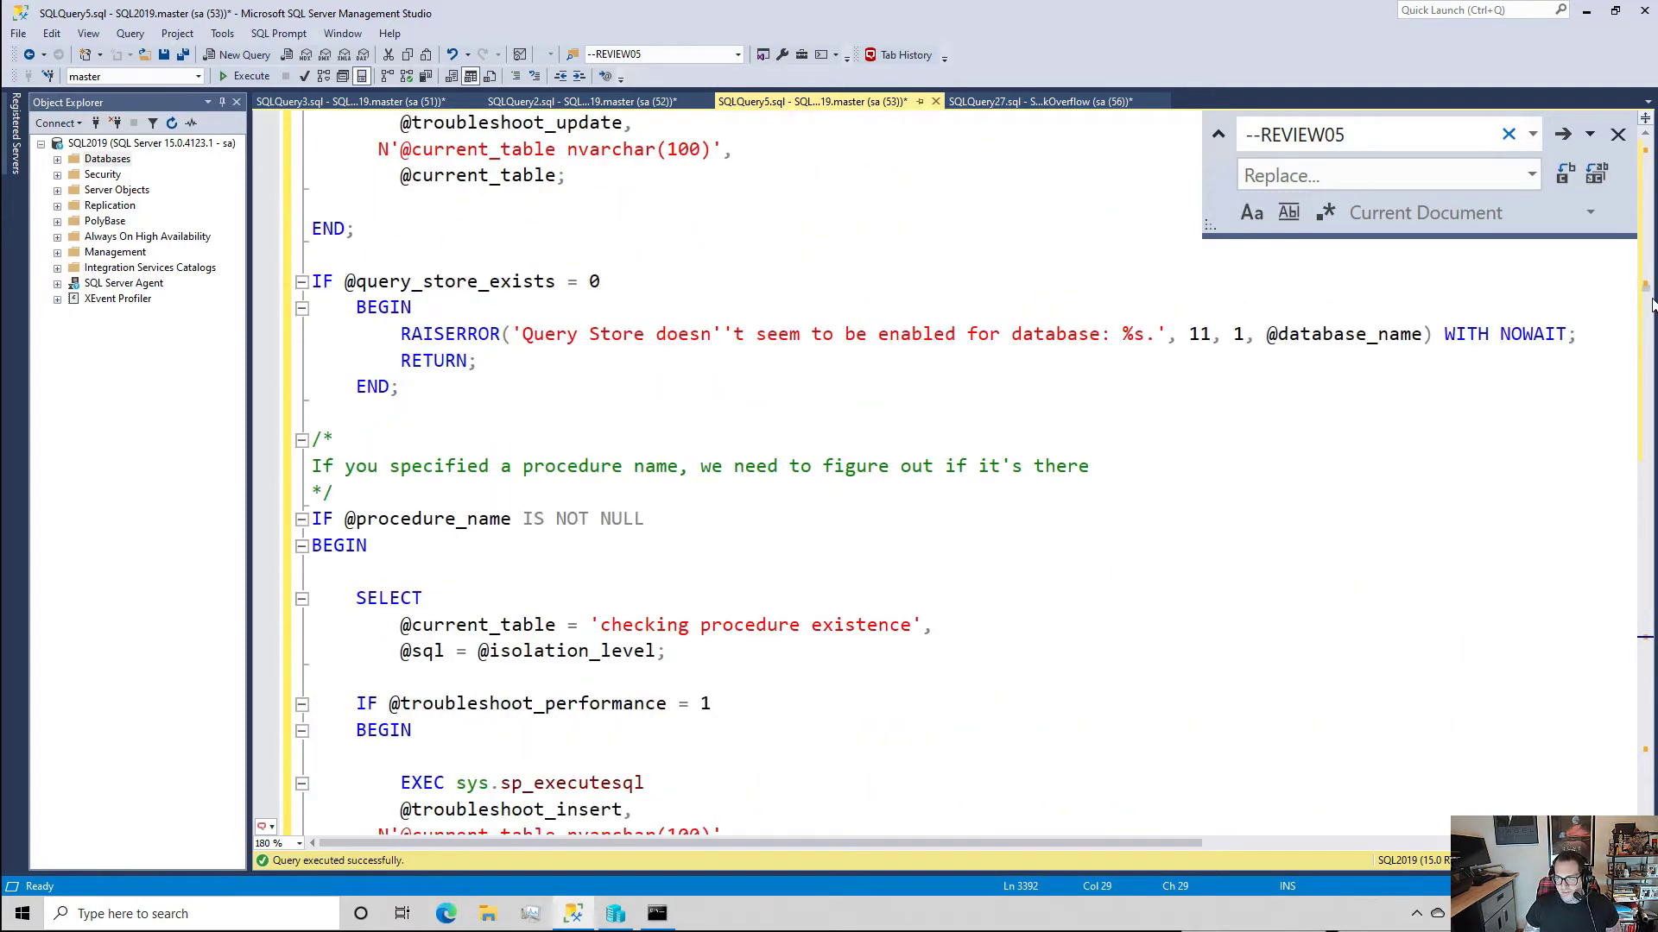
- Scroll past the SUBSTRING debug prints to the #query_store_query SELECT with ROW_NUMBER partitioning
scroll(down, 3)
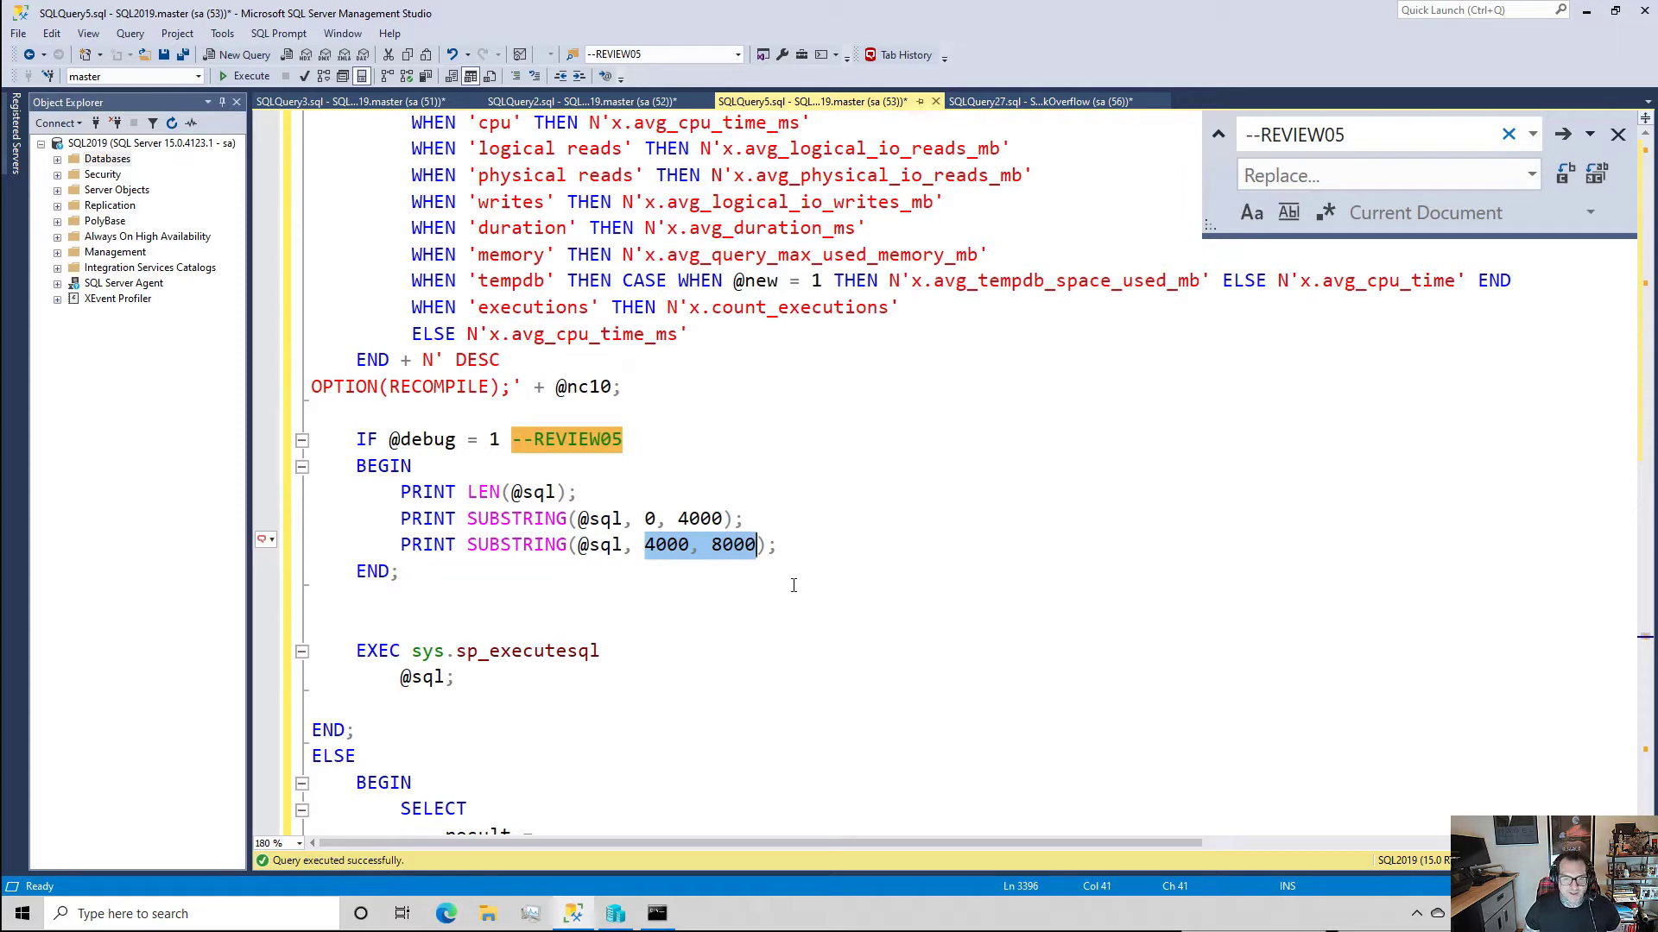
scroll(down, 3)
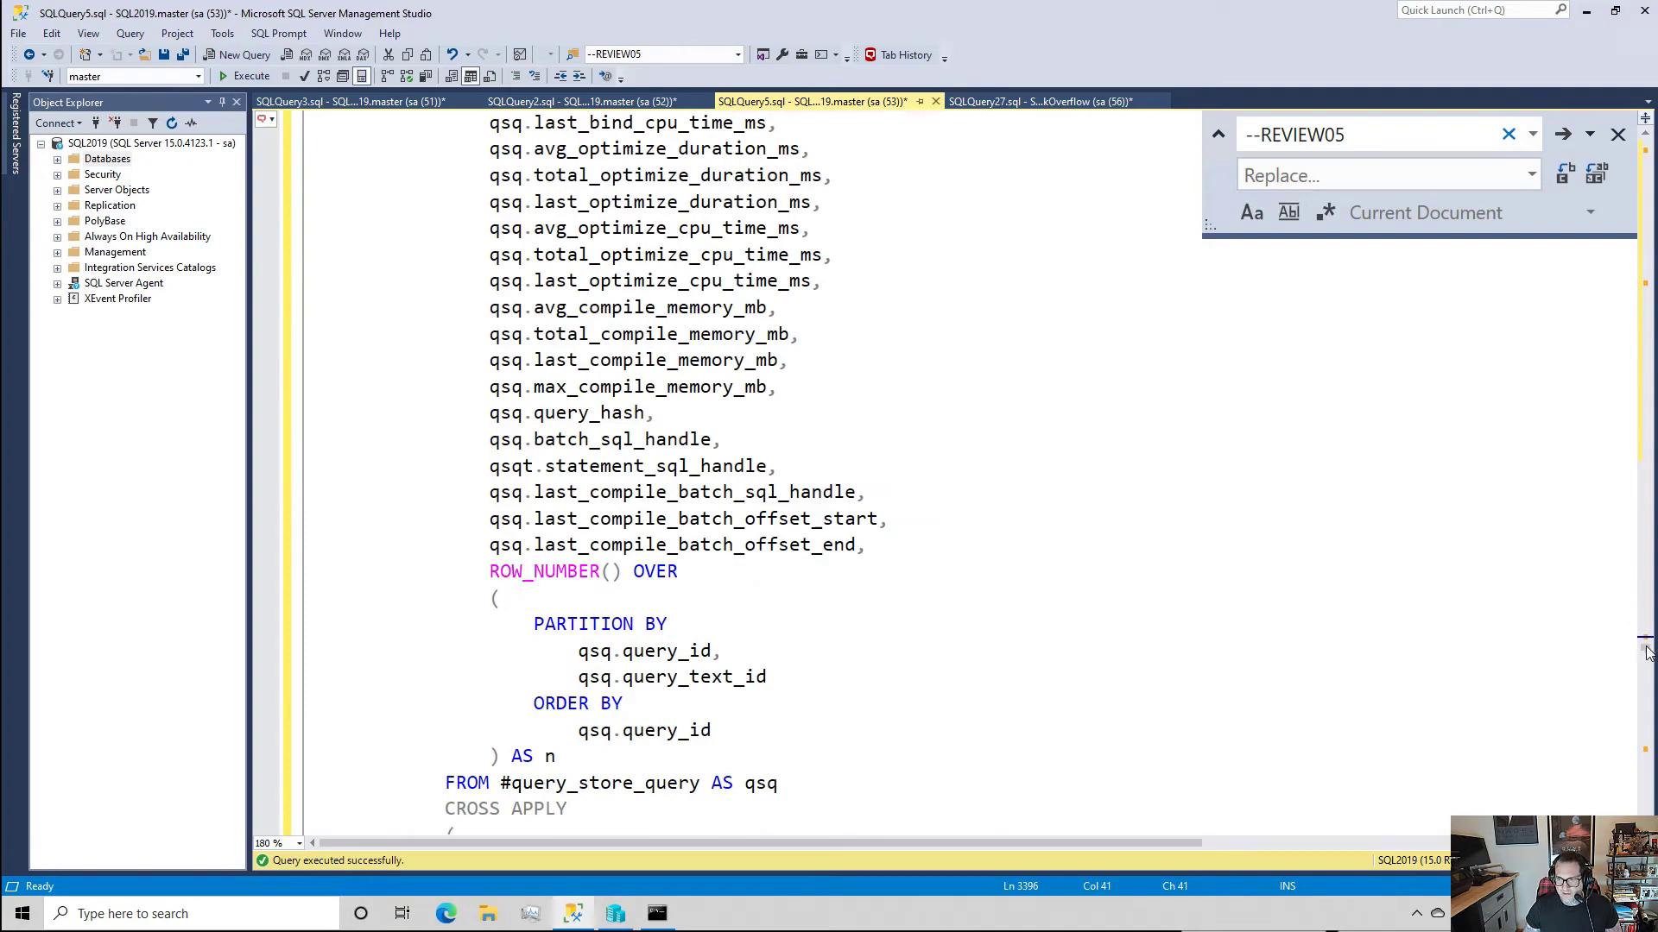
- Scroll through the procedure_parameters SELECT, from debug through troubleshoot_performance
scroll(up, 3)
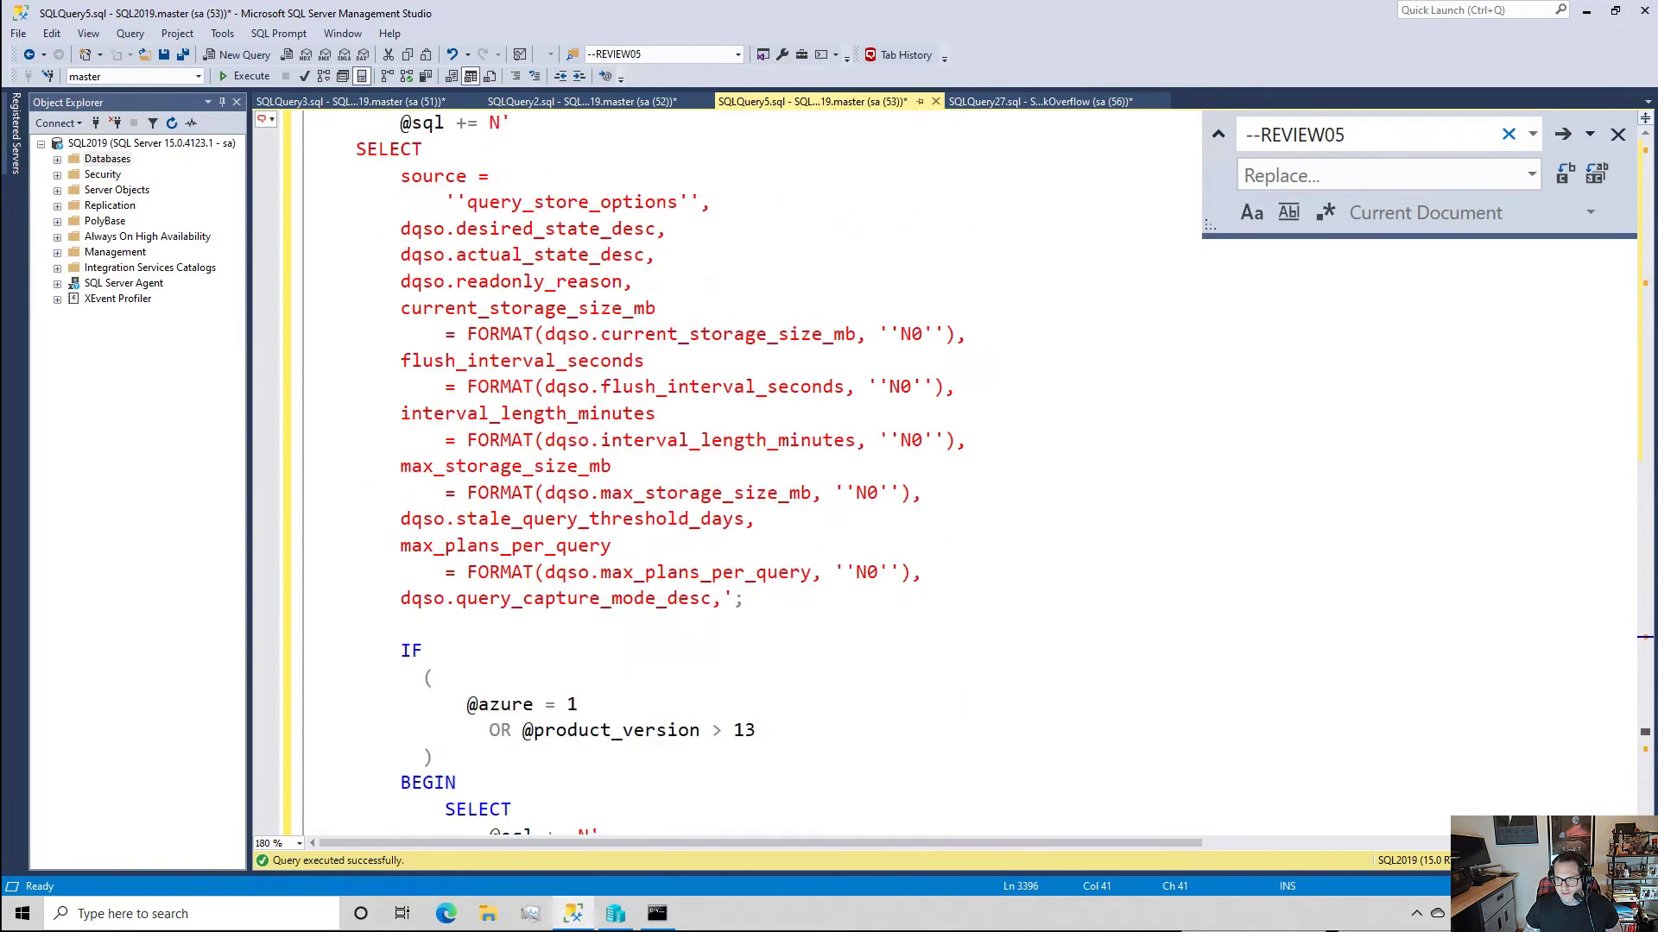
scroll(down, 3)
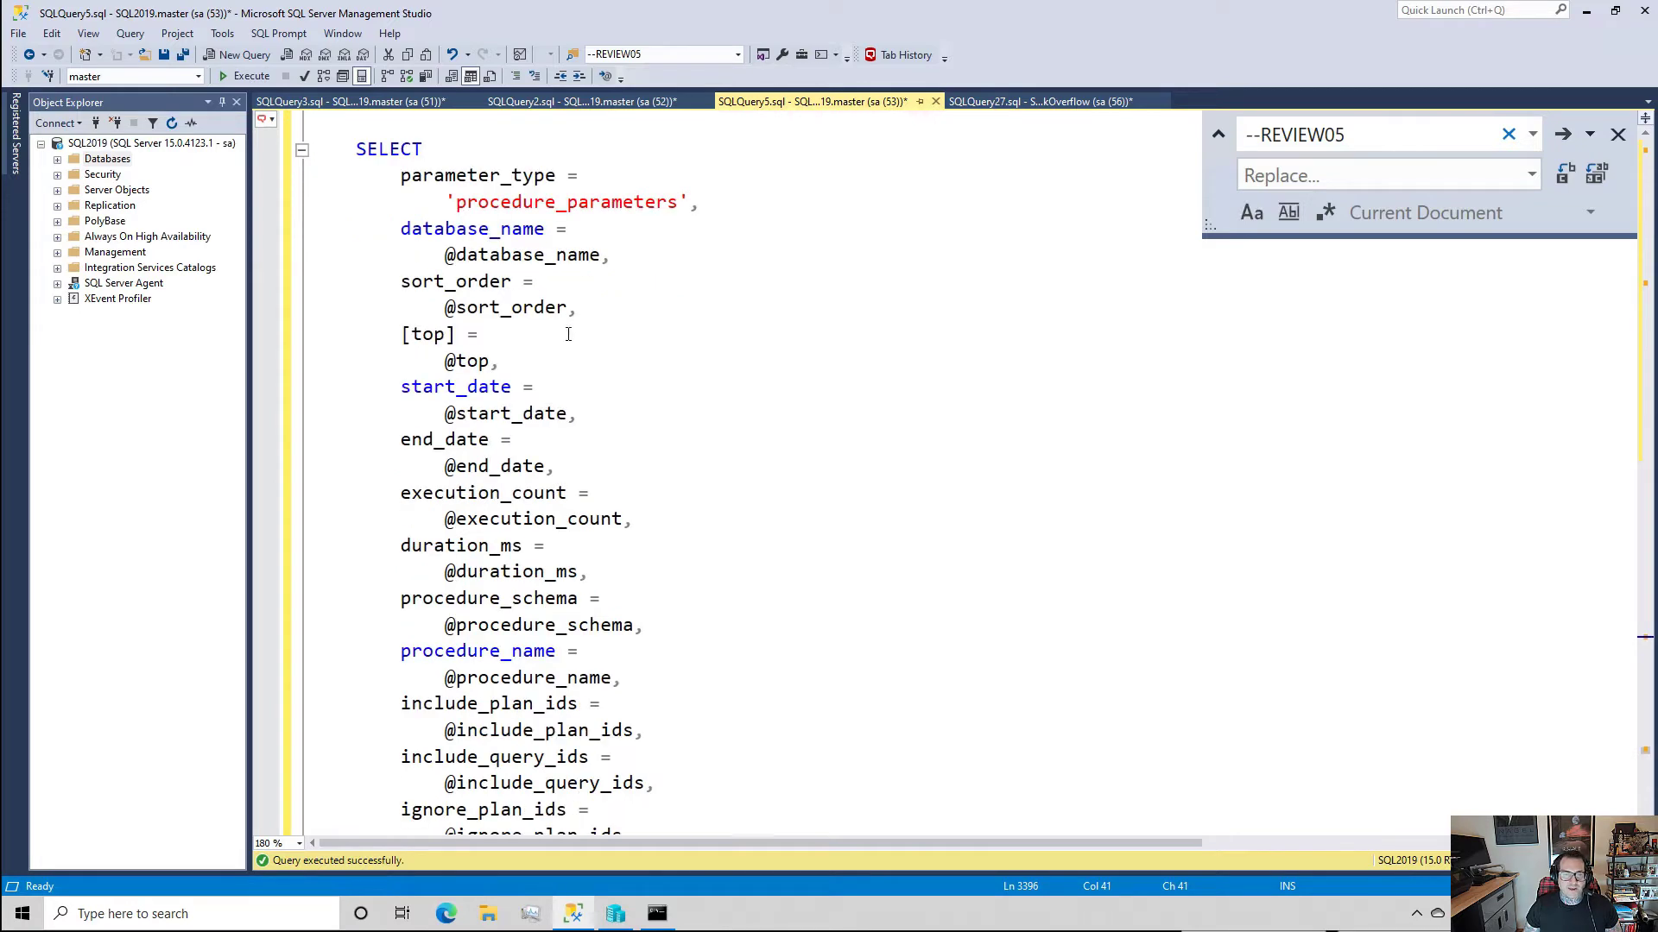
scroll(down, 3)
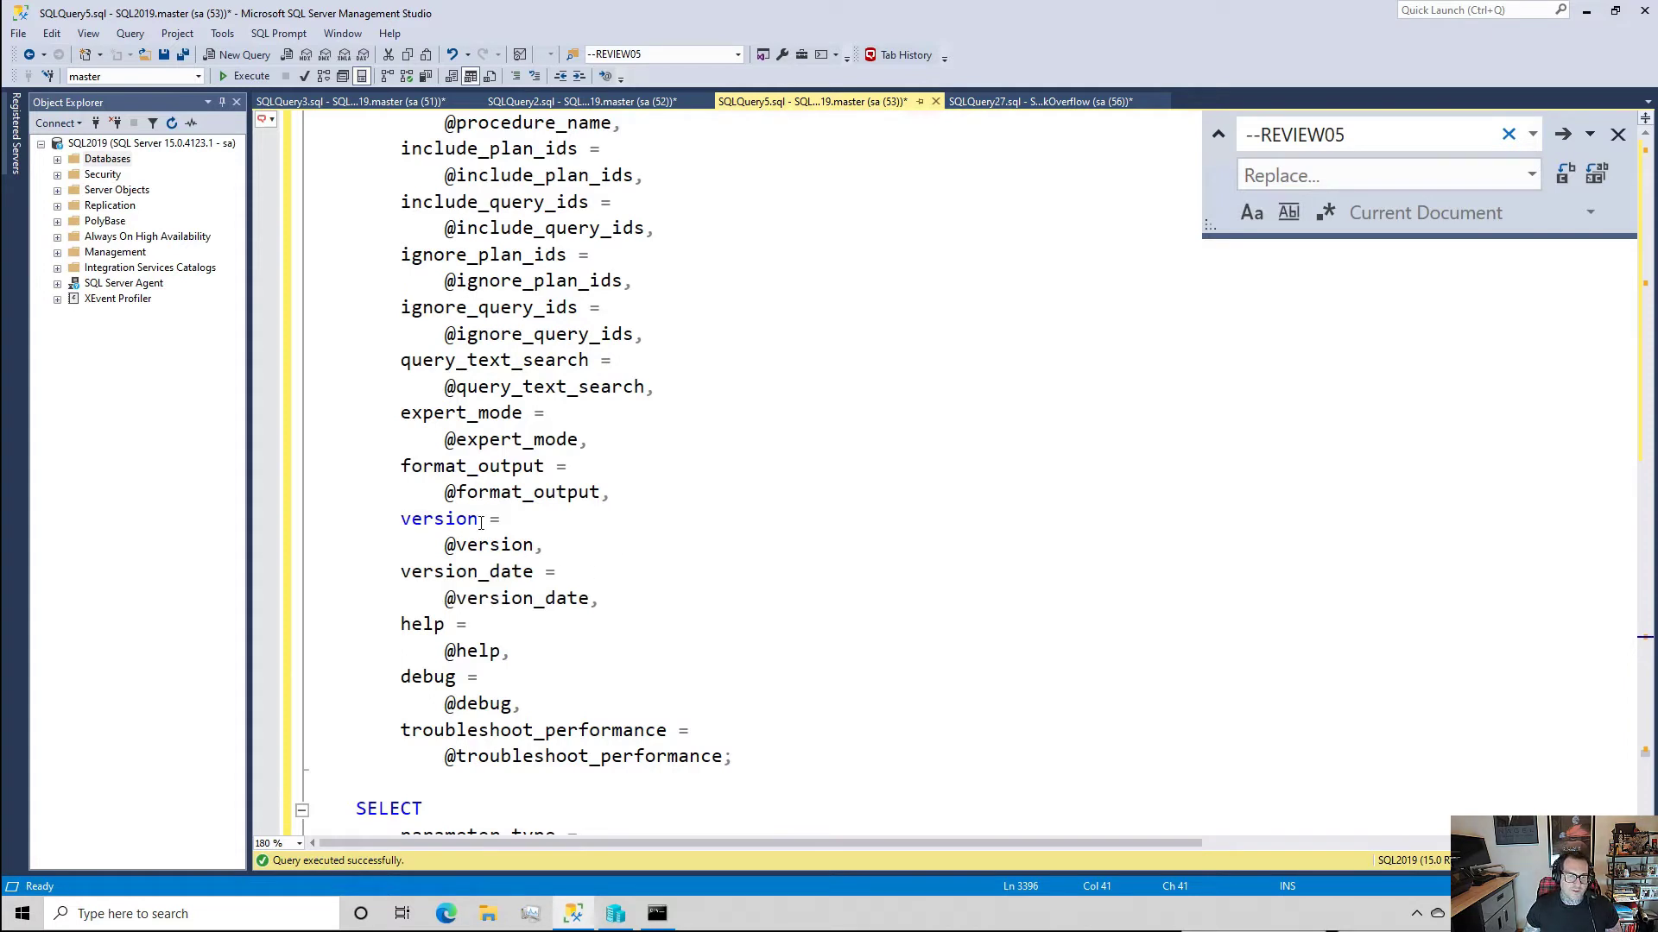
mouse_move(713, 516)
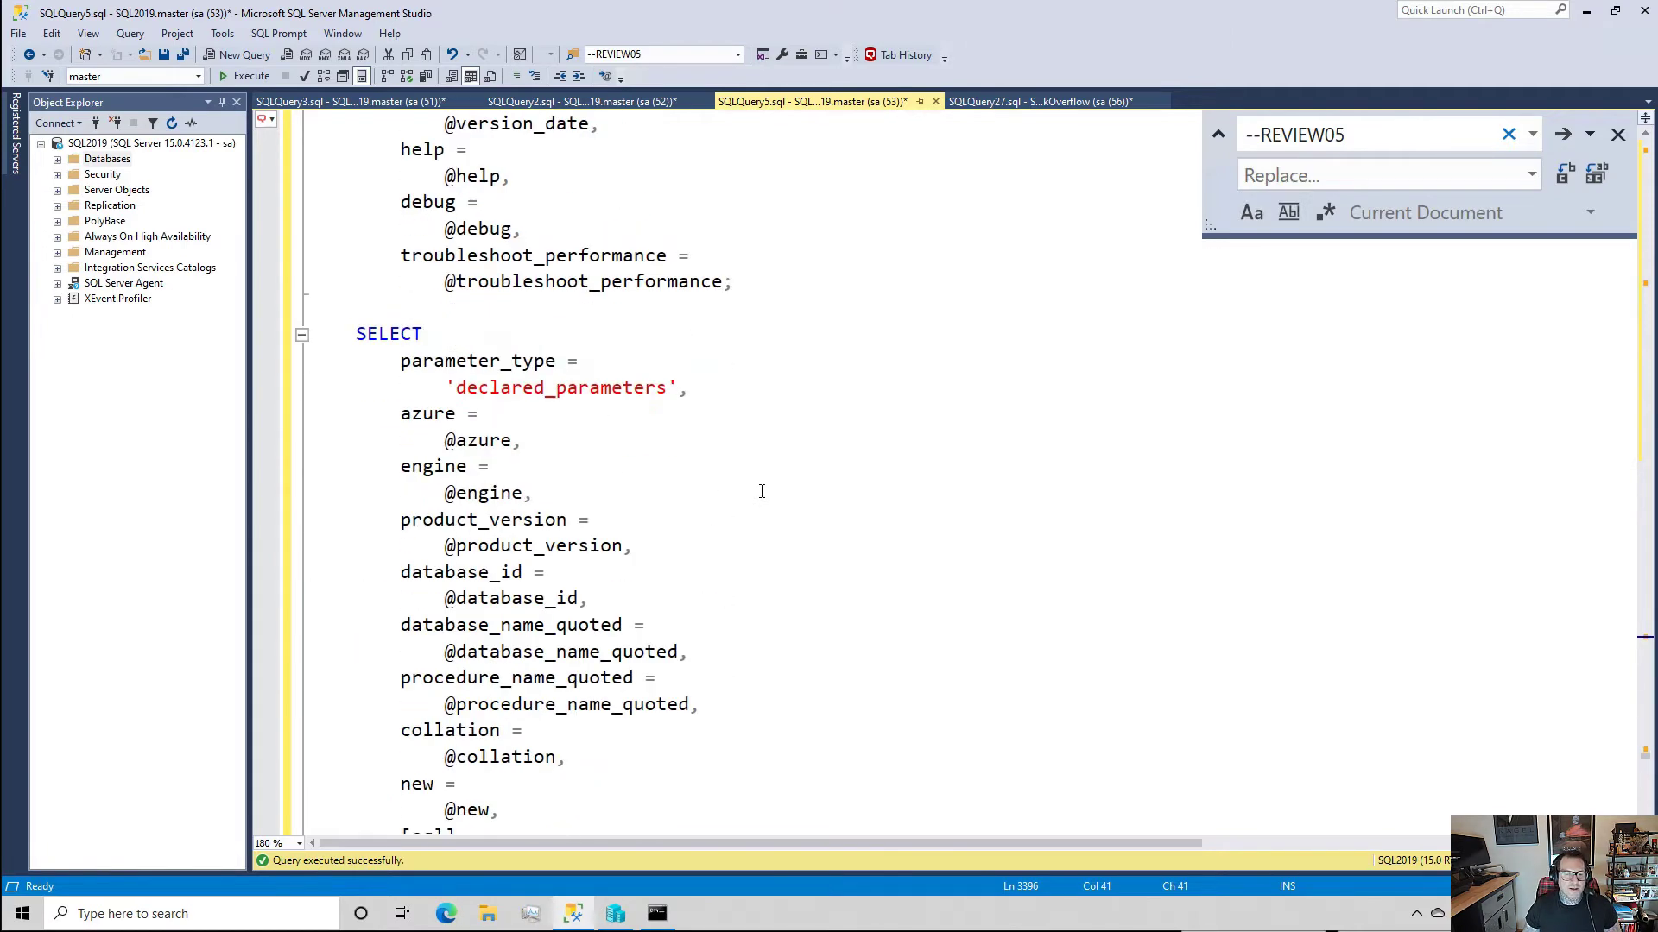
- Scroll past the declared_parameters list to the IF EXISTS block returning #distinct_plans
scroll(down, 3)
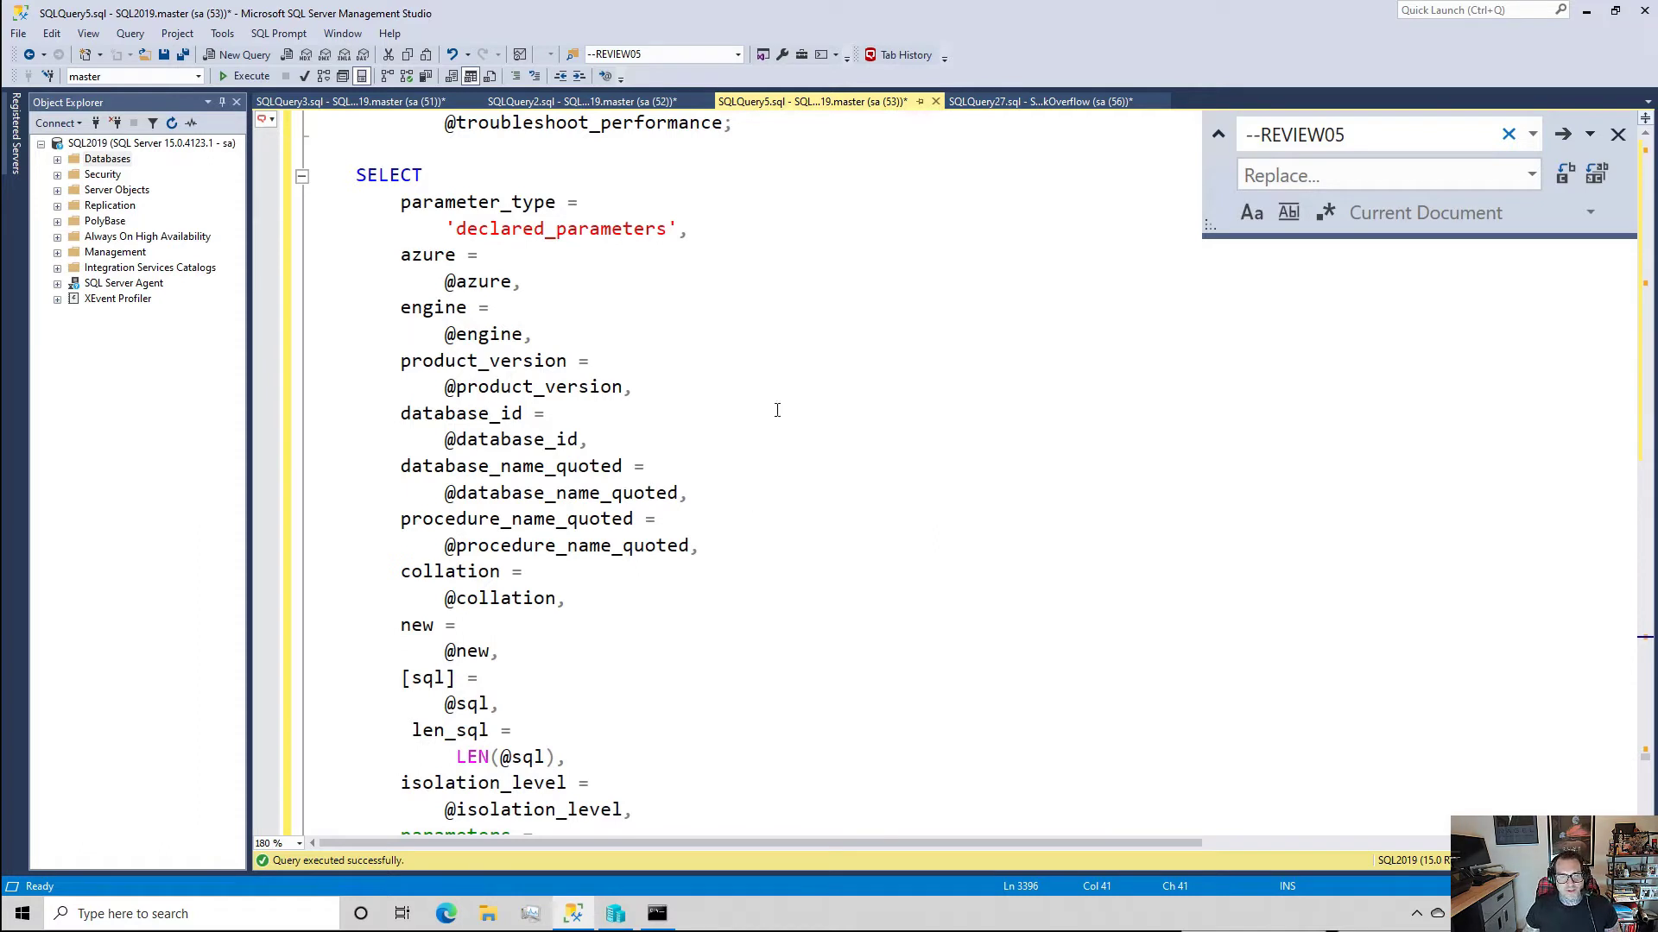
mouse_move(750, 306)
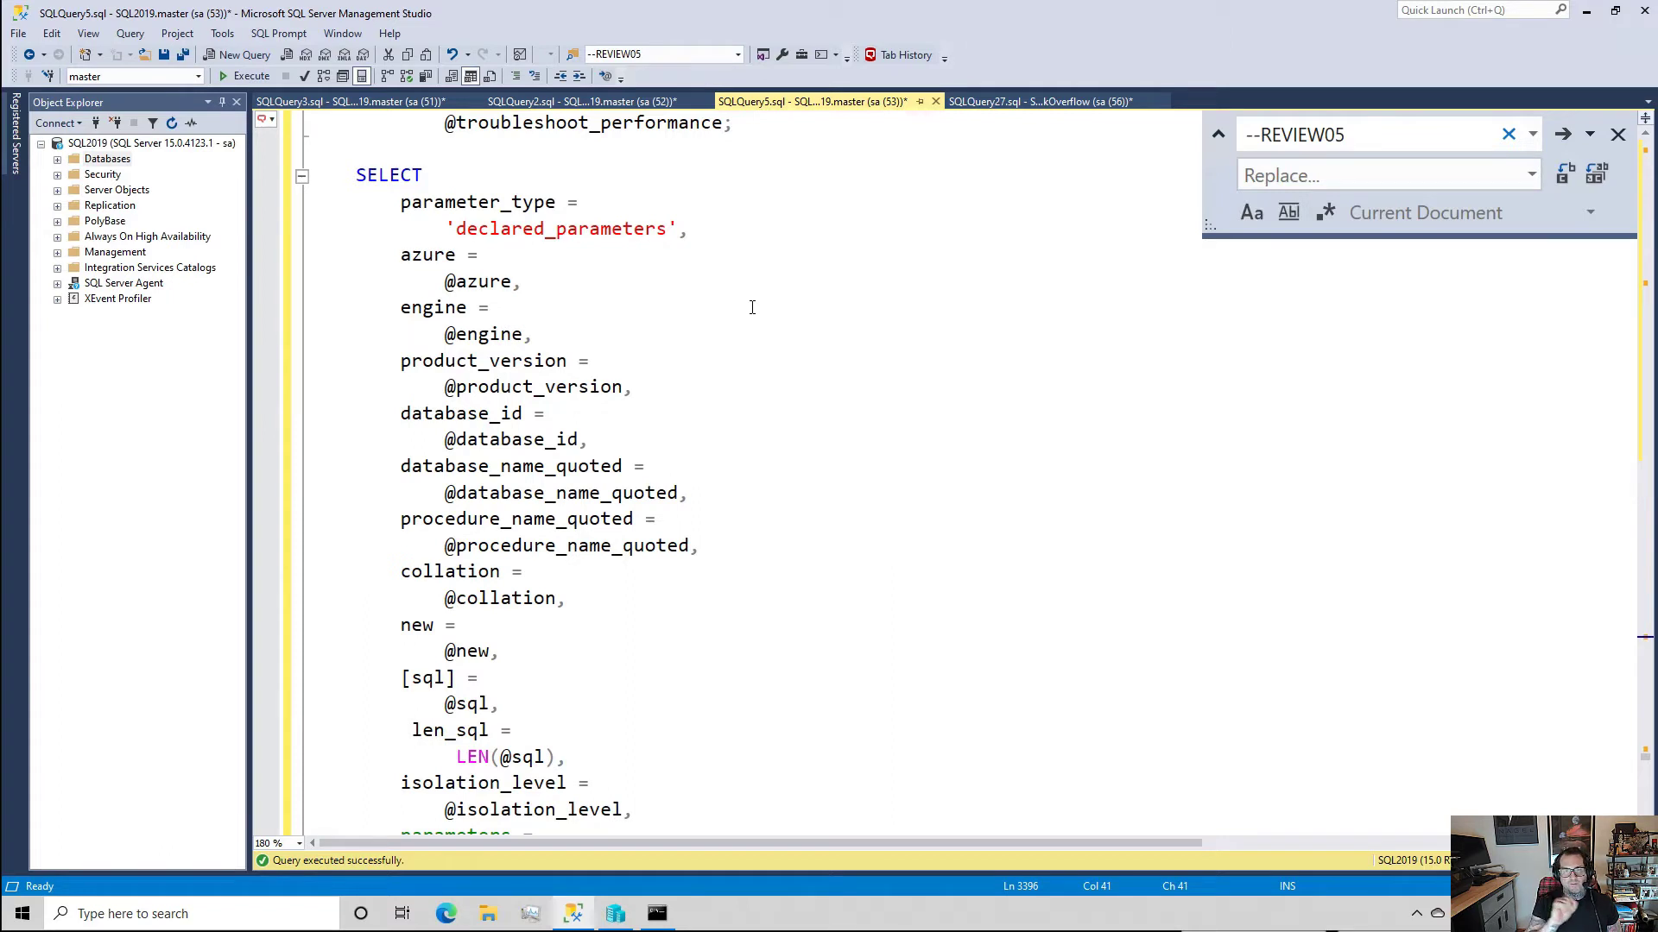
mouse_move(594, 298)
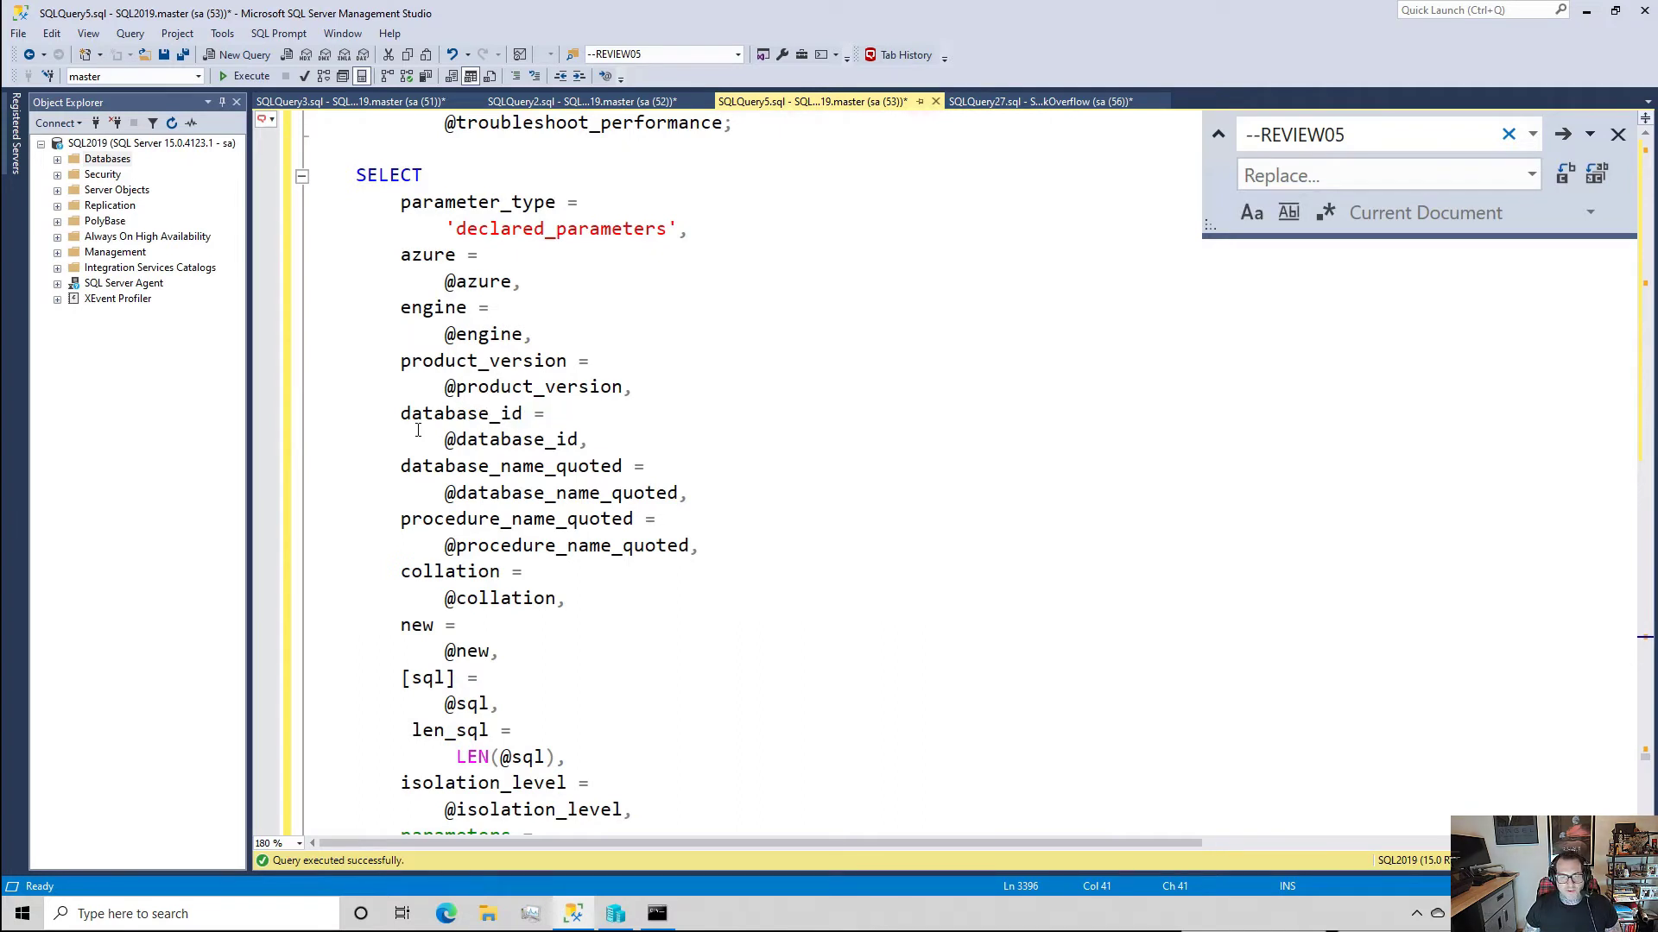
mouse_move(576, 508)
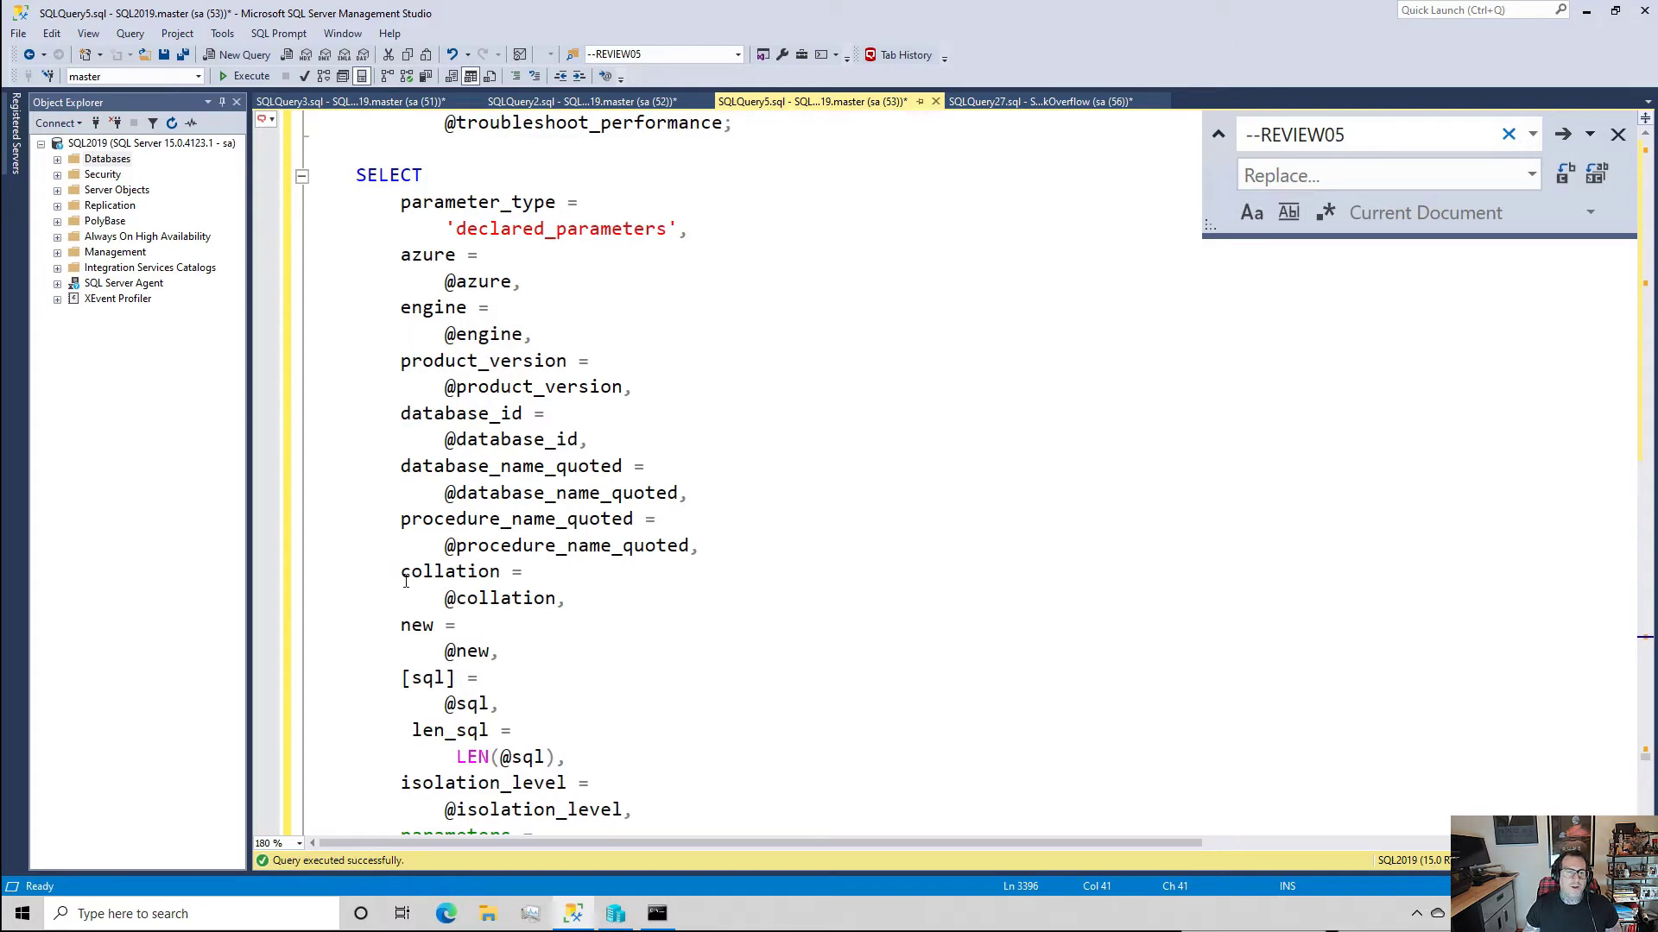
scroll(down, 3)
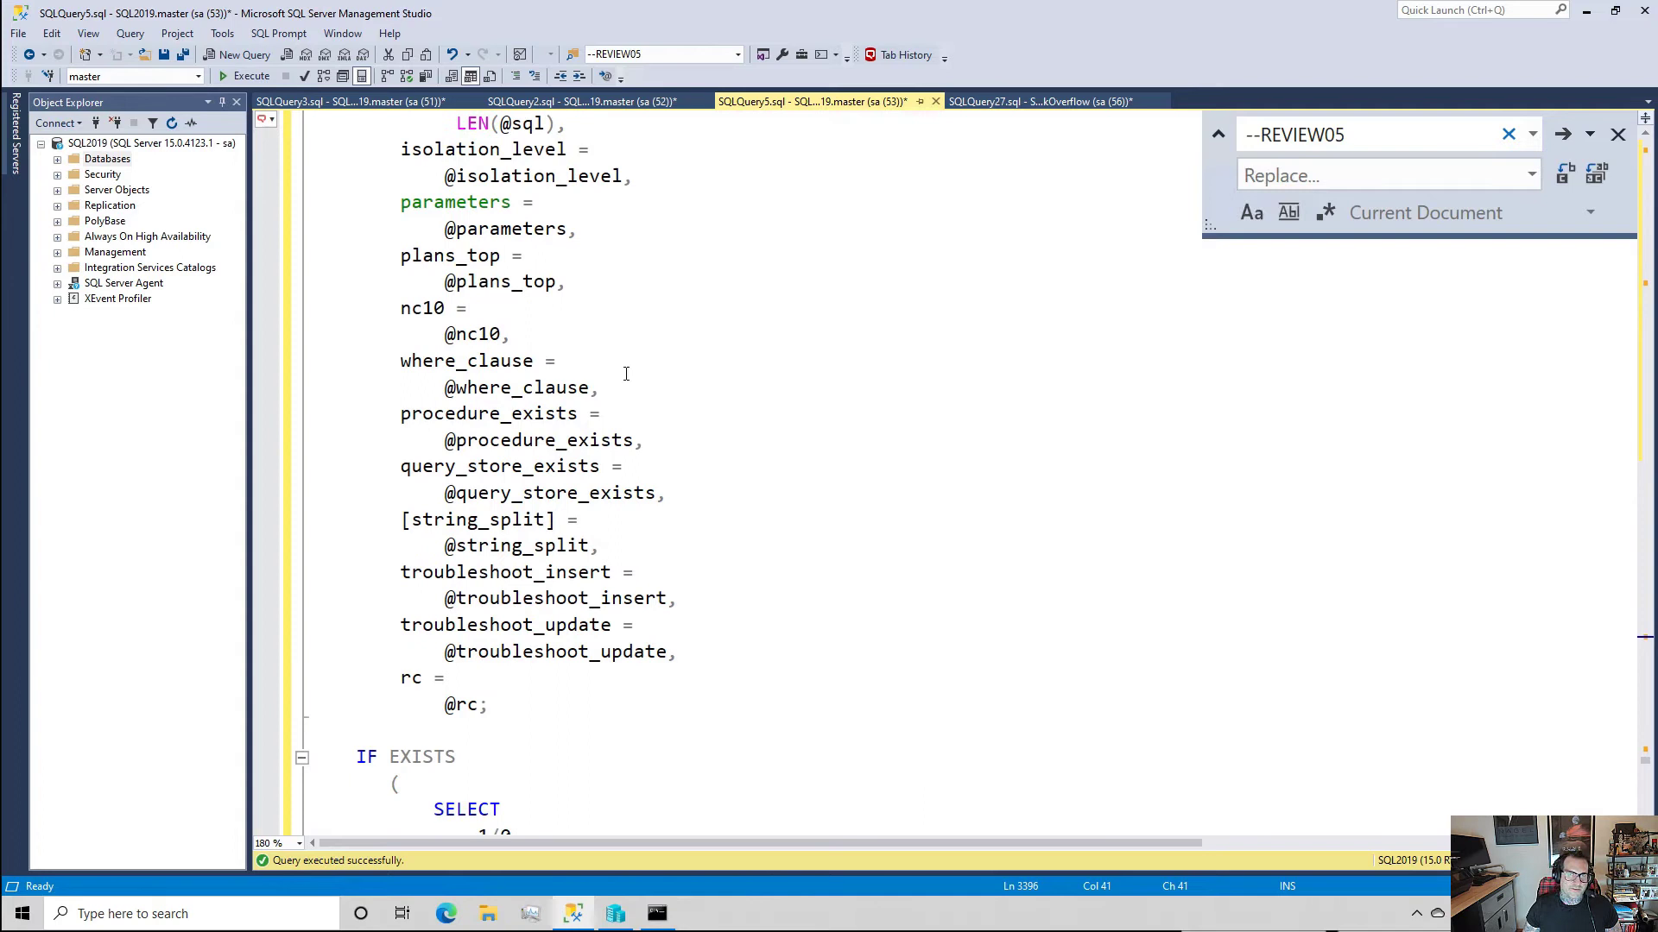
mouse_move(661, 405)
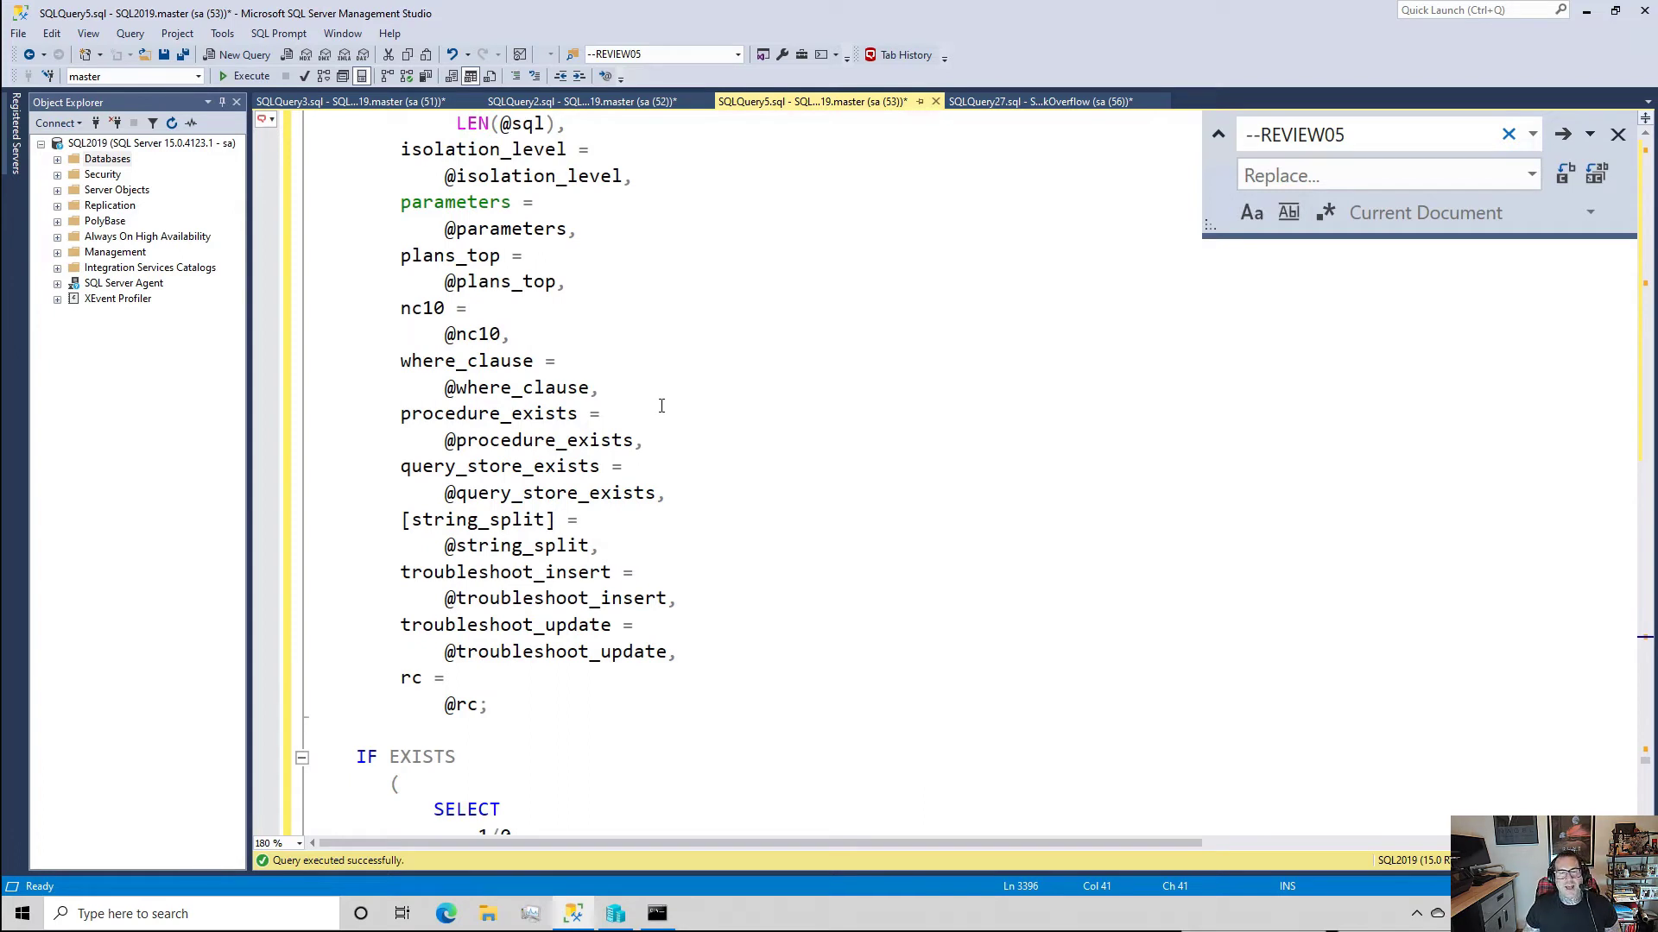
mouse_move(780, 447)
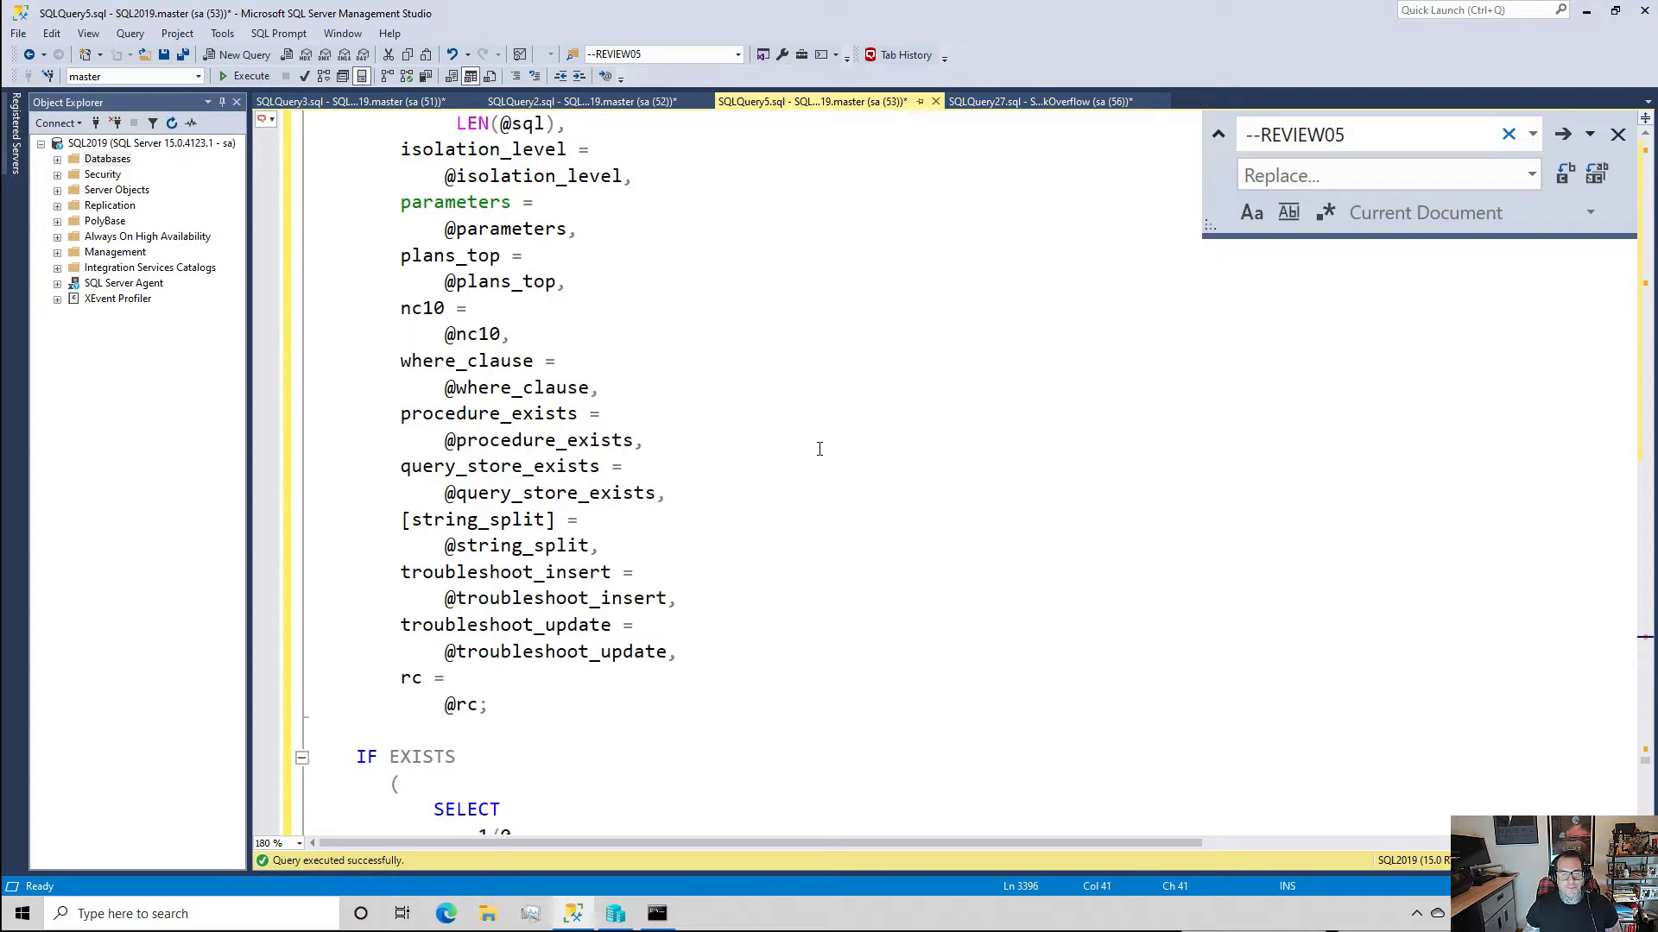
scroll(down, 3)
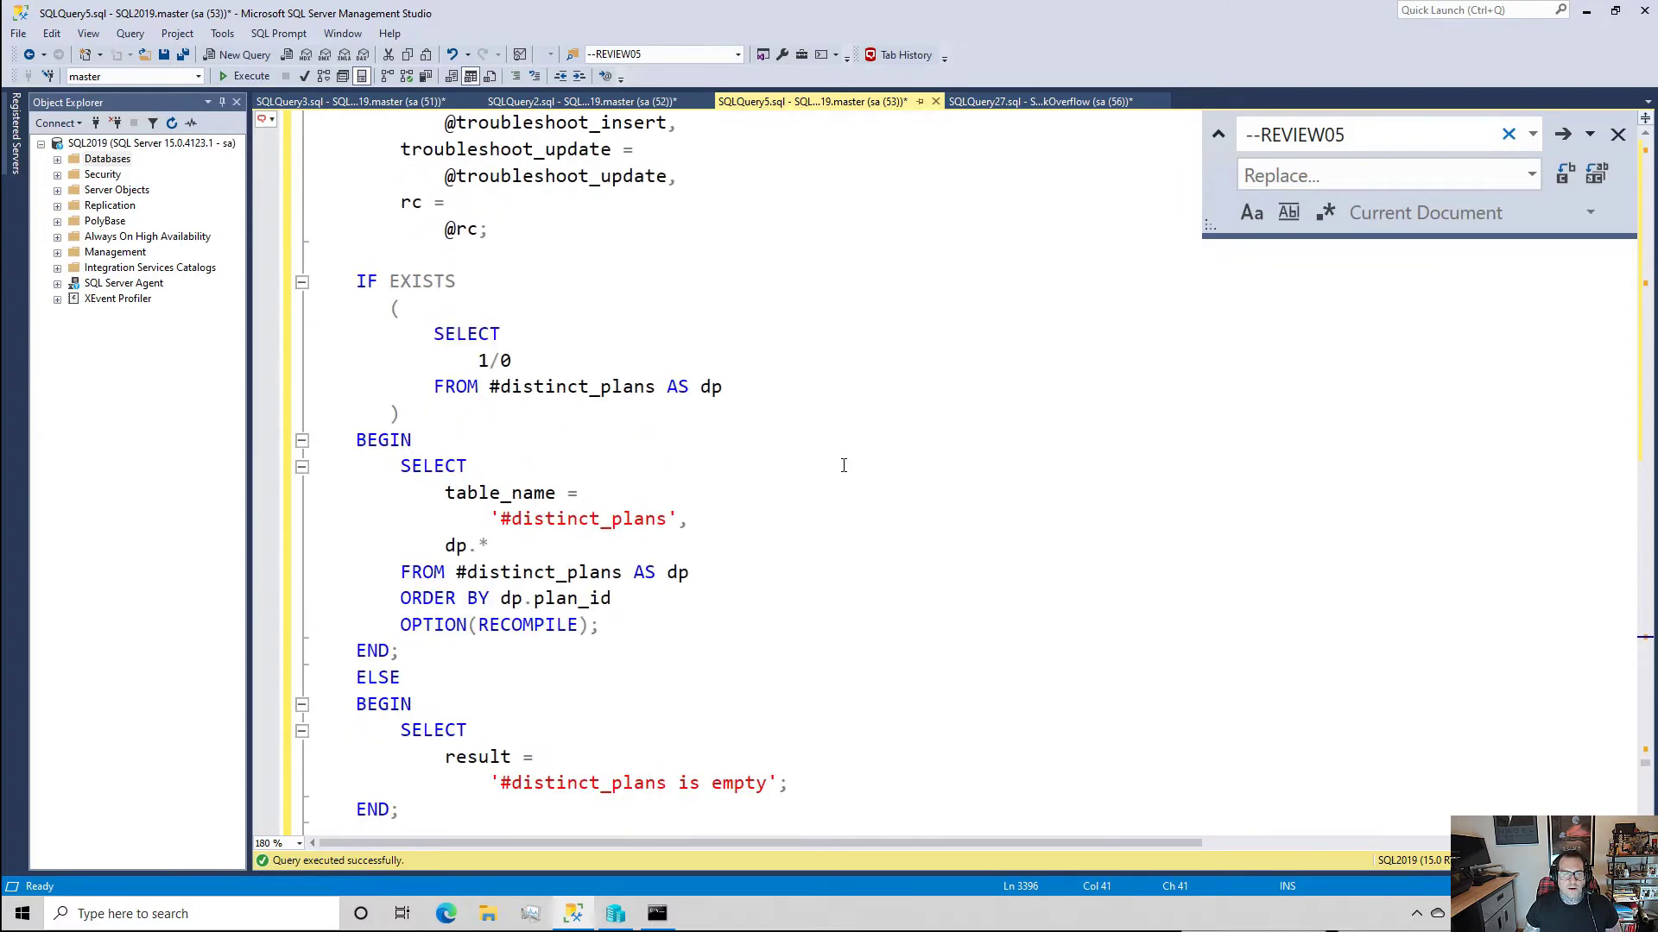
scroll(down, 3)
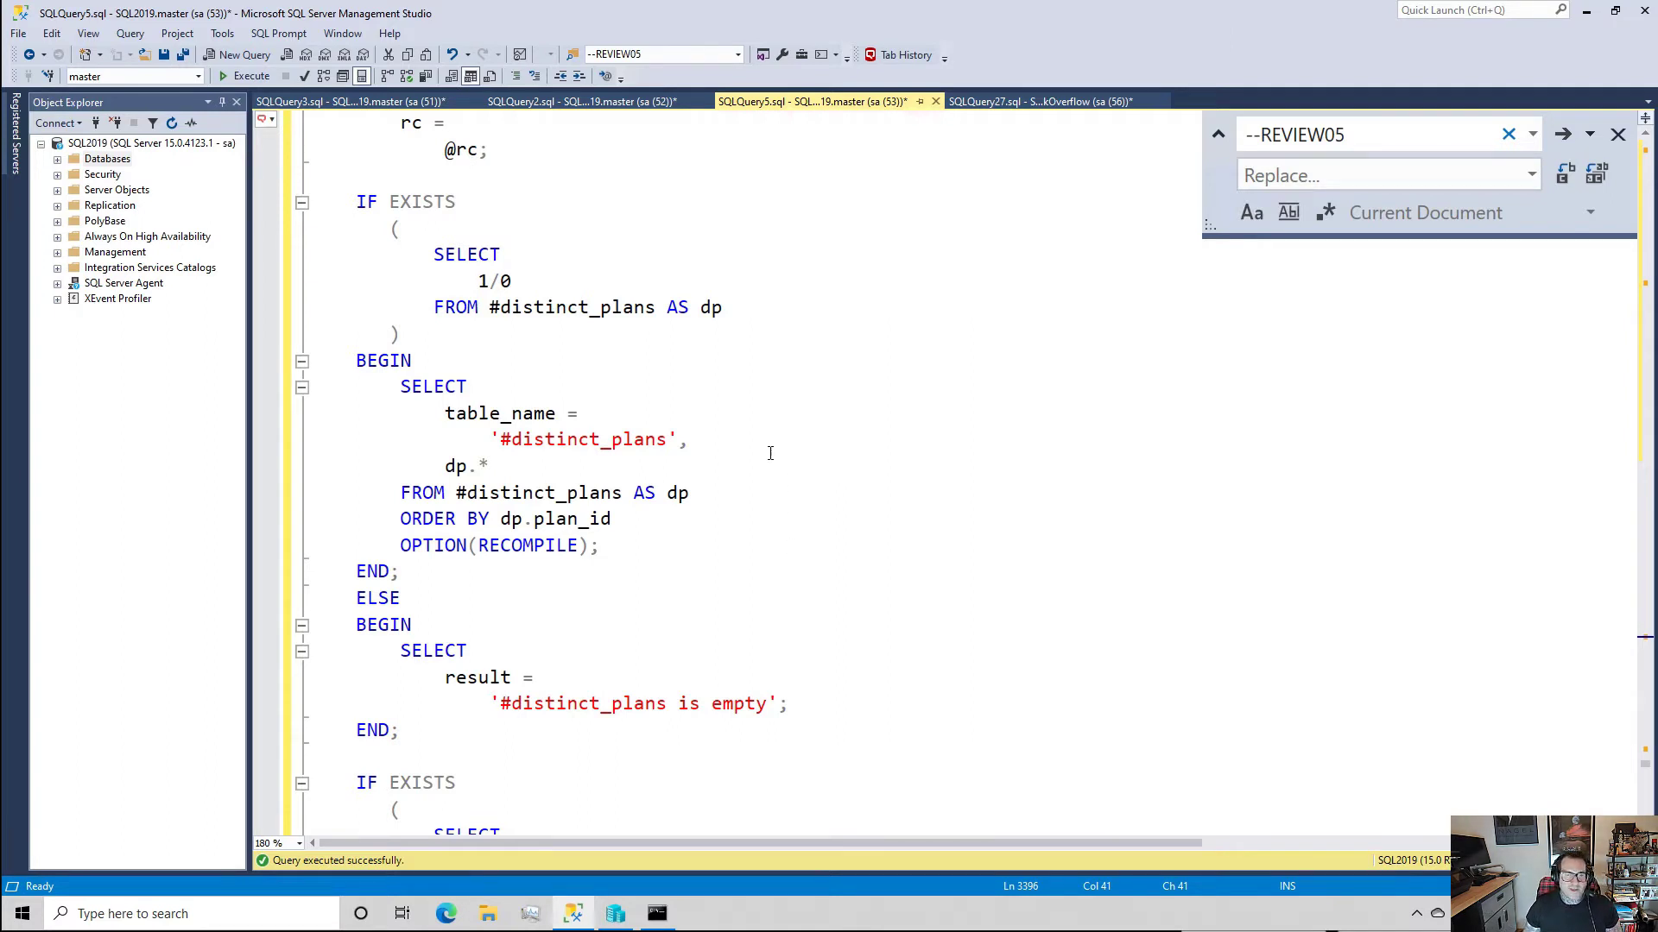
mouse_move(654, 537)
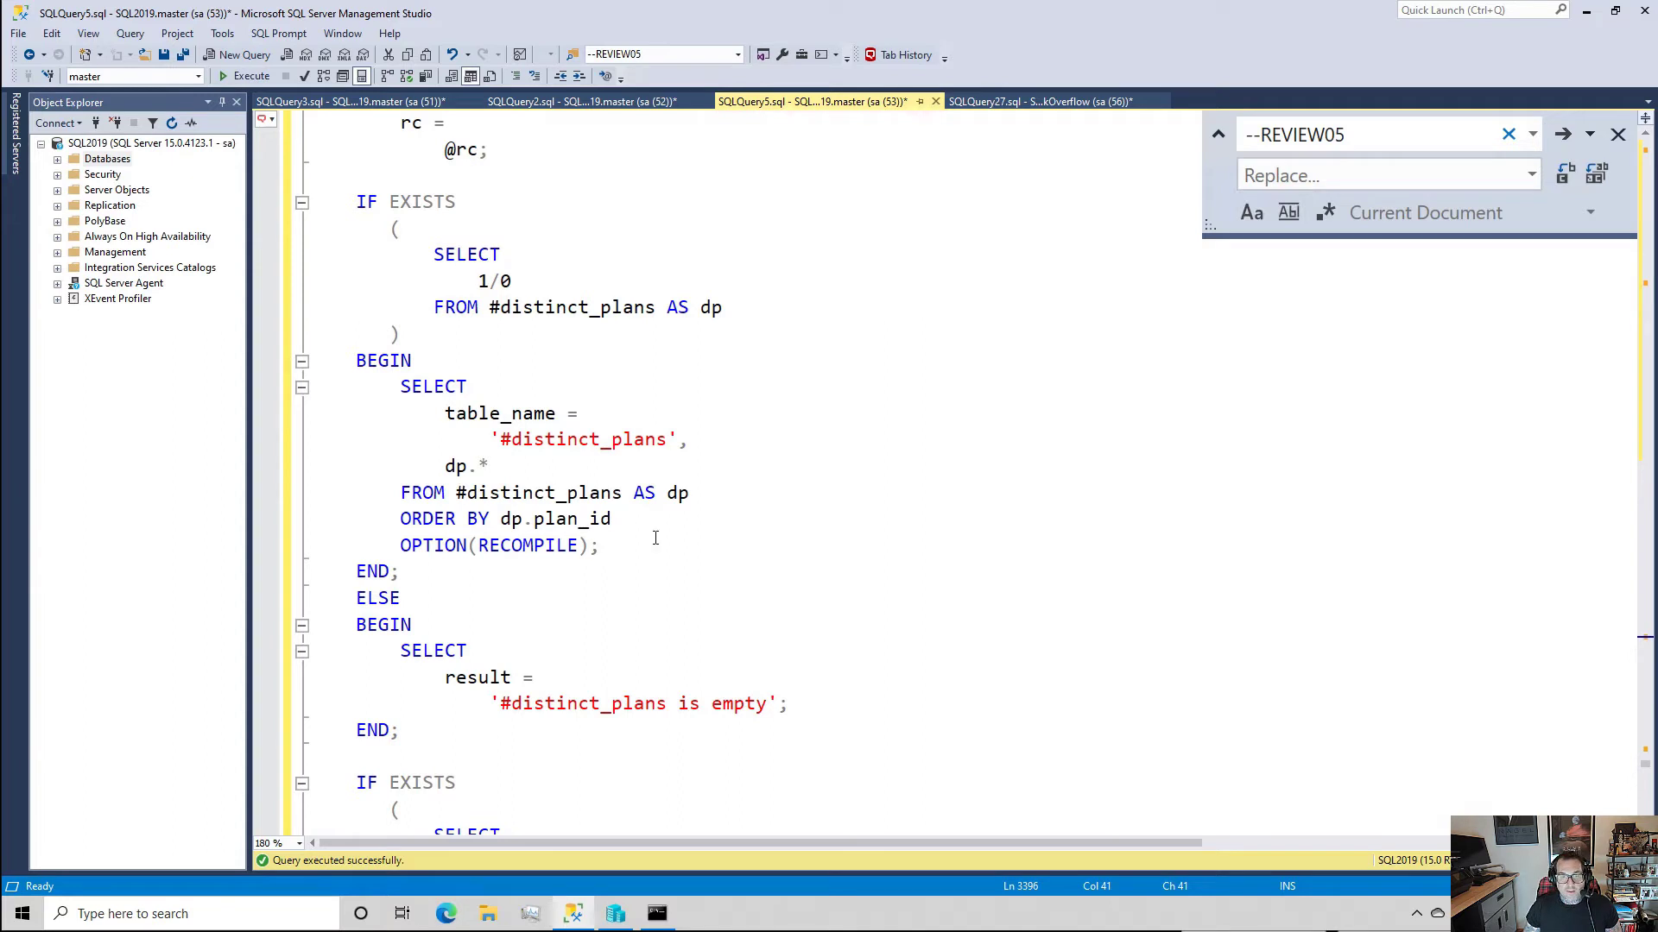
drag(400, 386, 598, 545)
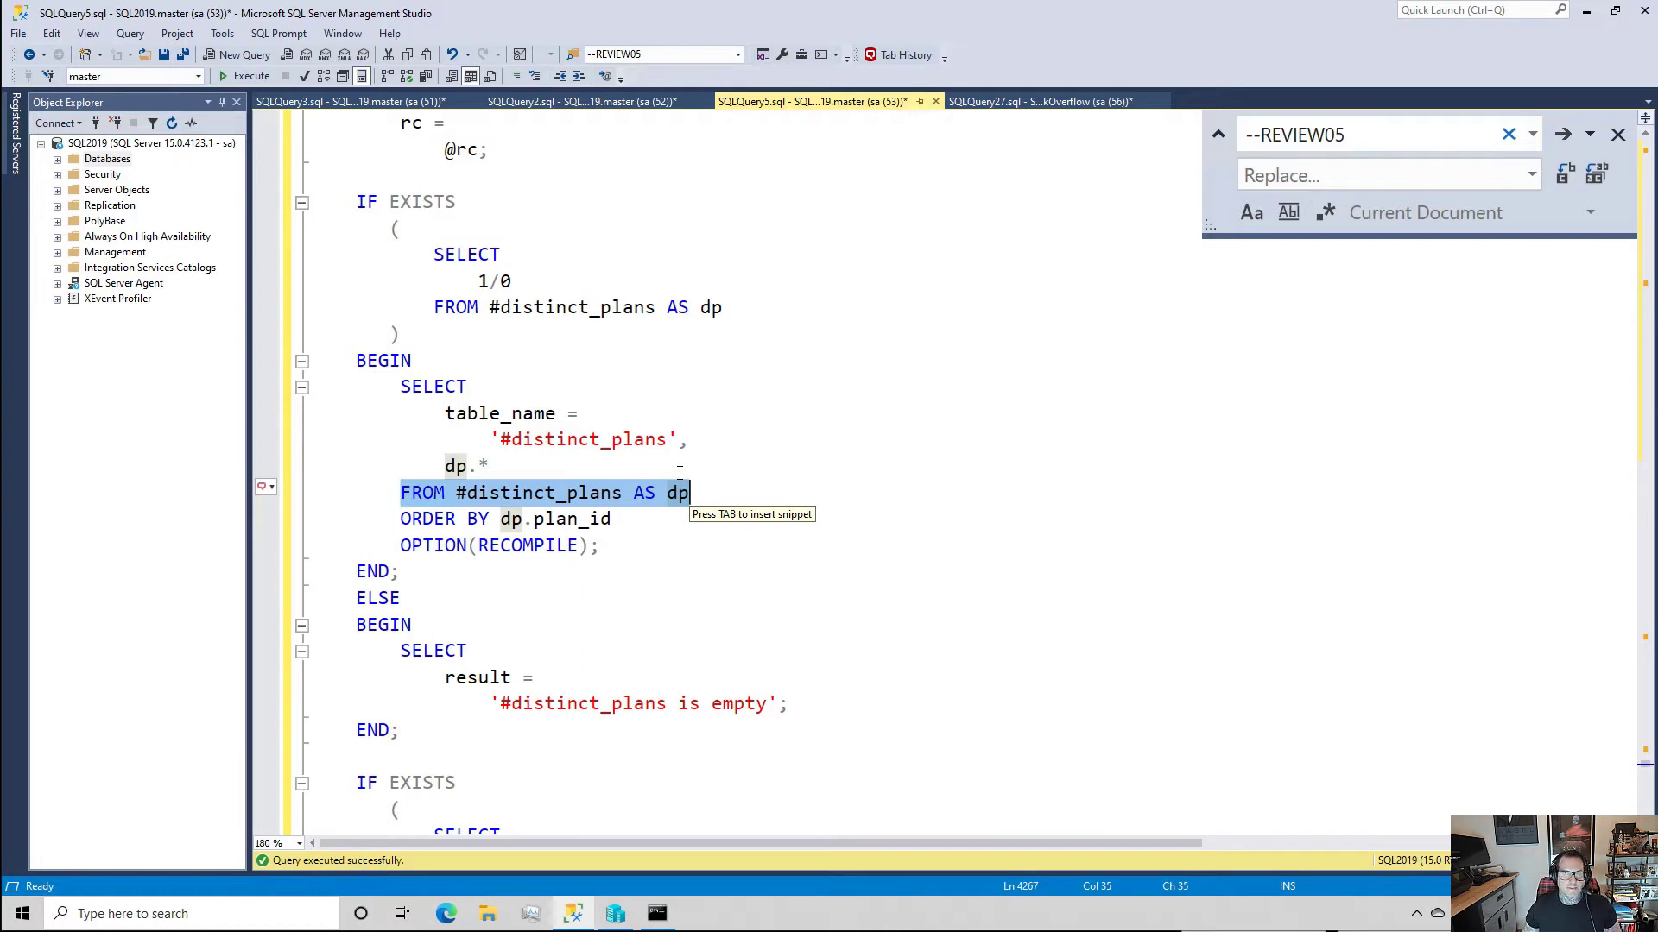
mouse_move(457, 267)
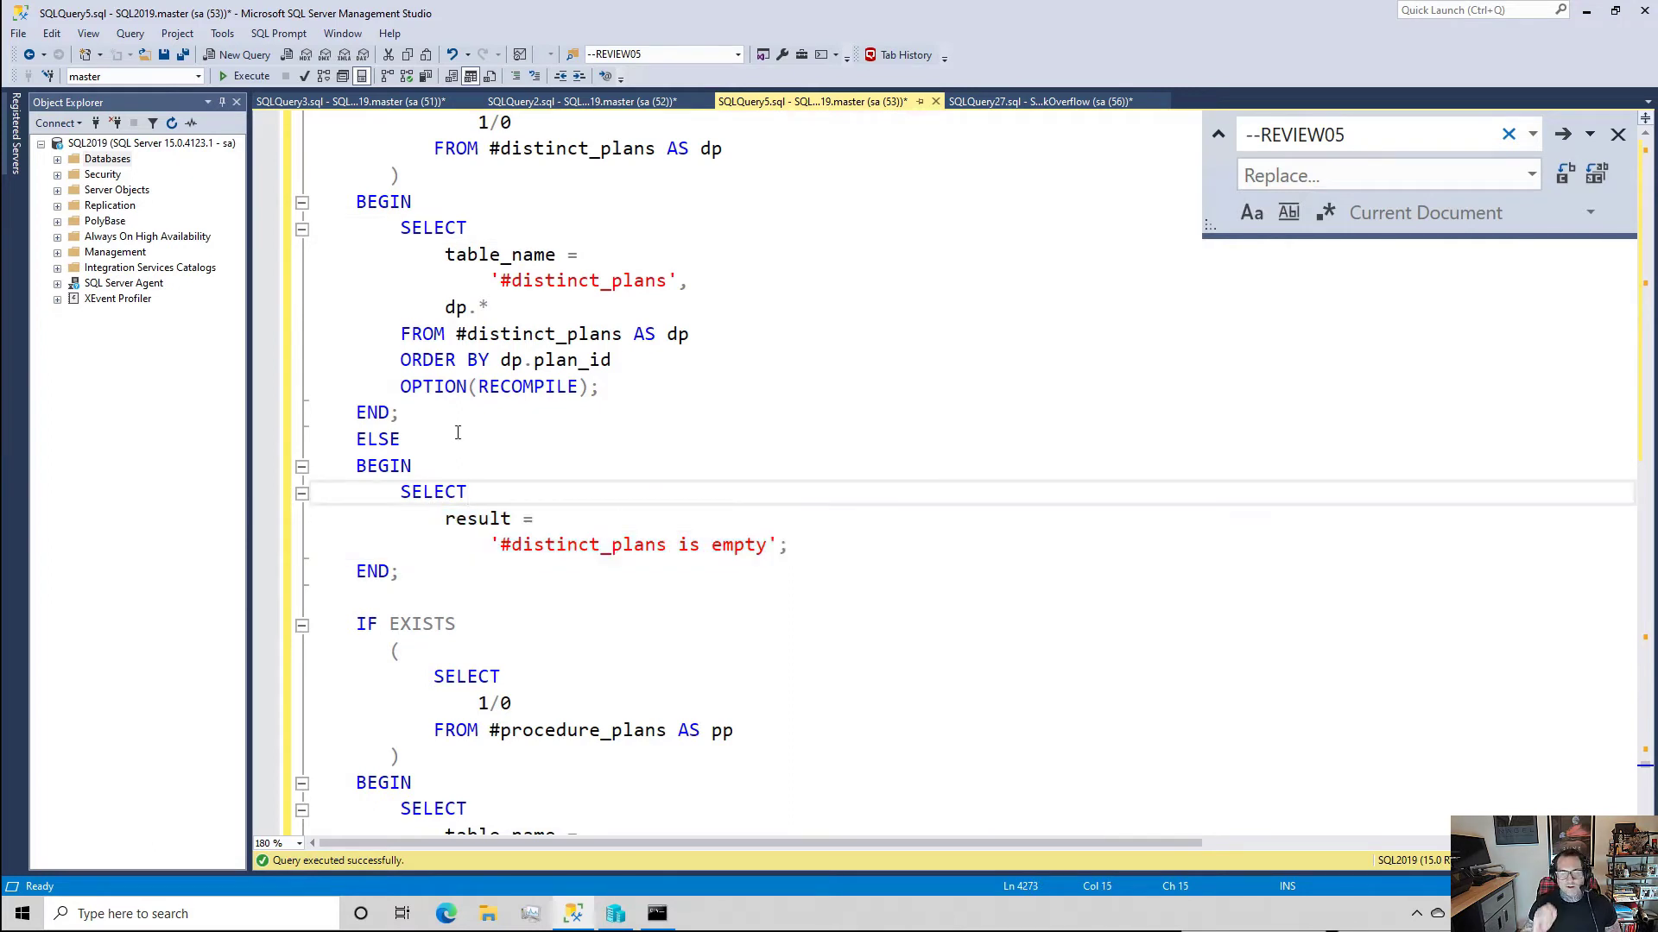
- Scroll to the end of SQLQuery5's debug section, then switch to SQLQuery2's sp_QuickieStore EXEC calls
click(467, 492)
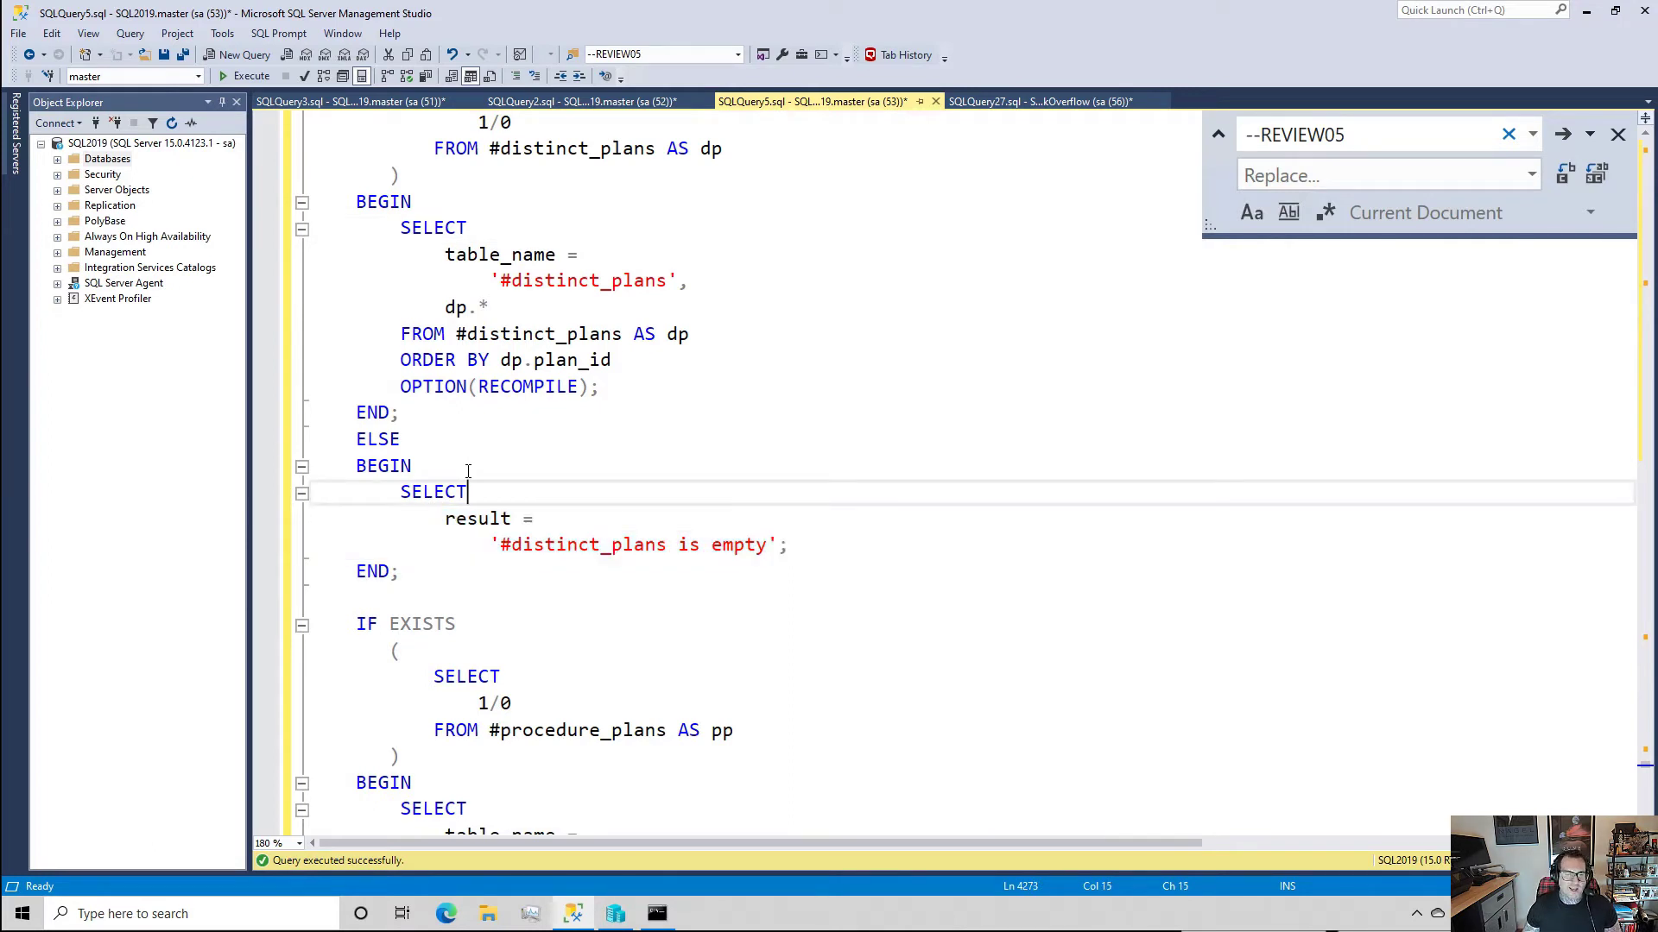
scroll(down, 3)
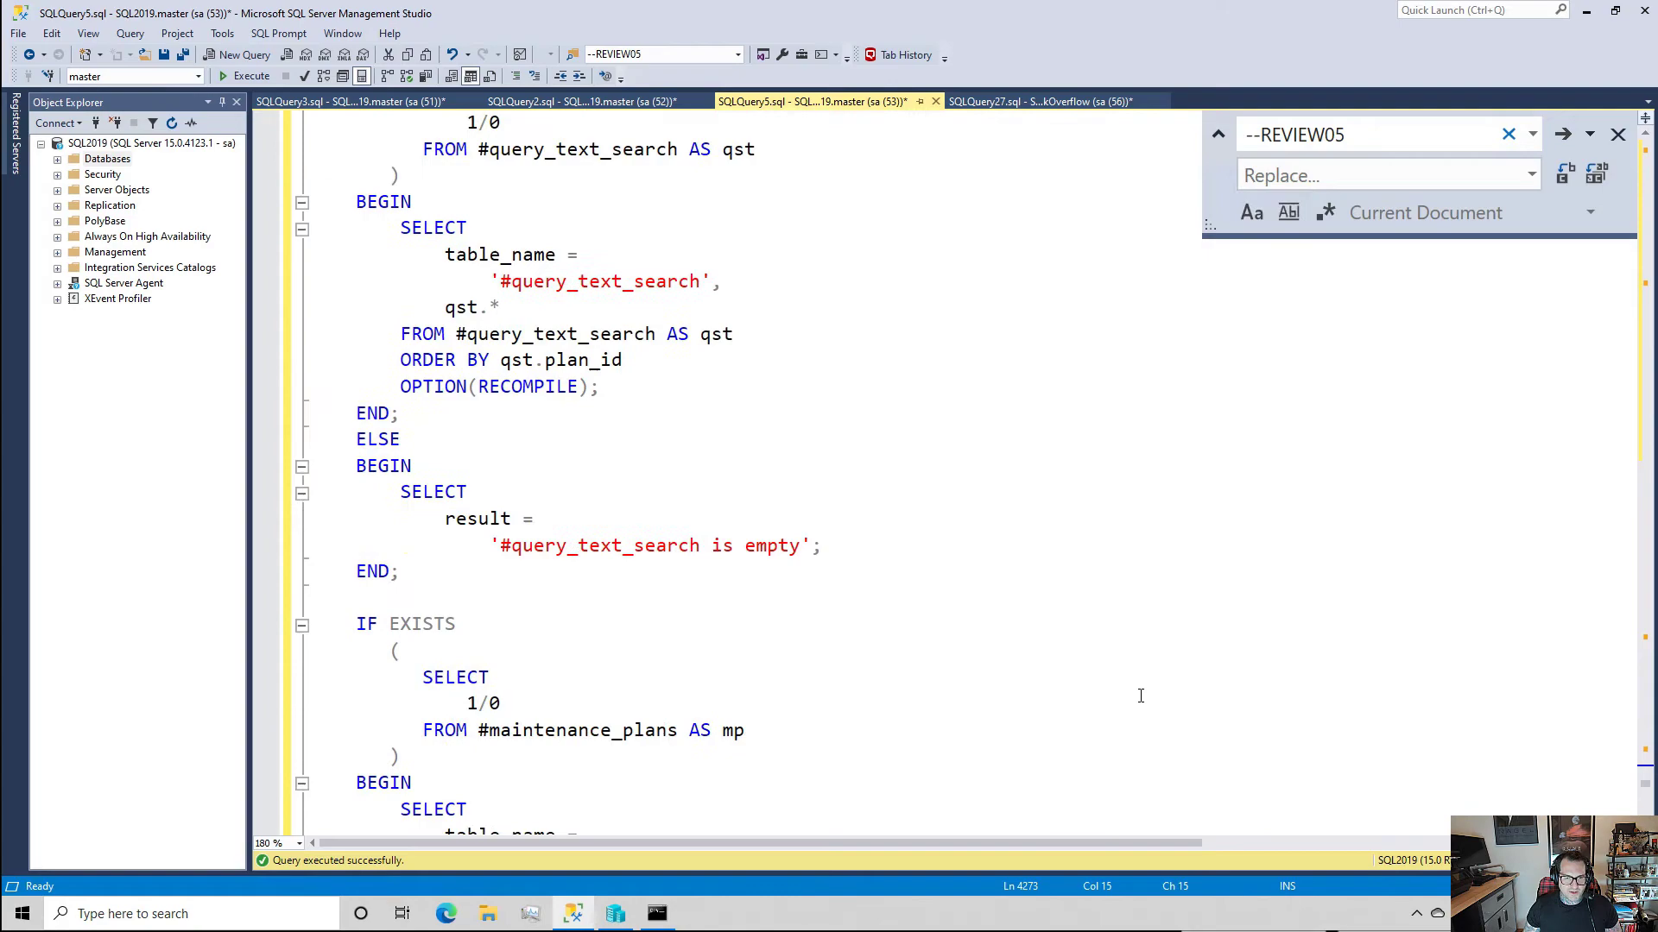
scroll(down, 3)
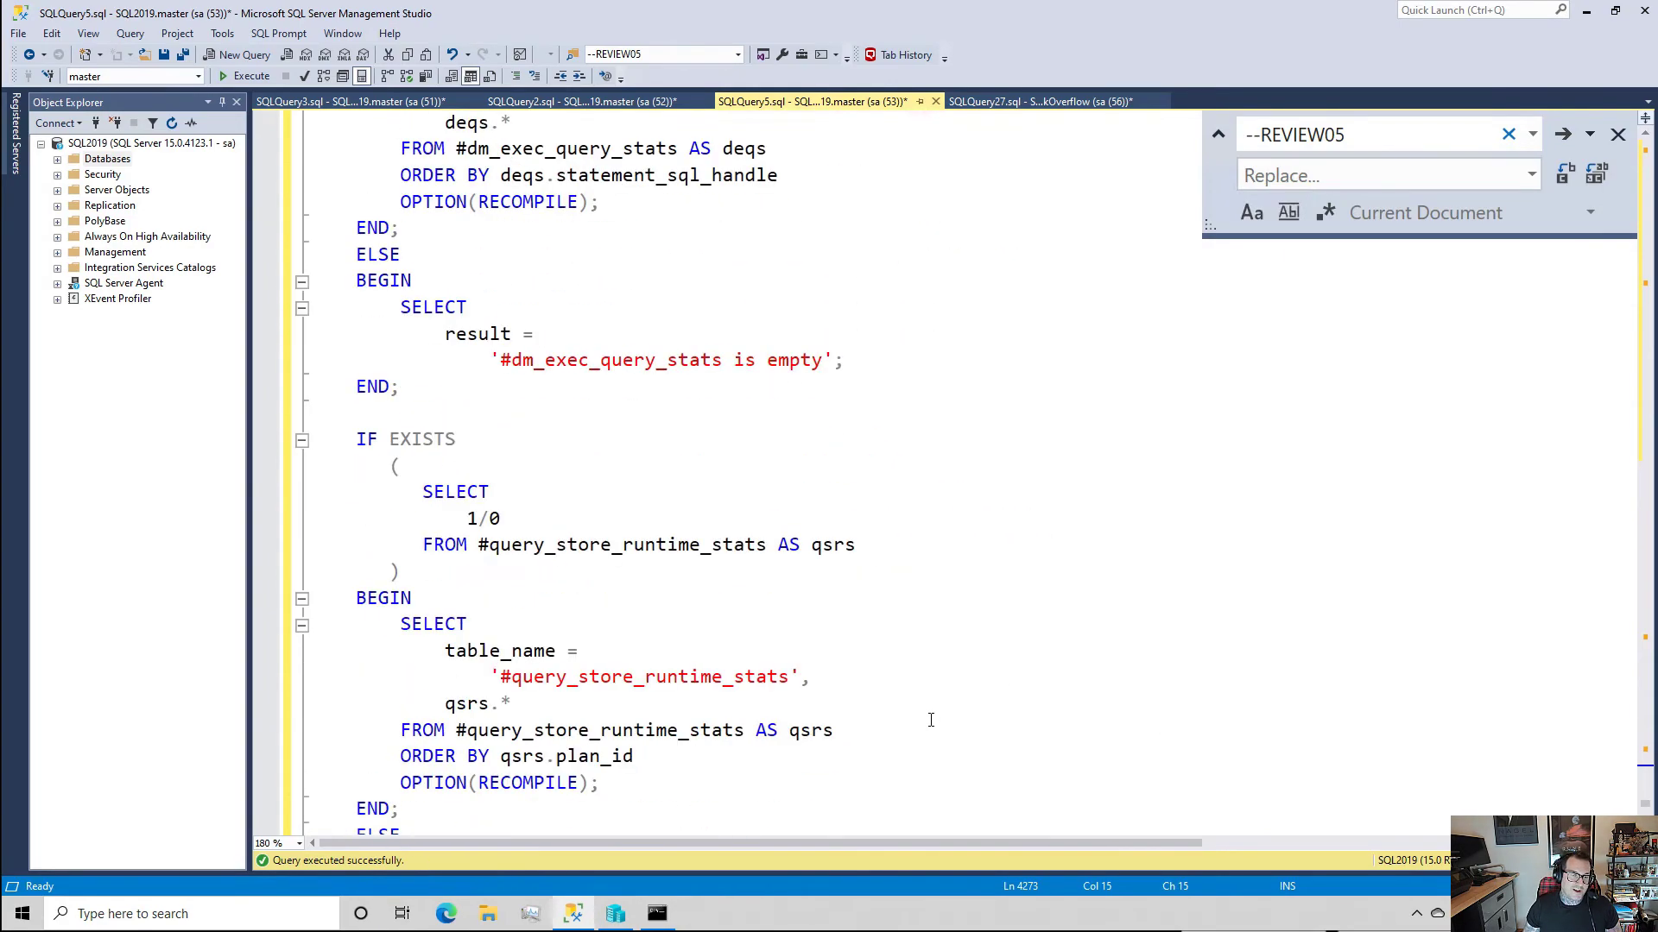
scroll(down, 3)
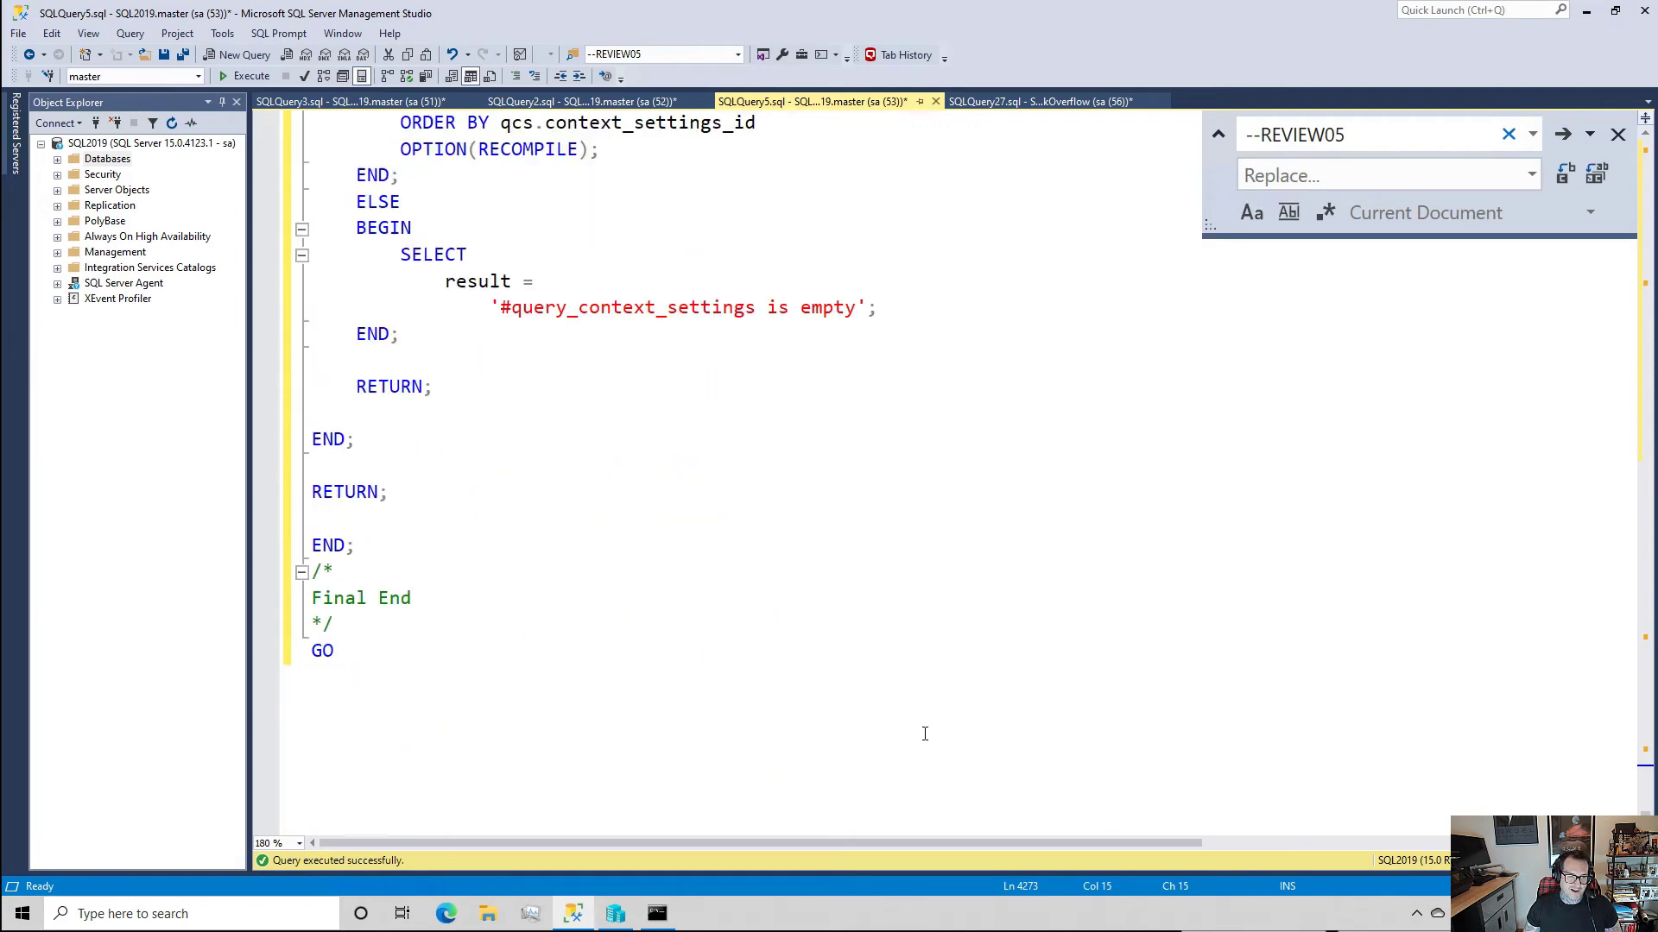
mouse_move(1026, 637)
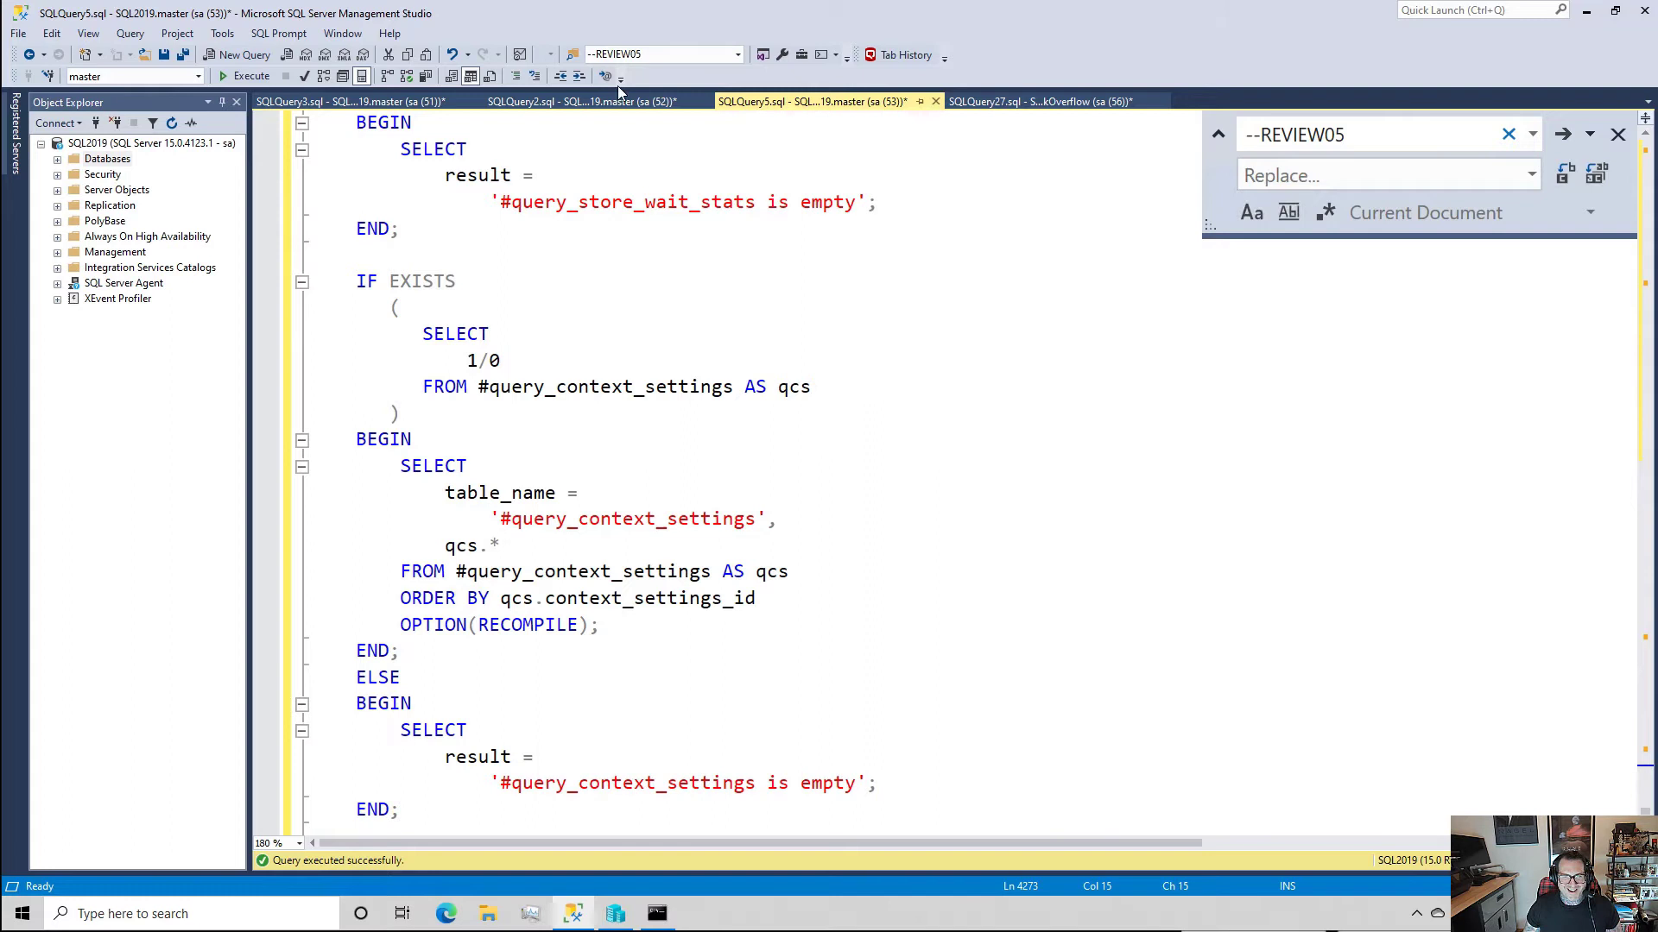
mouse_move(660, 138)
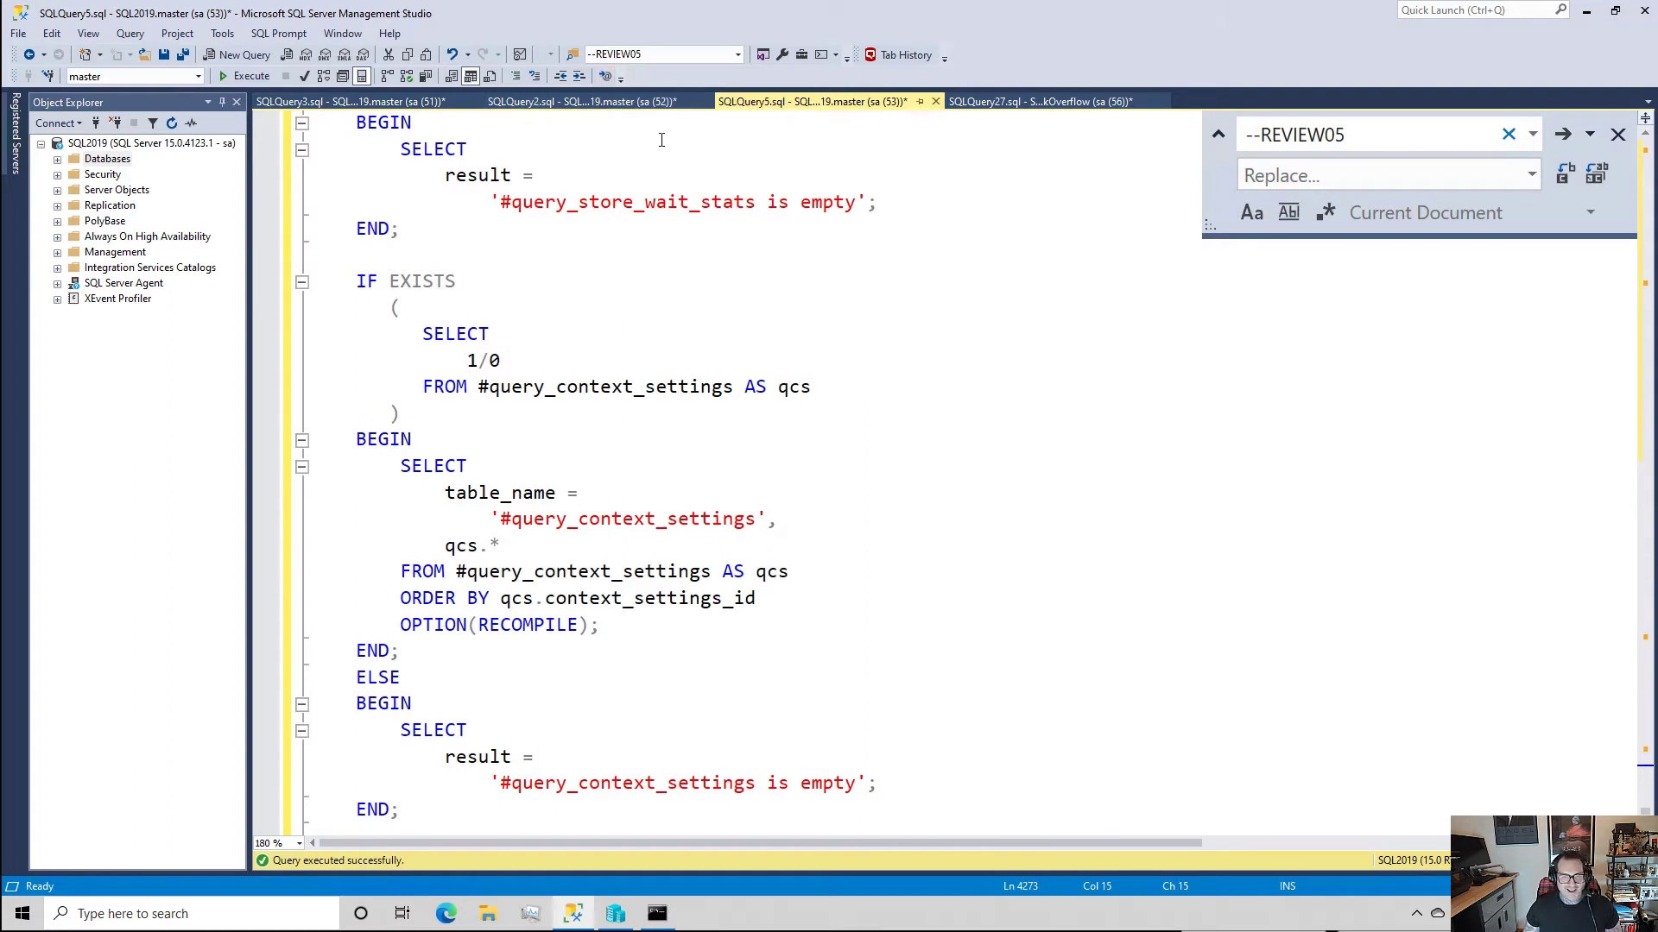
click(542, 100)
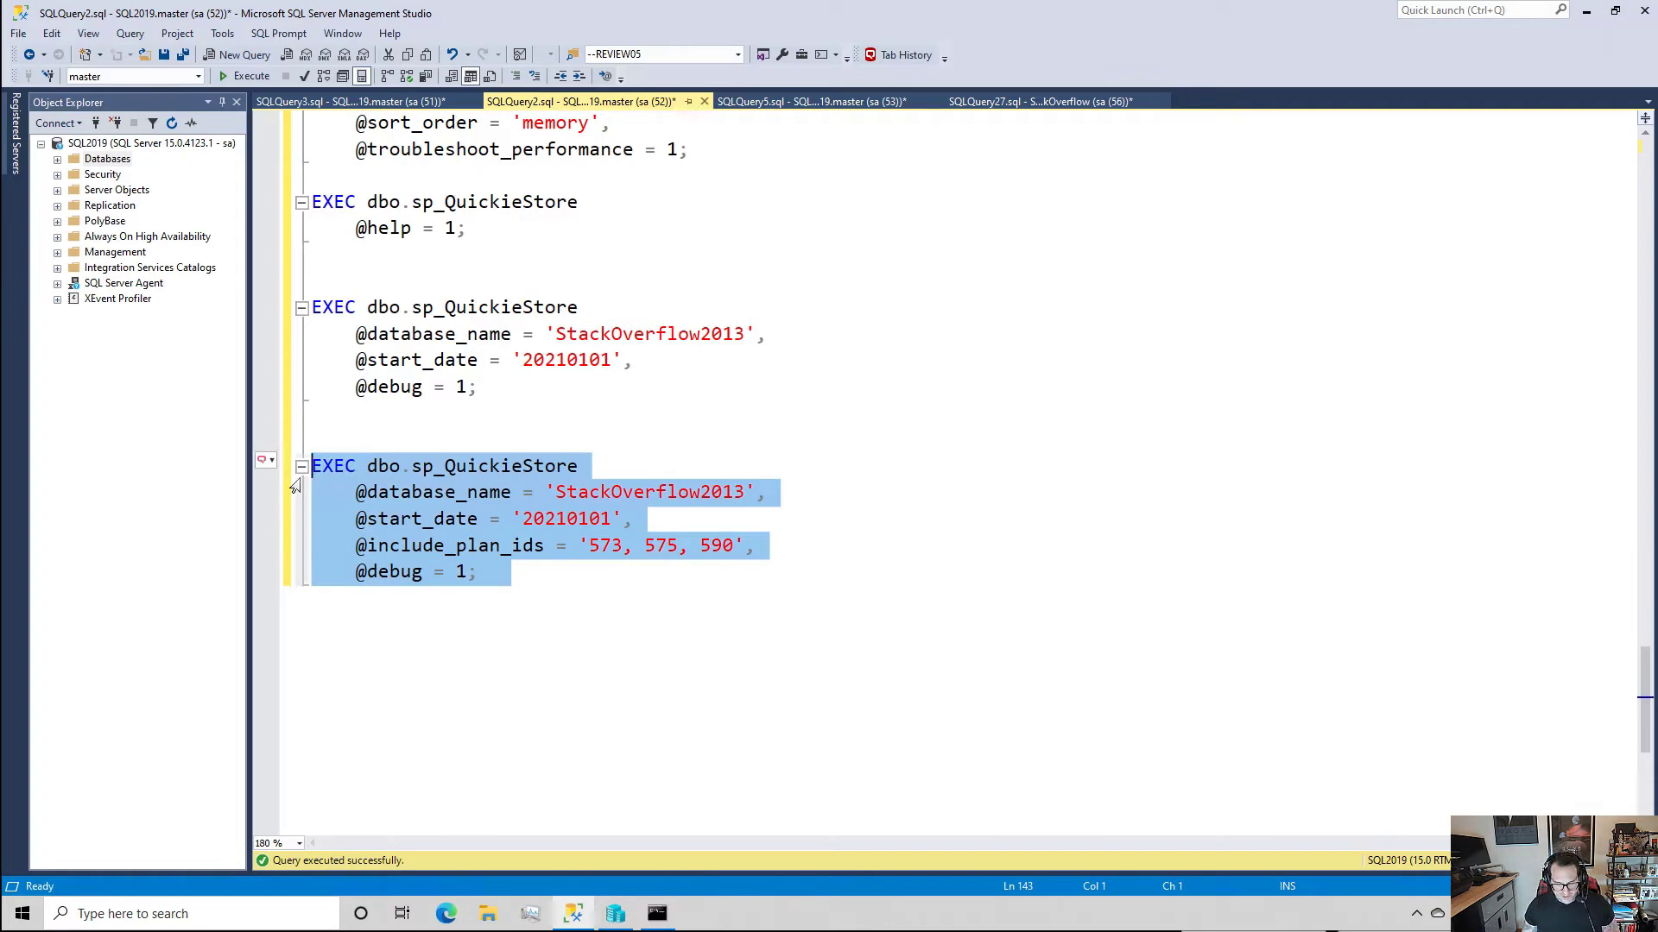
- Execute the sp_QuickieStore debug call limited to plan ids 573, 575 and 590
click(251, 75)
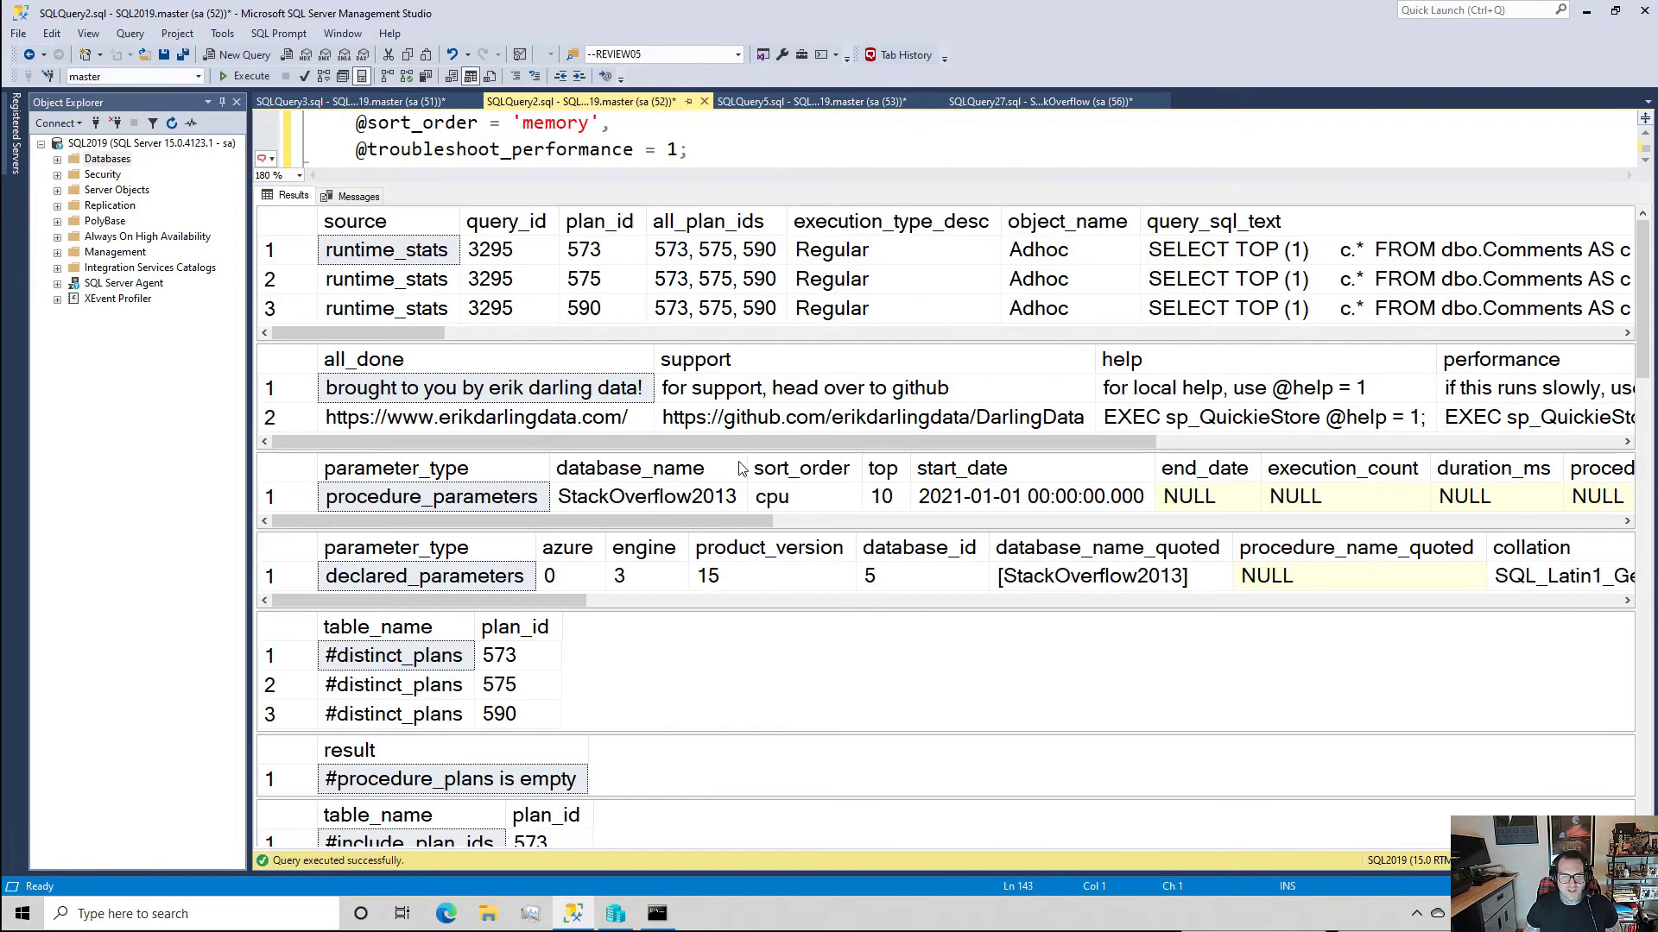
mouse_move(1235, 406)
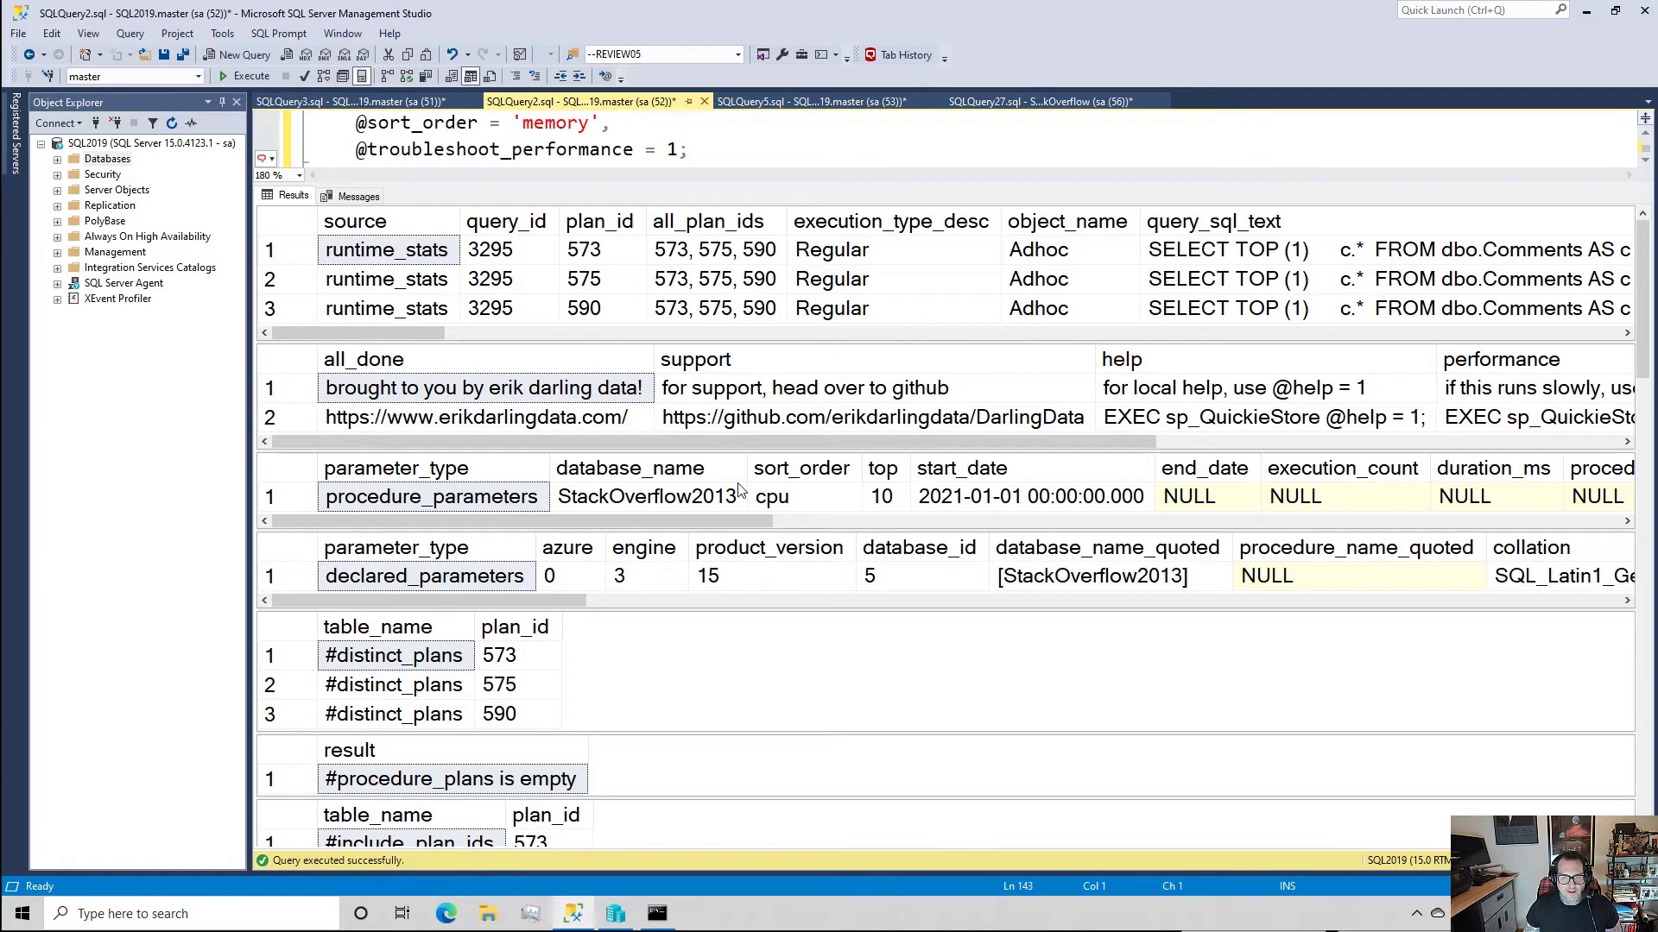
click(387, 278)
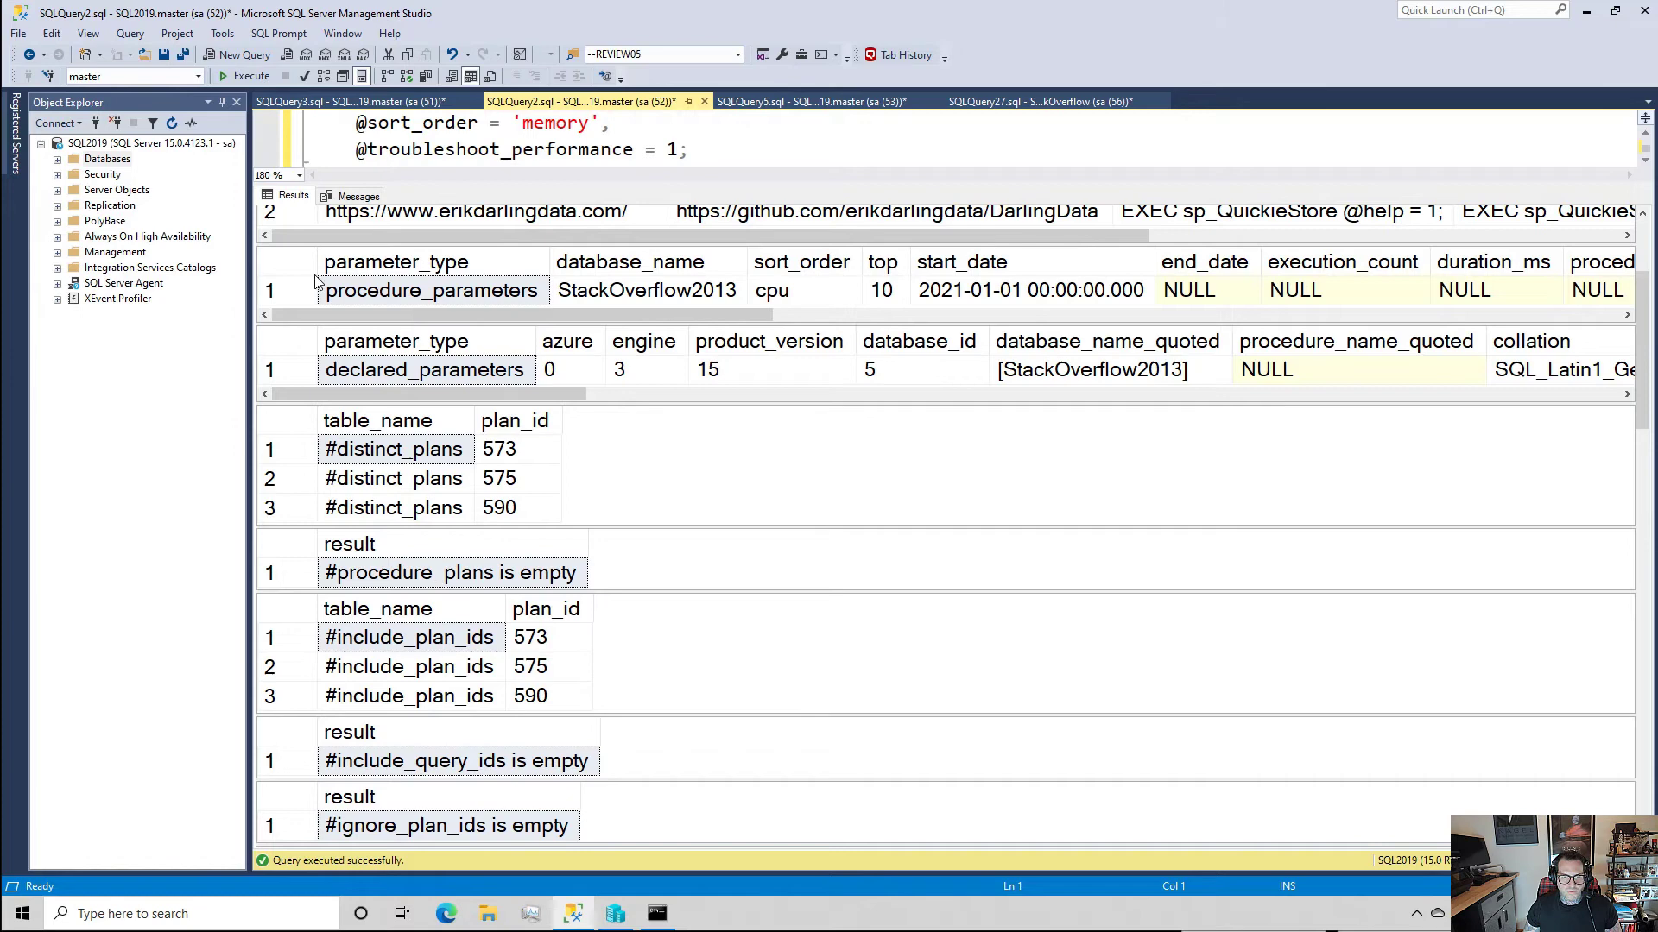
- Scroll the parameters grid, highlighting the format_output and troubleshoot_performance values
scroll(right, 3)
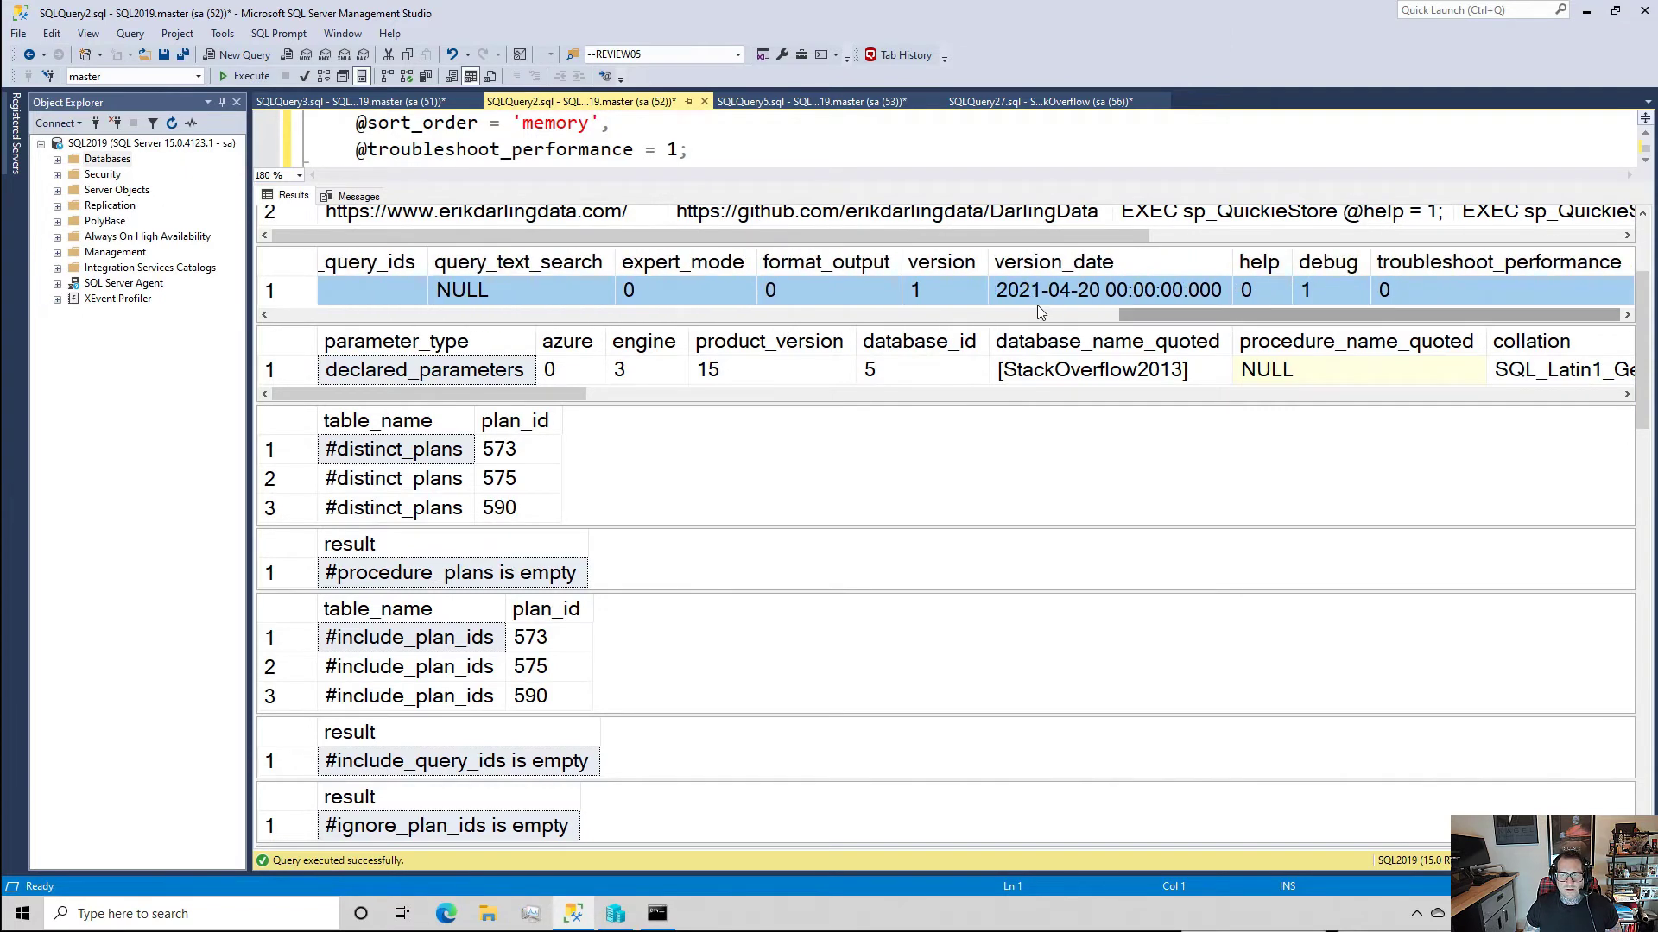
click(825, 290)
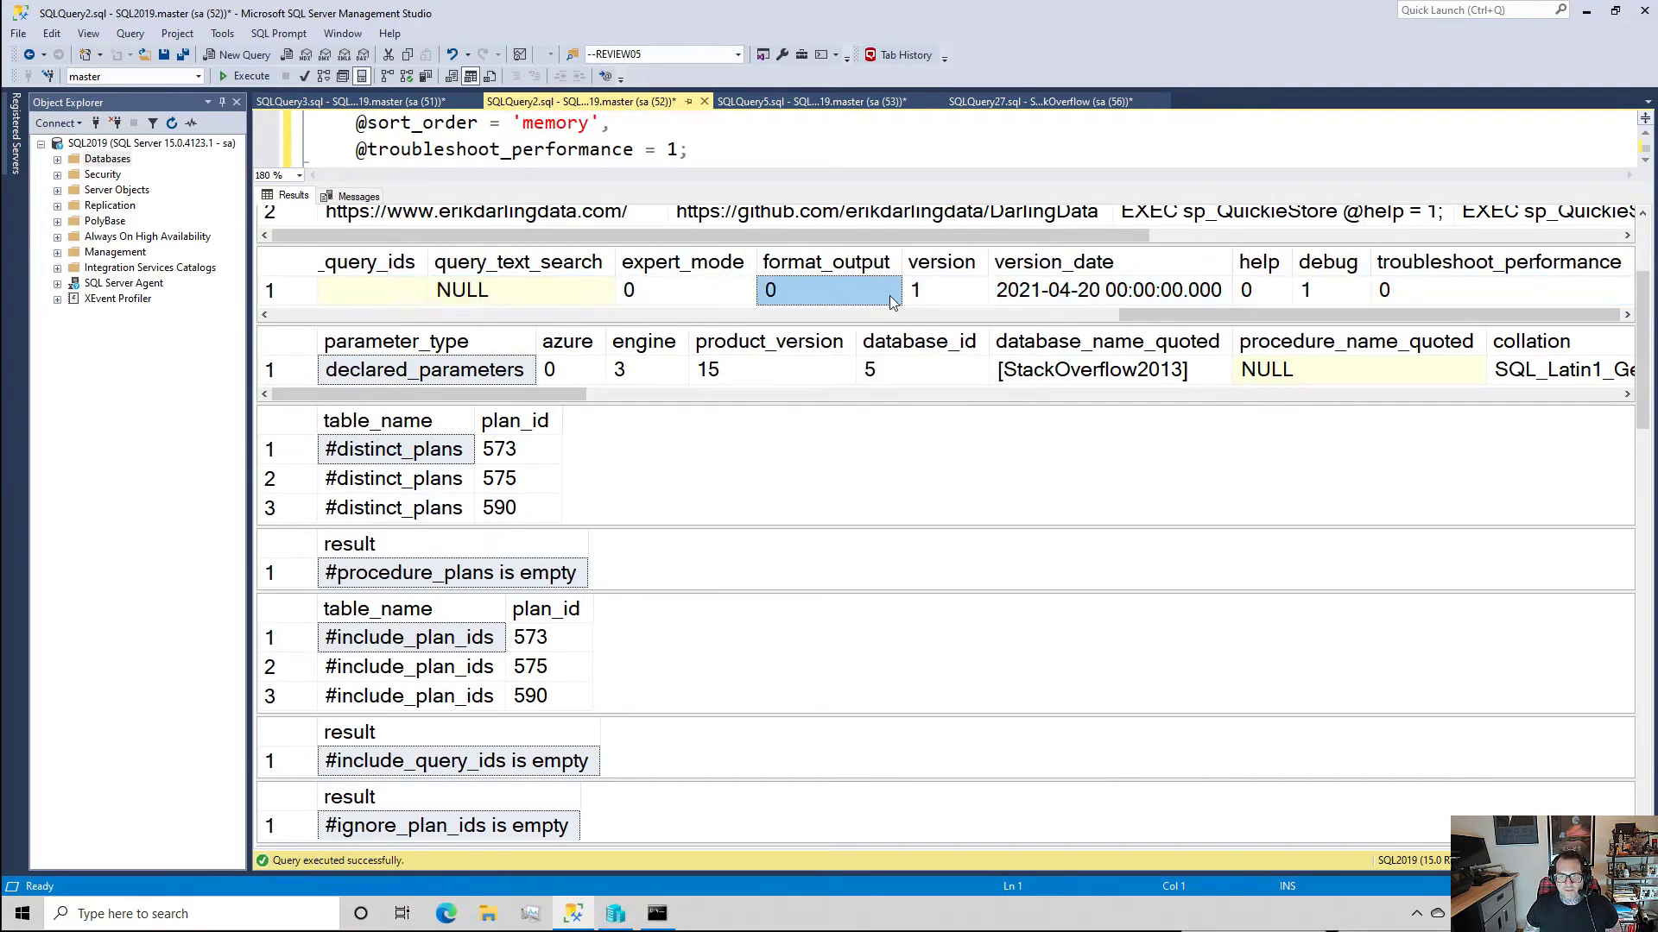
click(1491, 290)
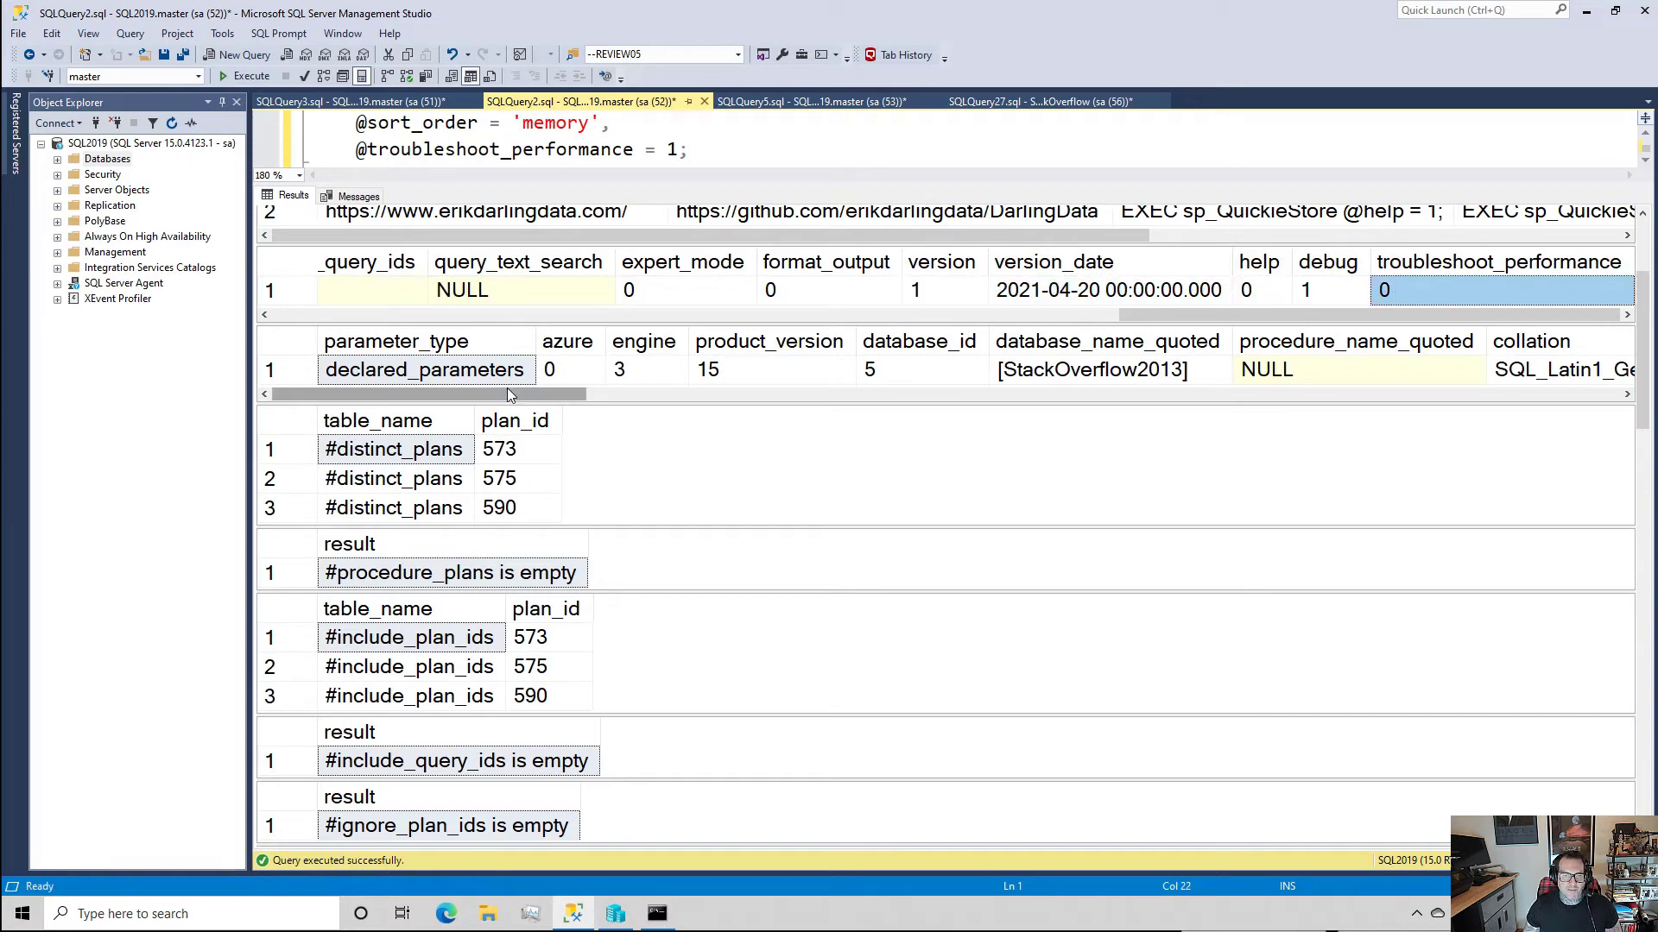
- Review declared_parameters azure, engine and collation values, scrolling through to troubleshoot_update
scroll(right, 3)
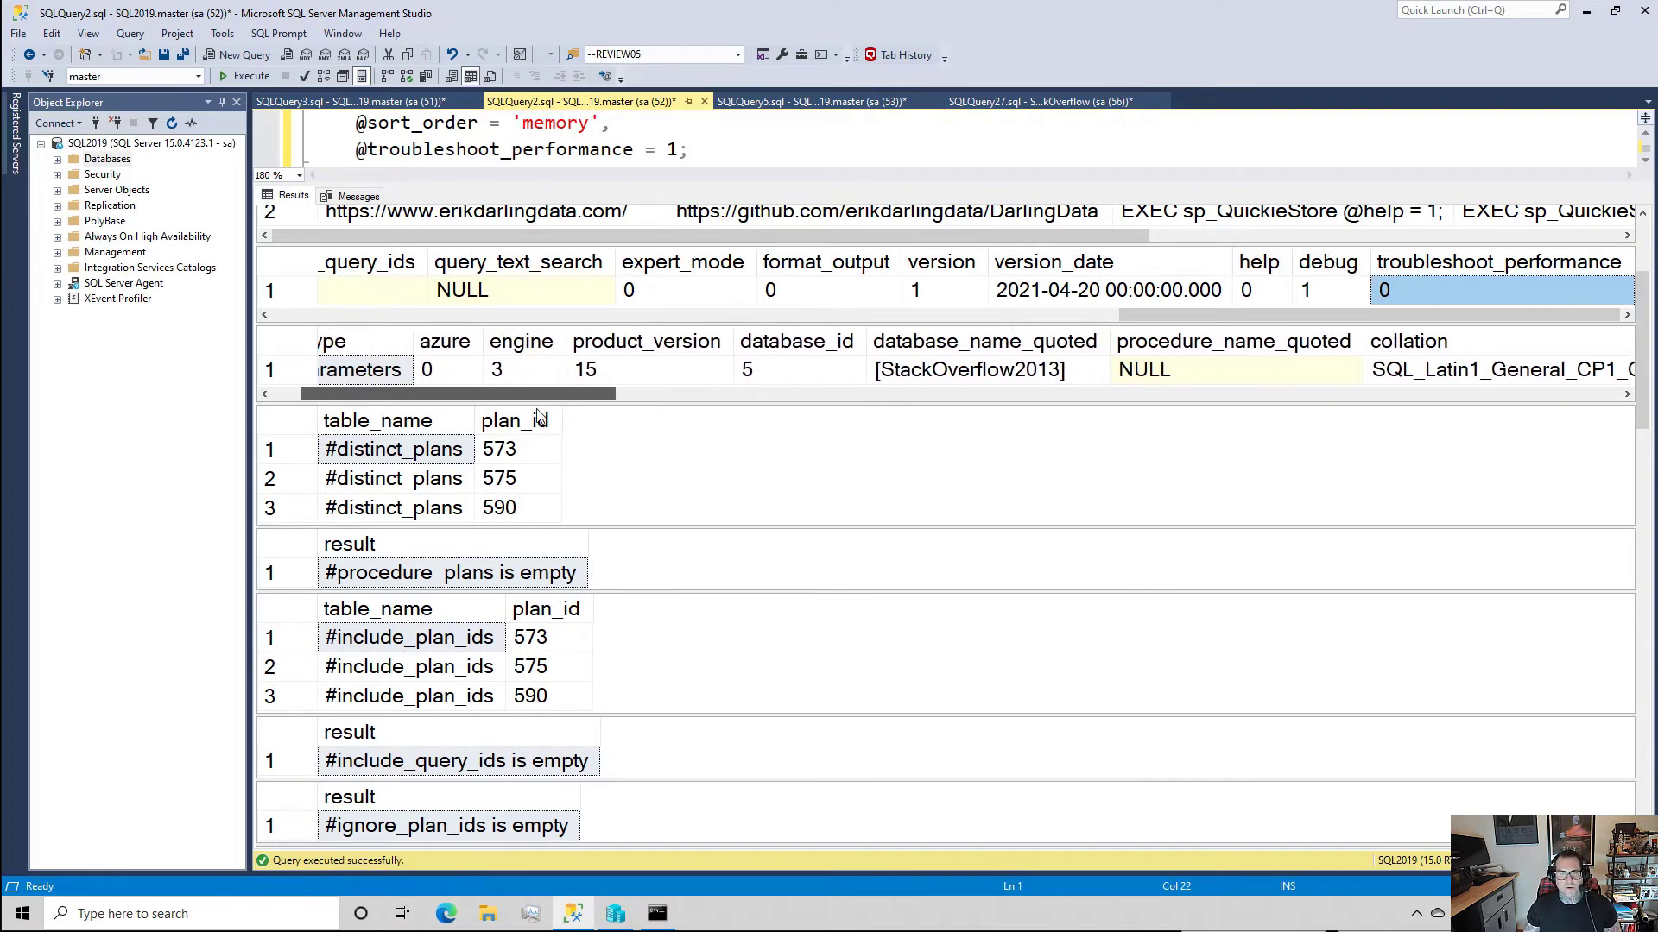
click(427, 368)
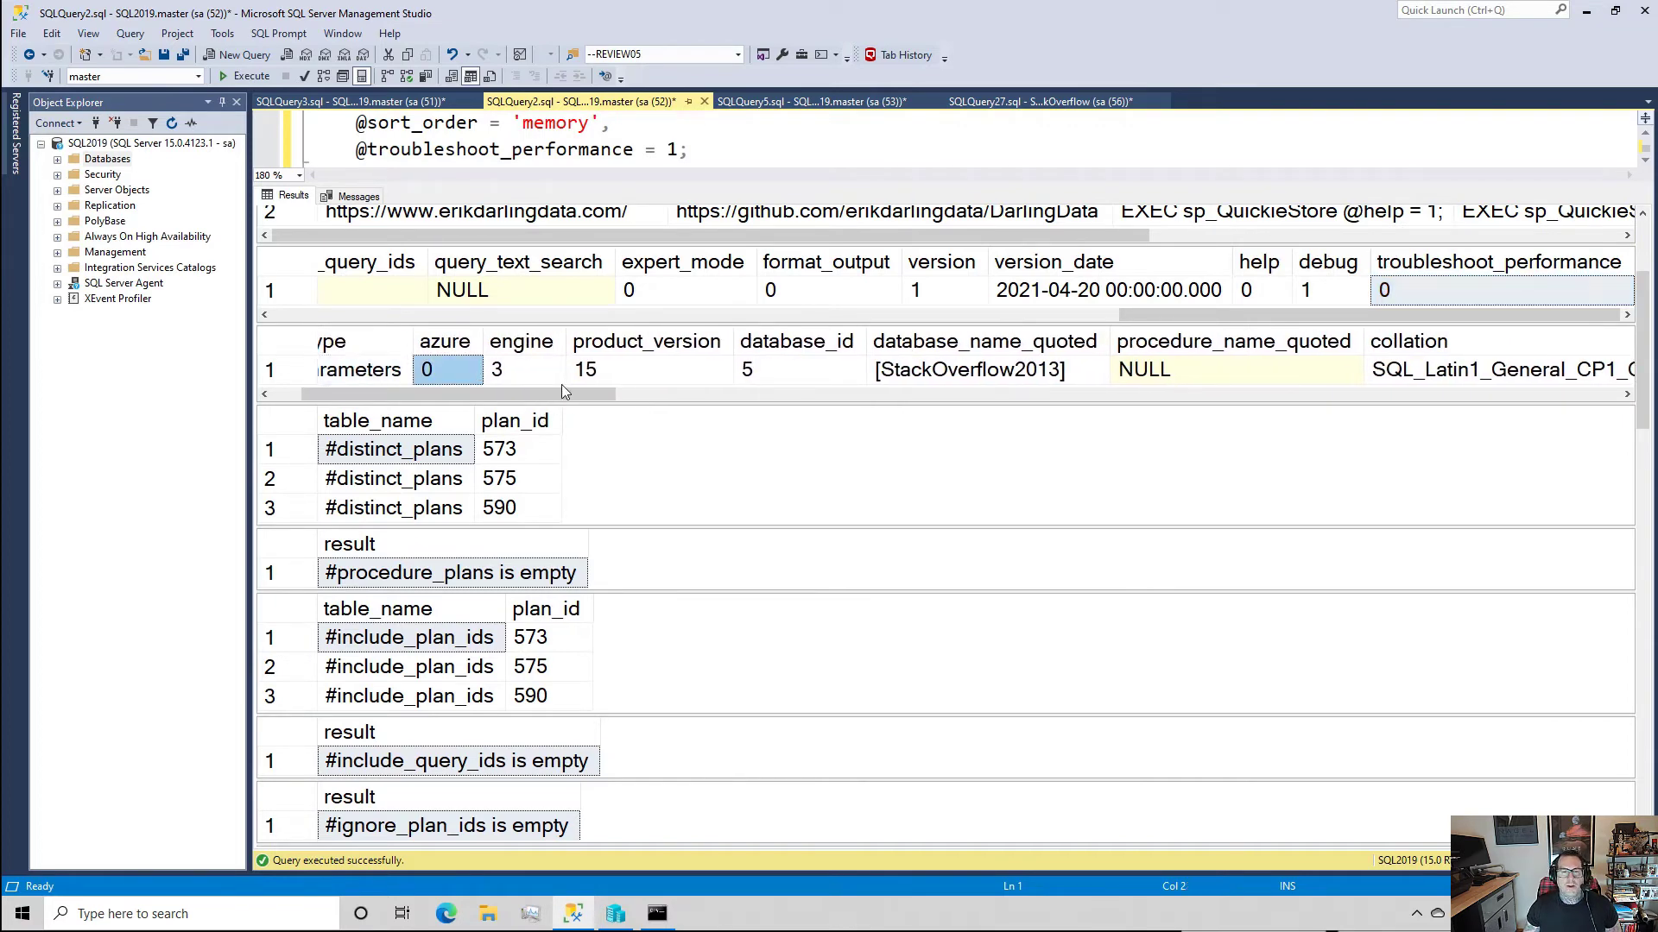
click(520, 369)
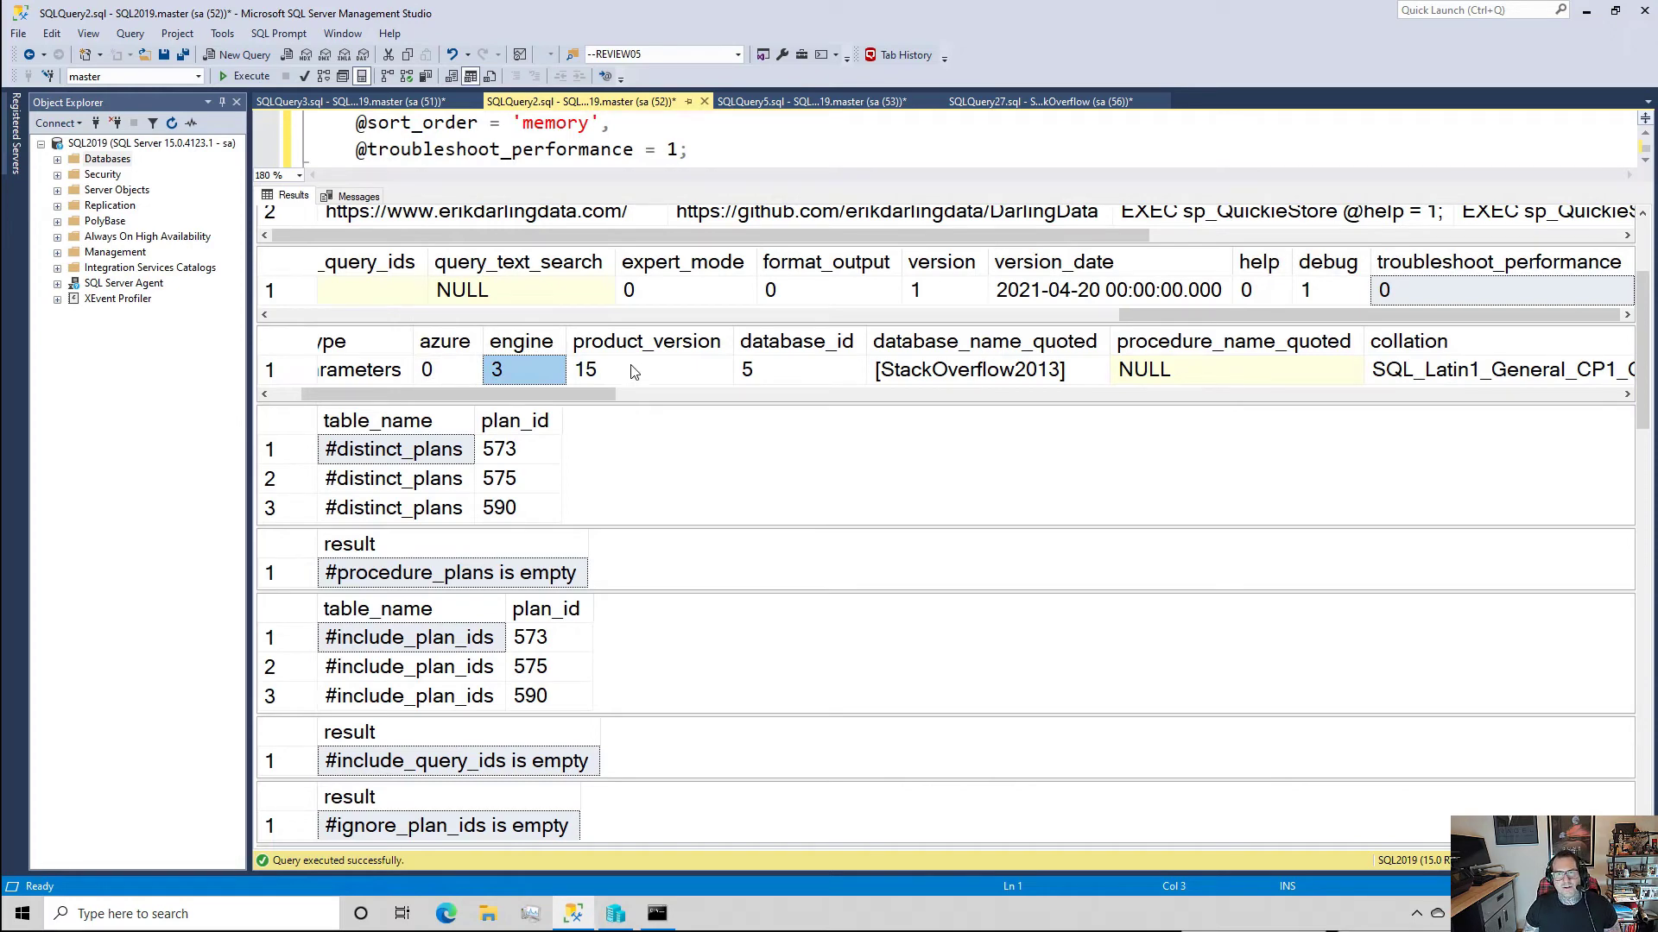
click(646, 369)
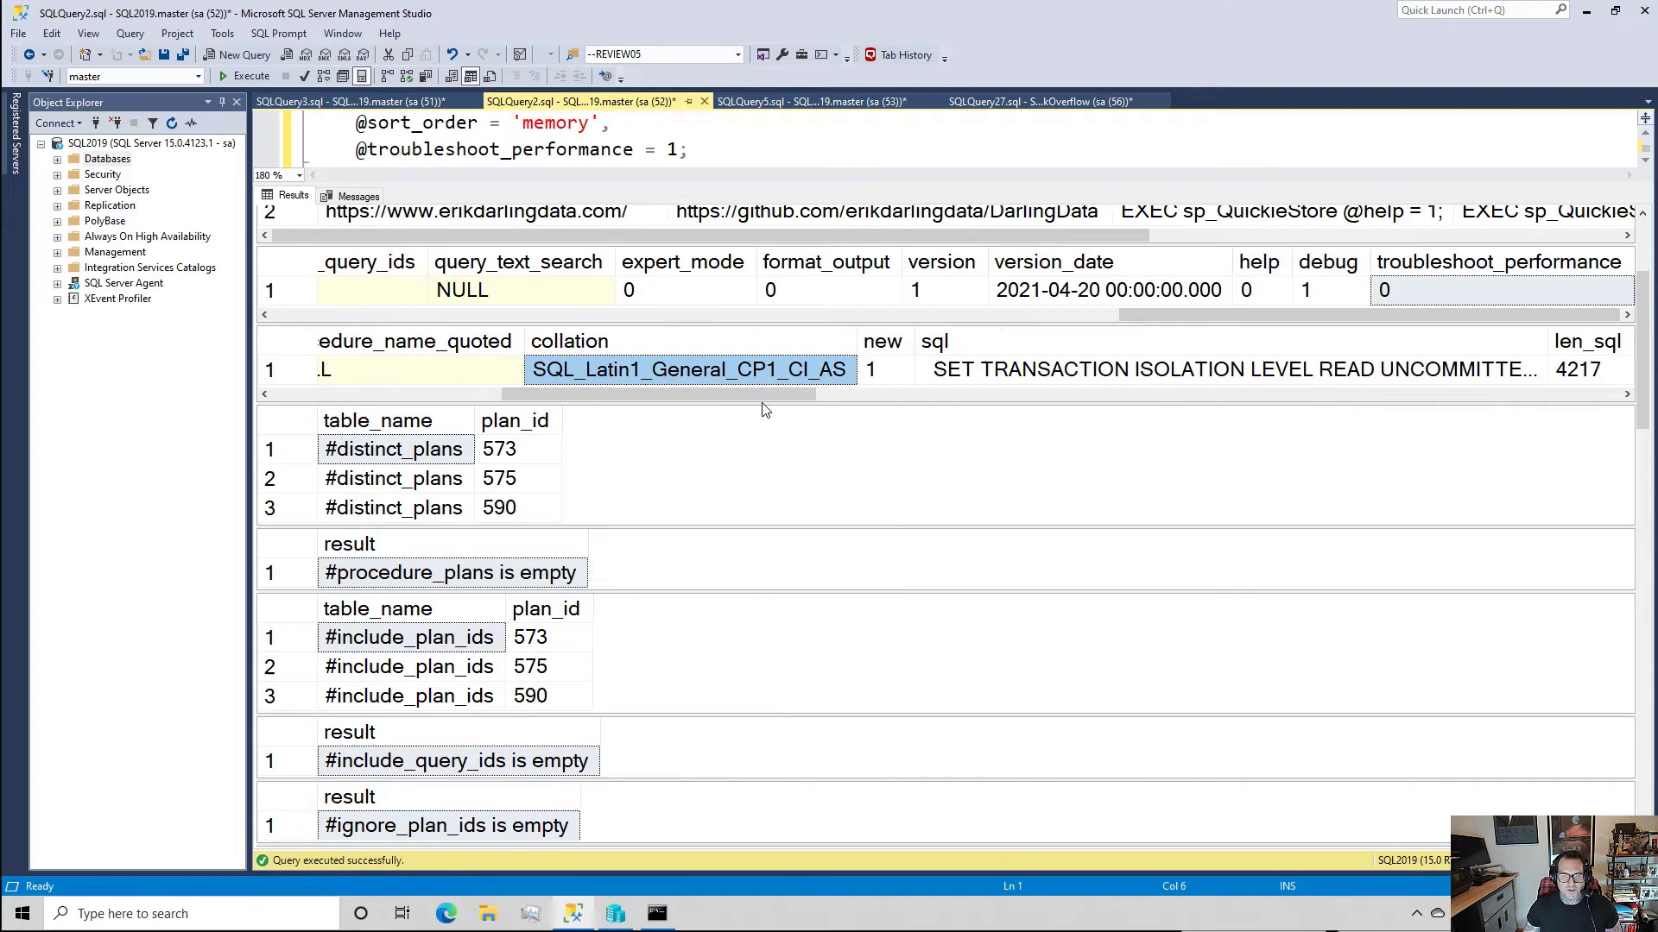
scroll(right, 3)
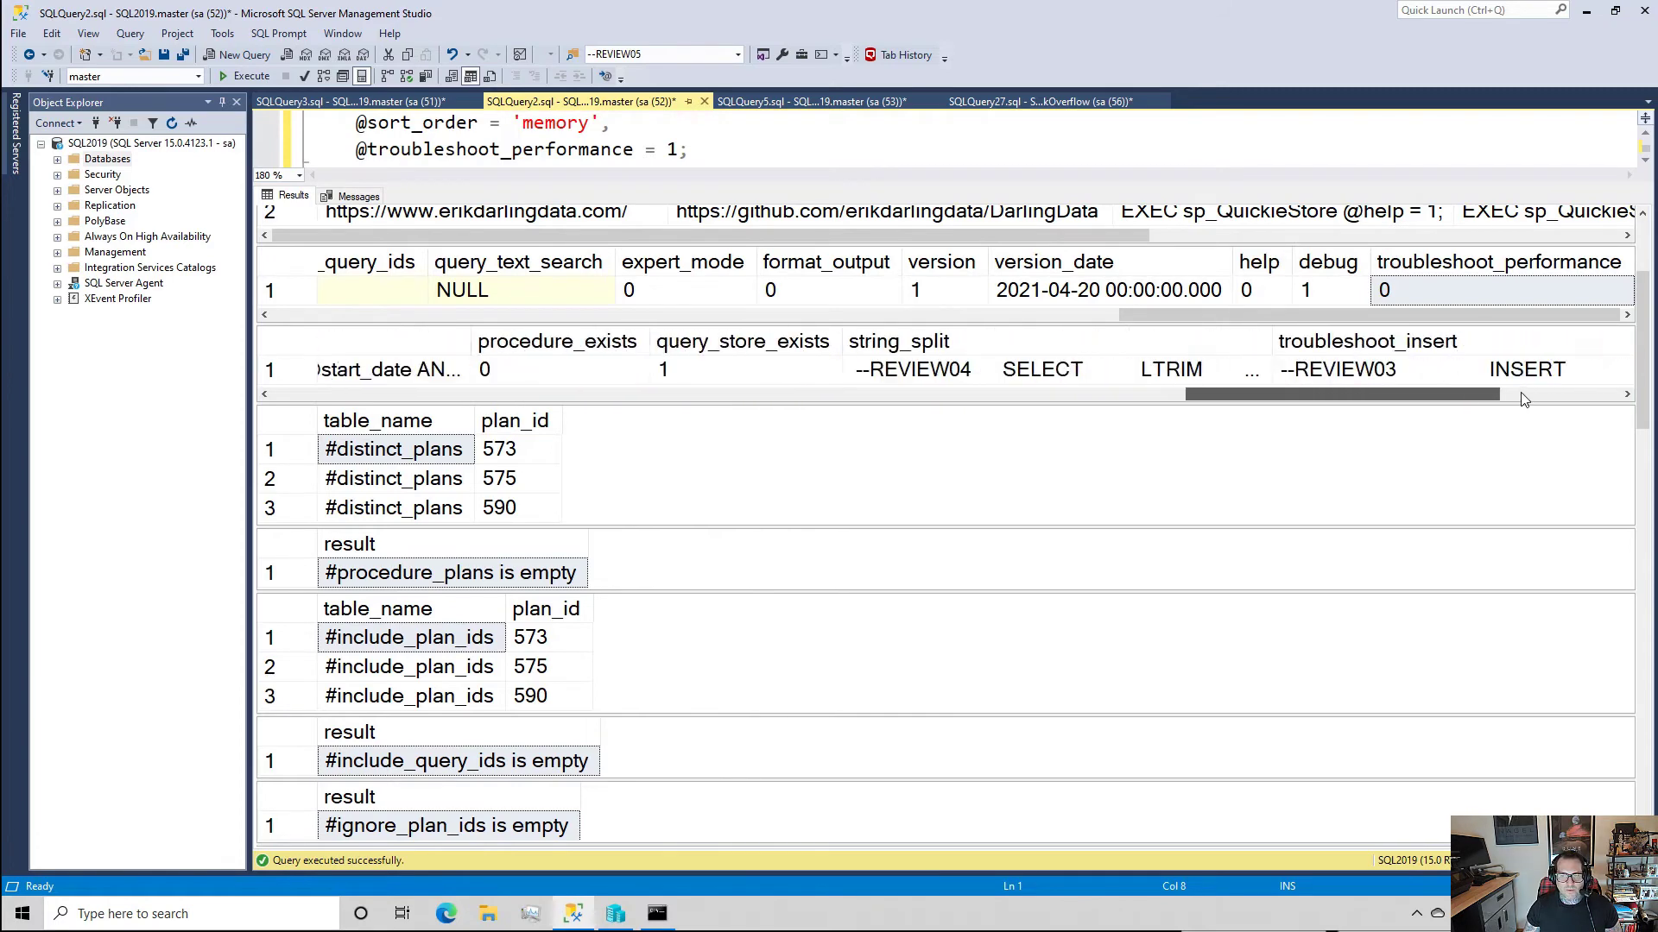
scroll(right, 3)
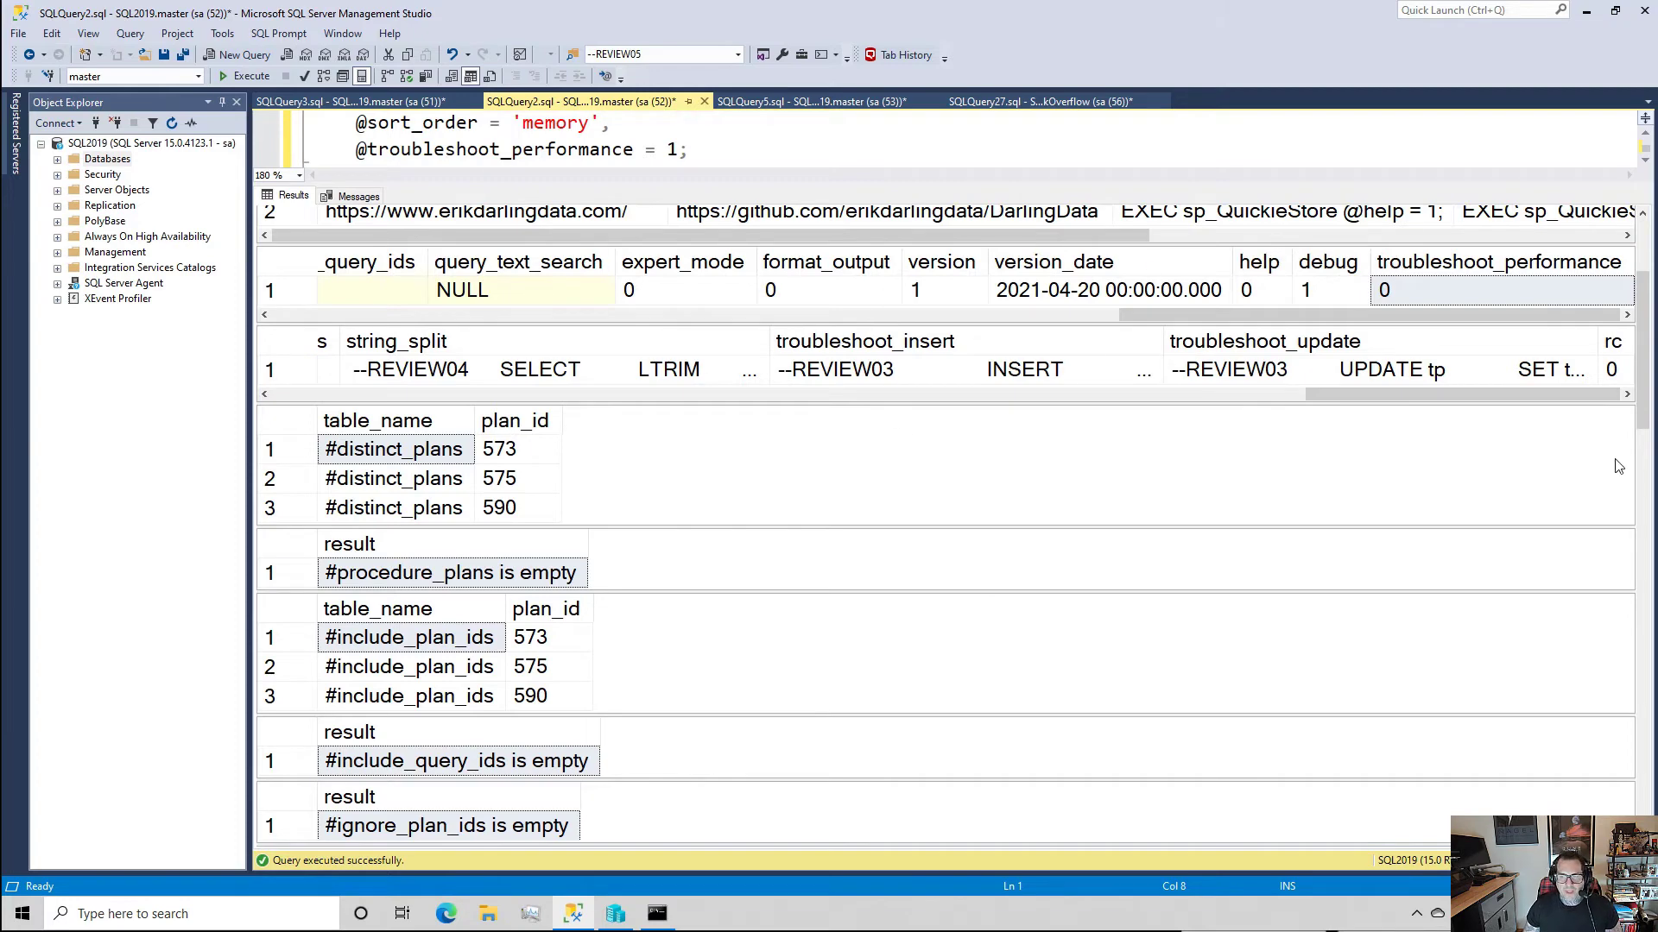
scroll(down, 3)
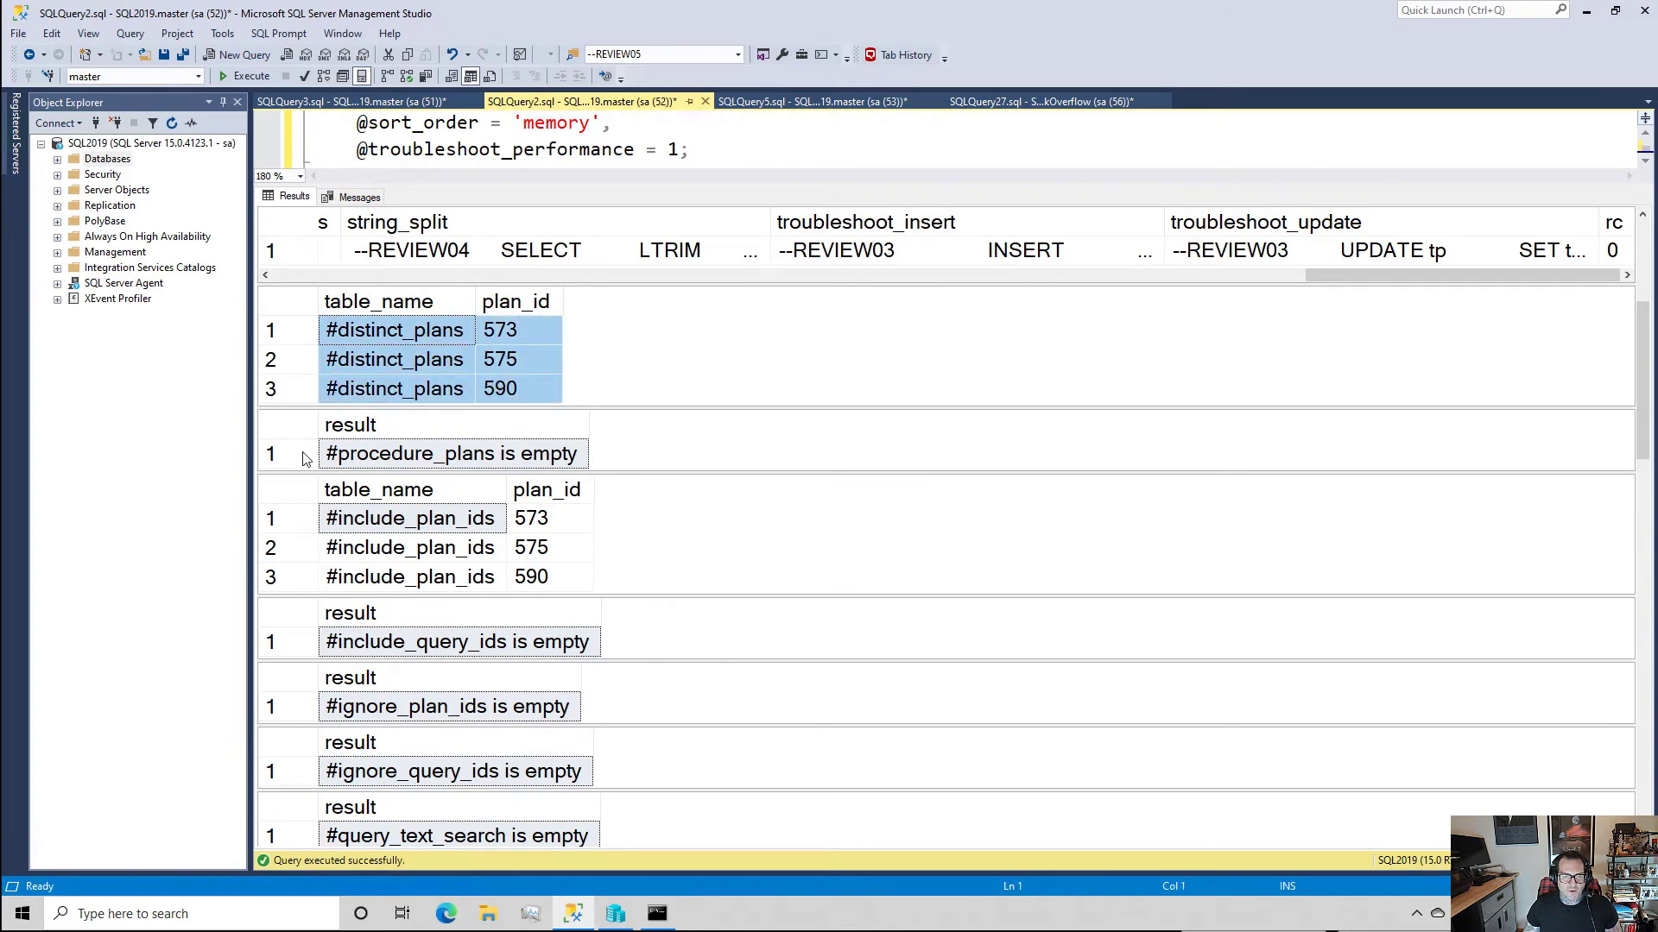
- Note that #procedure_plans is empty, then scroll down to #maintenance_plans and #database_query_store_options
click(453, 452)
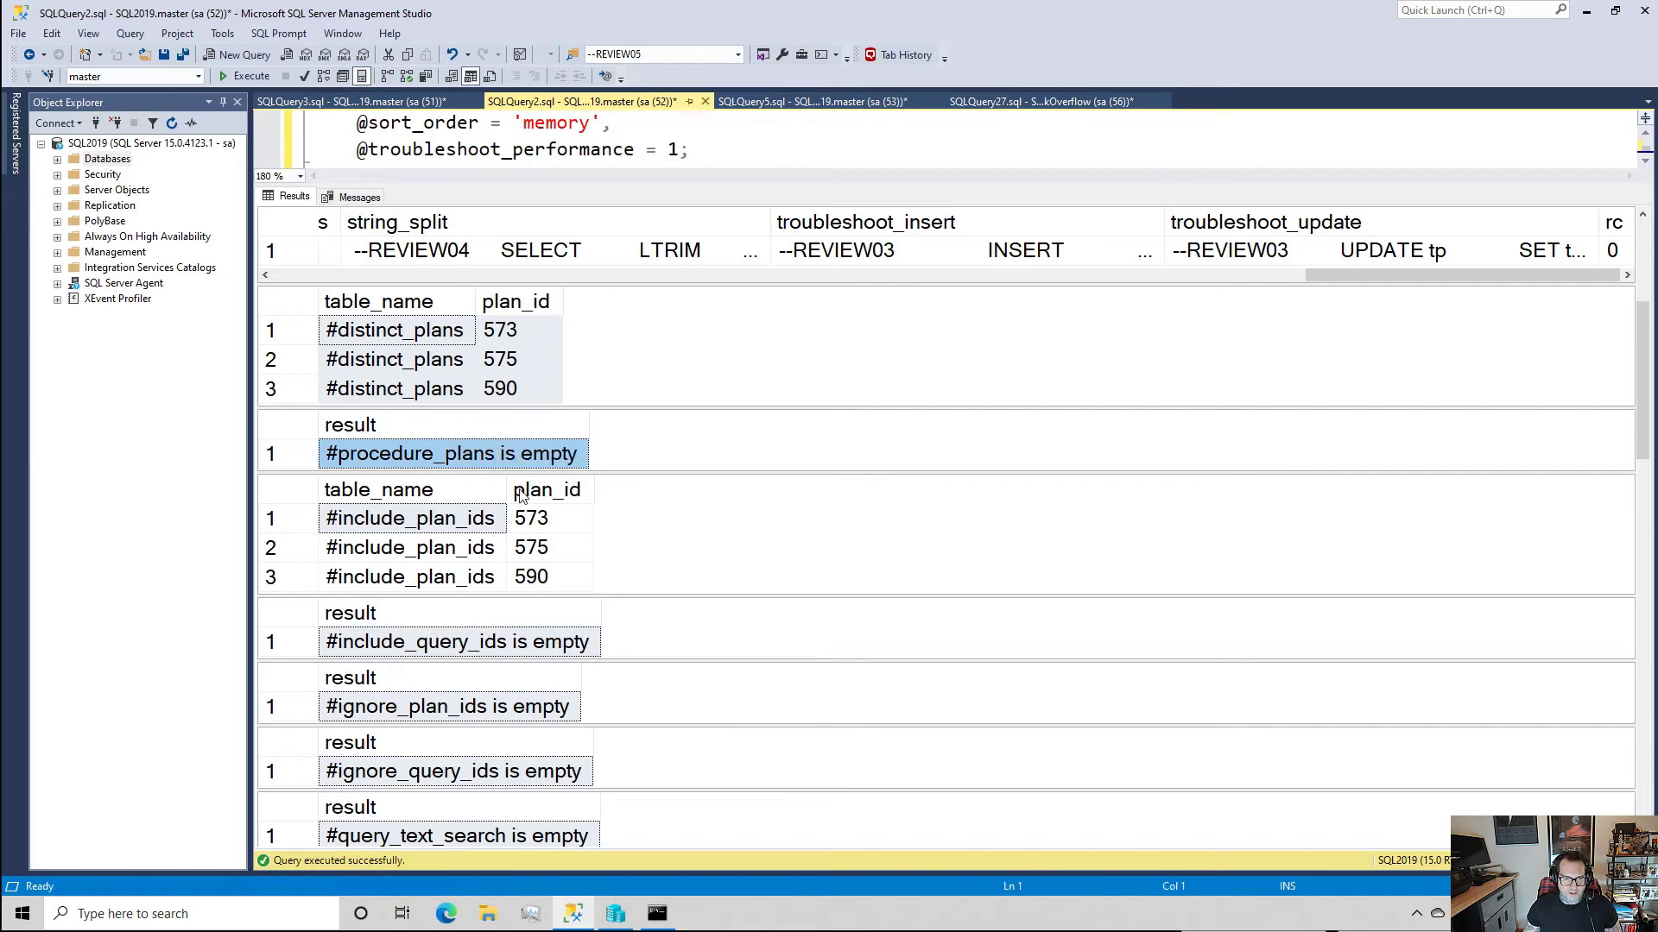
mouse_move(489, 467)
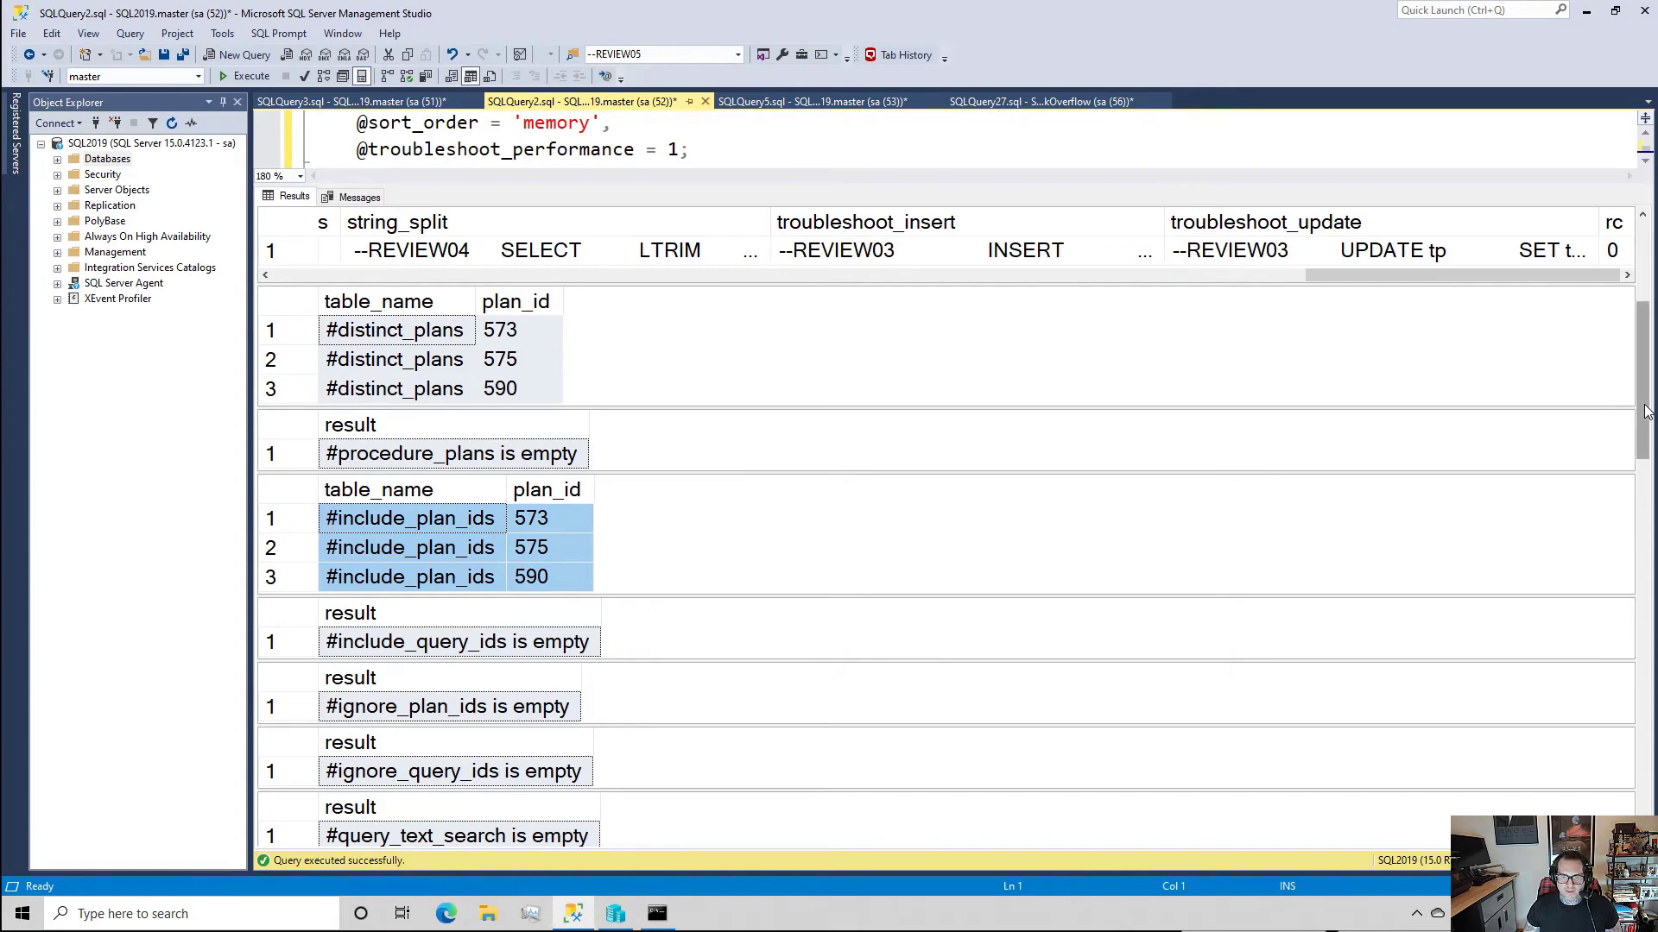
scroll(down, 3)
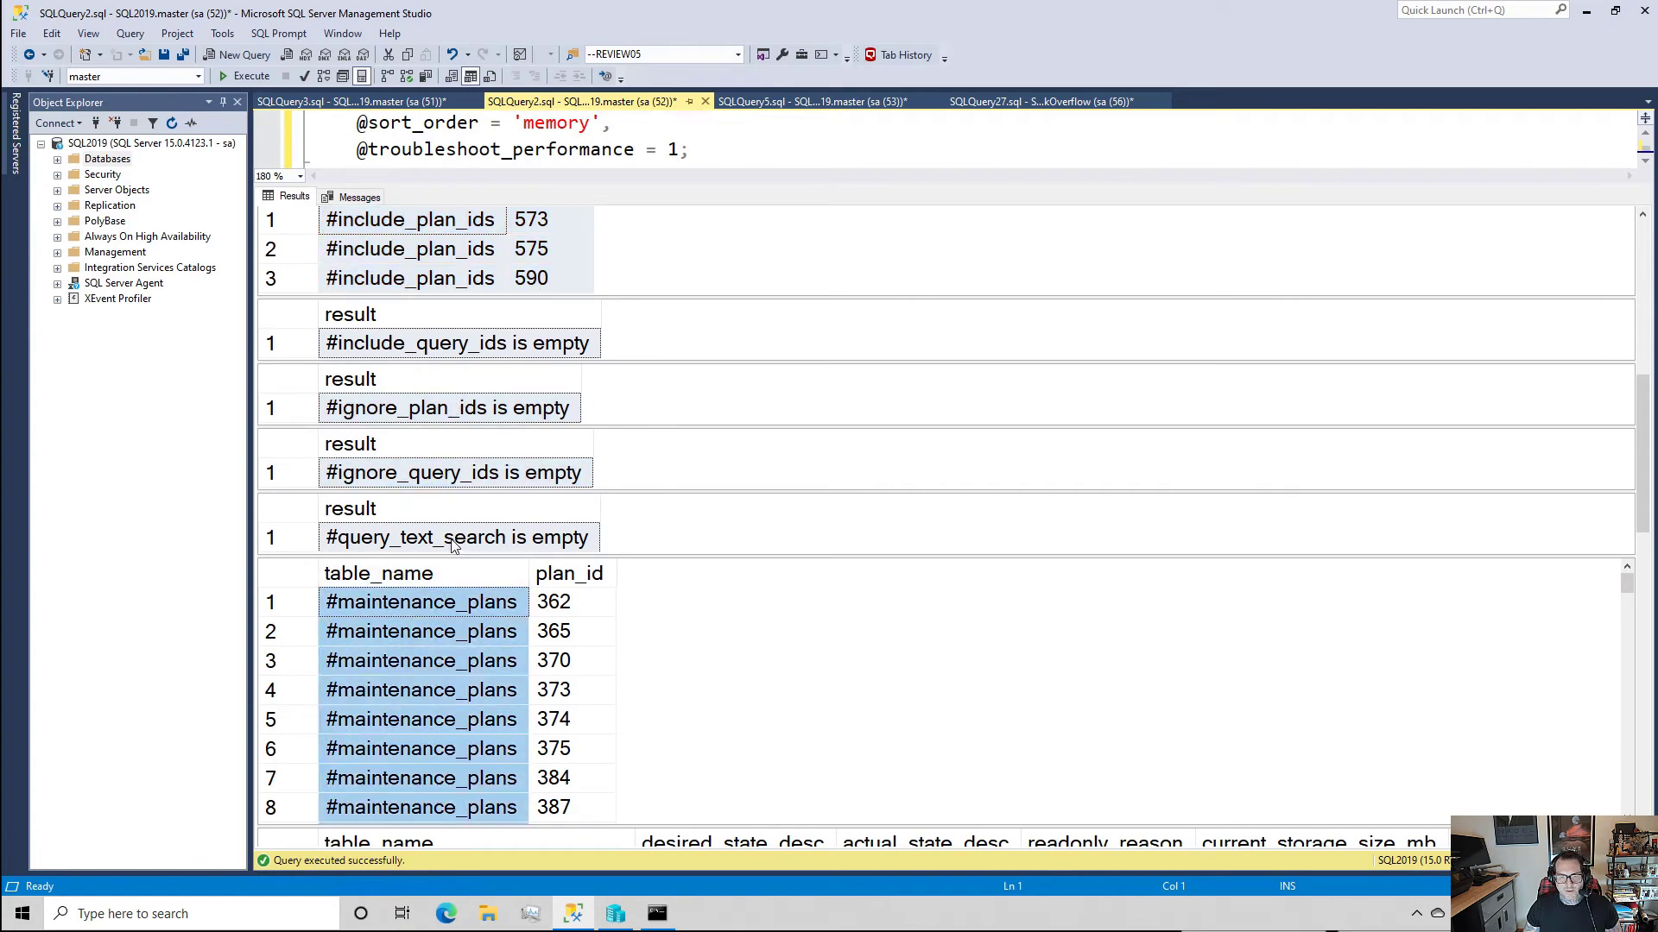
scroll(down, 3)
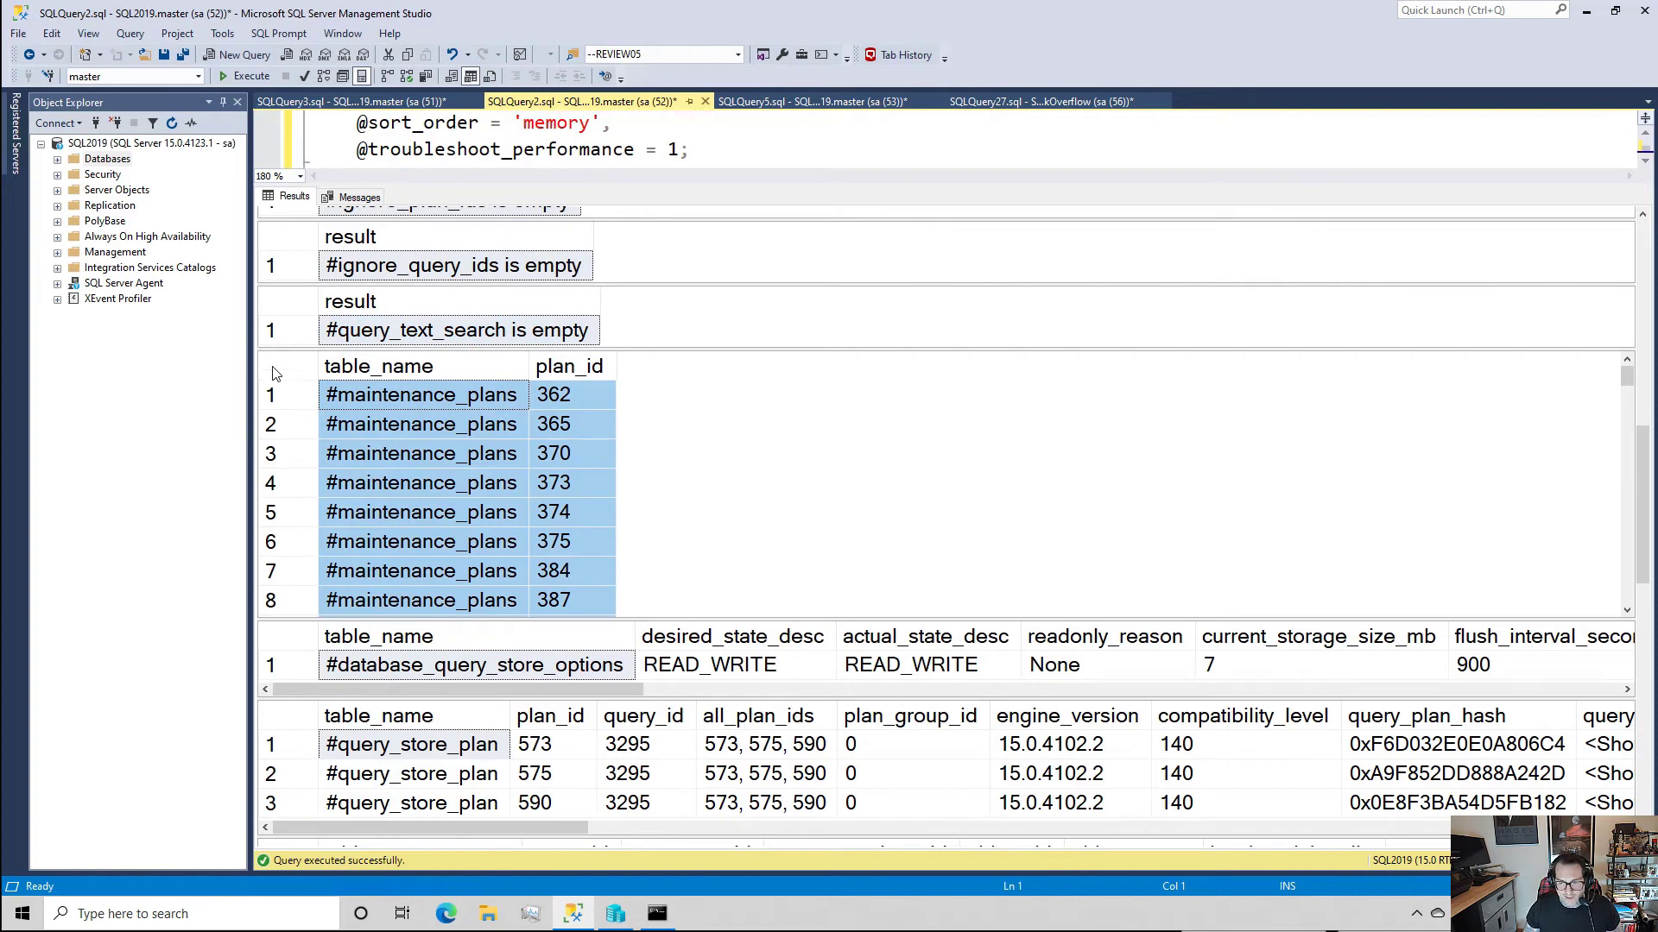
mouse_move(266, 334)
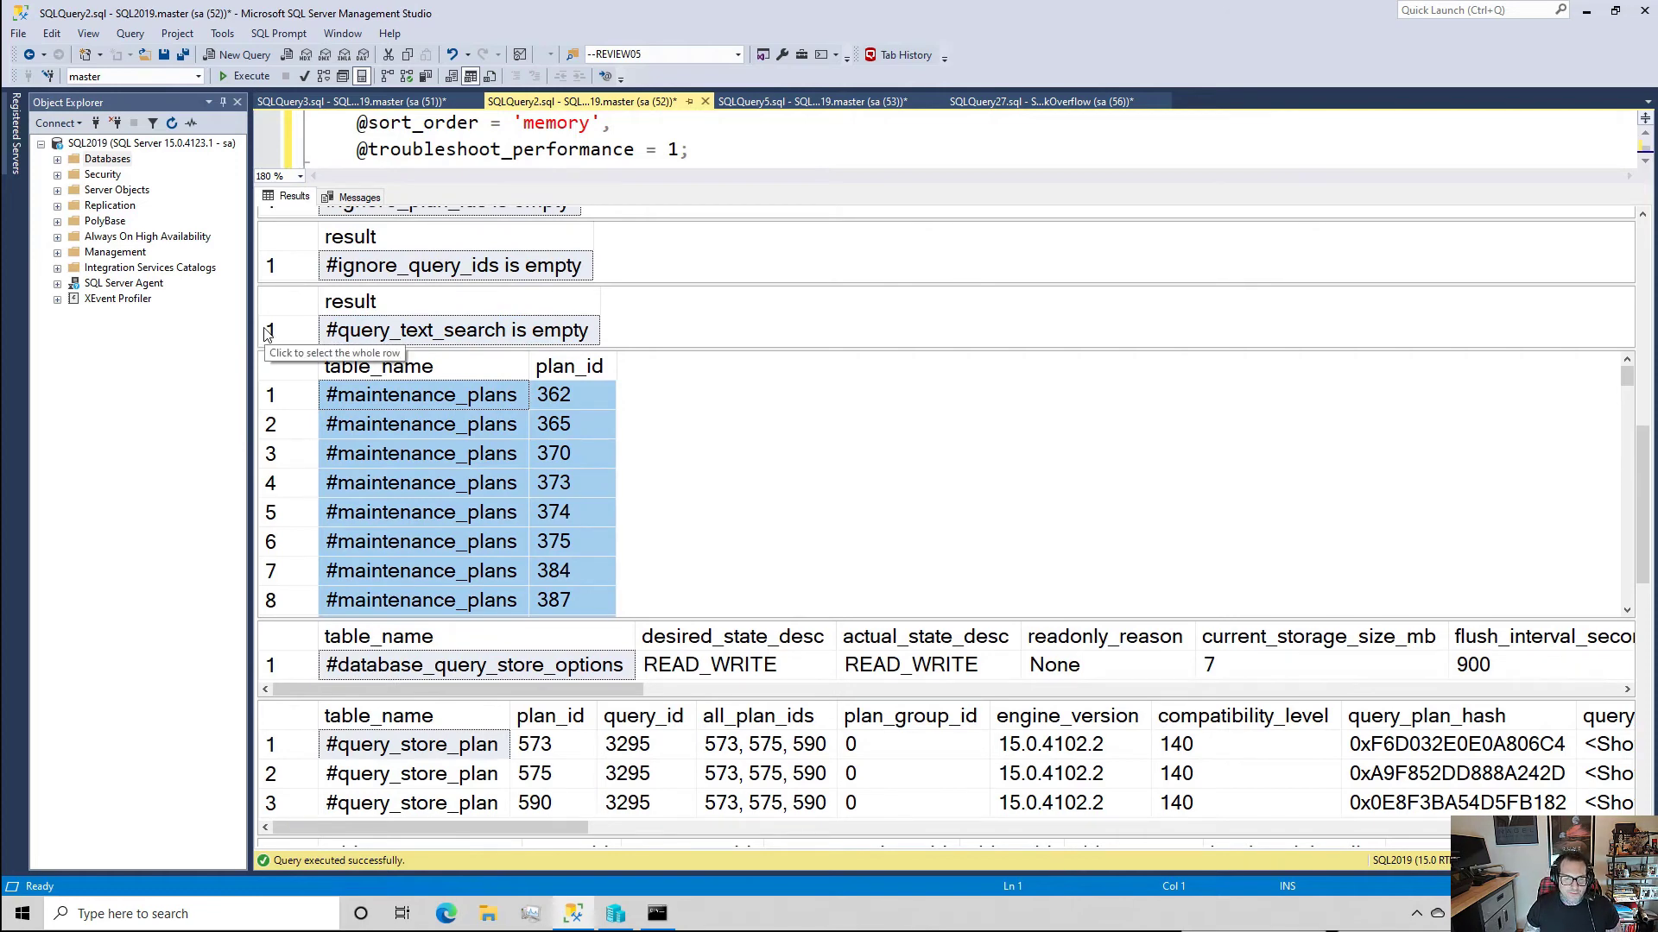
mouse_move(724, 354)
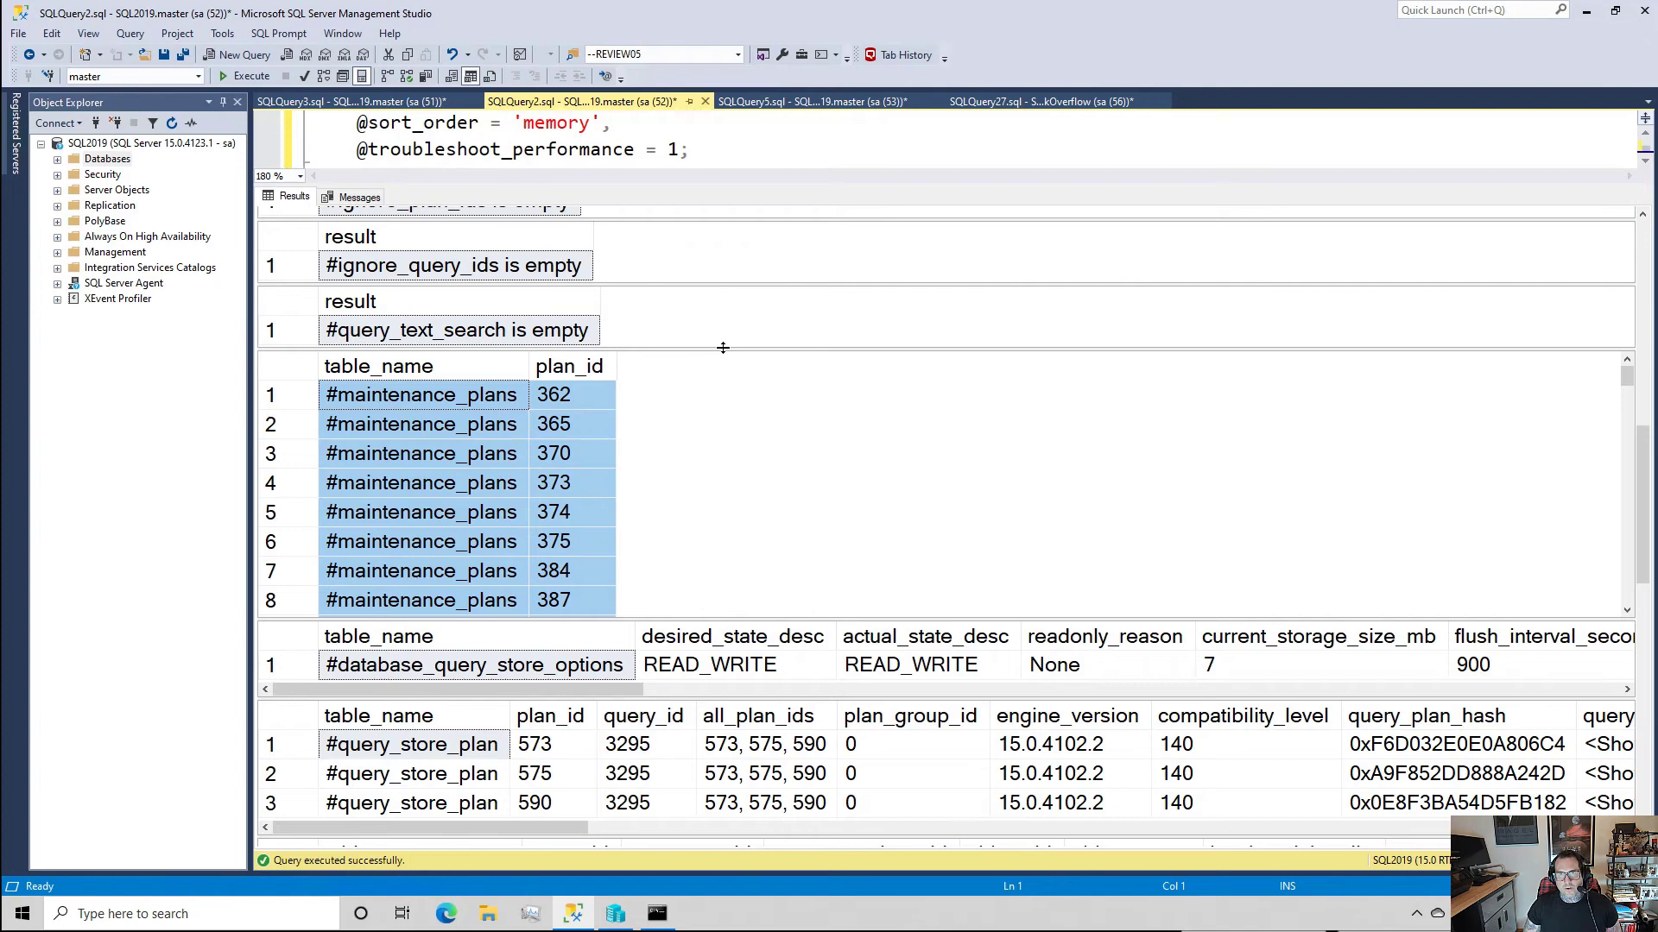
mouse_move(725, 356)
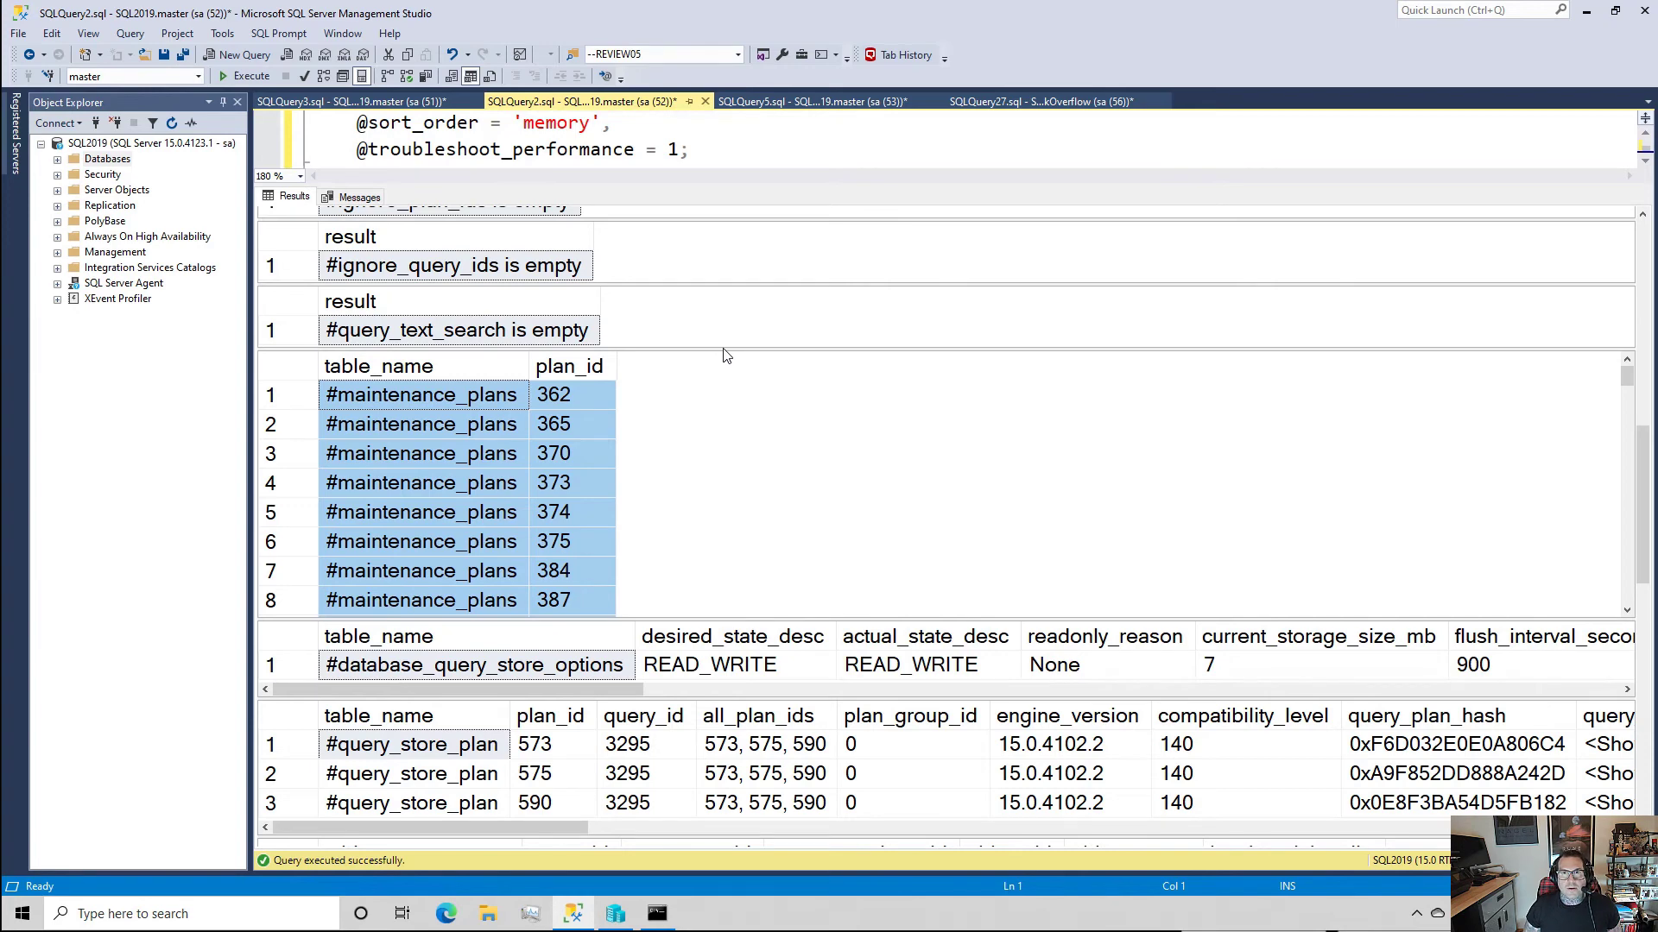
mouse_move(723, 349)
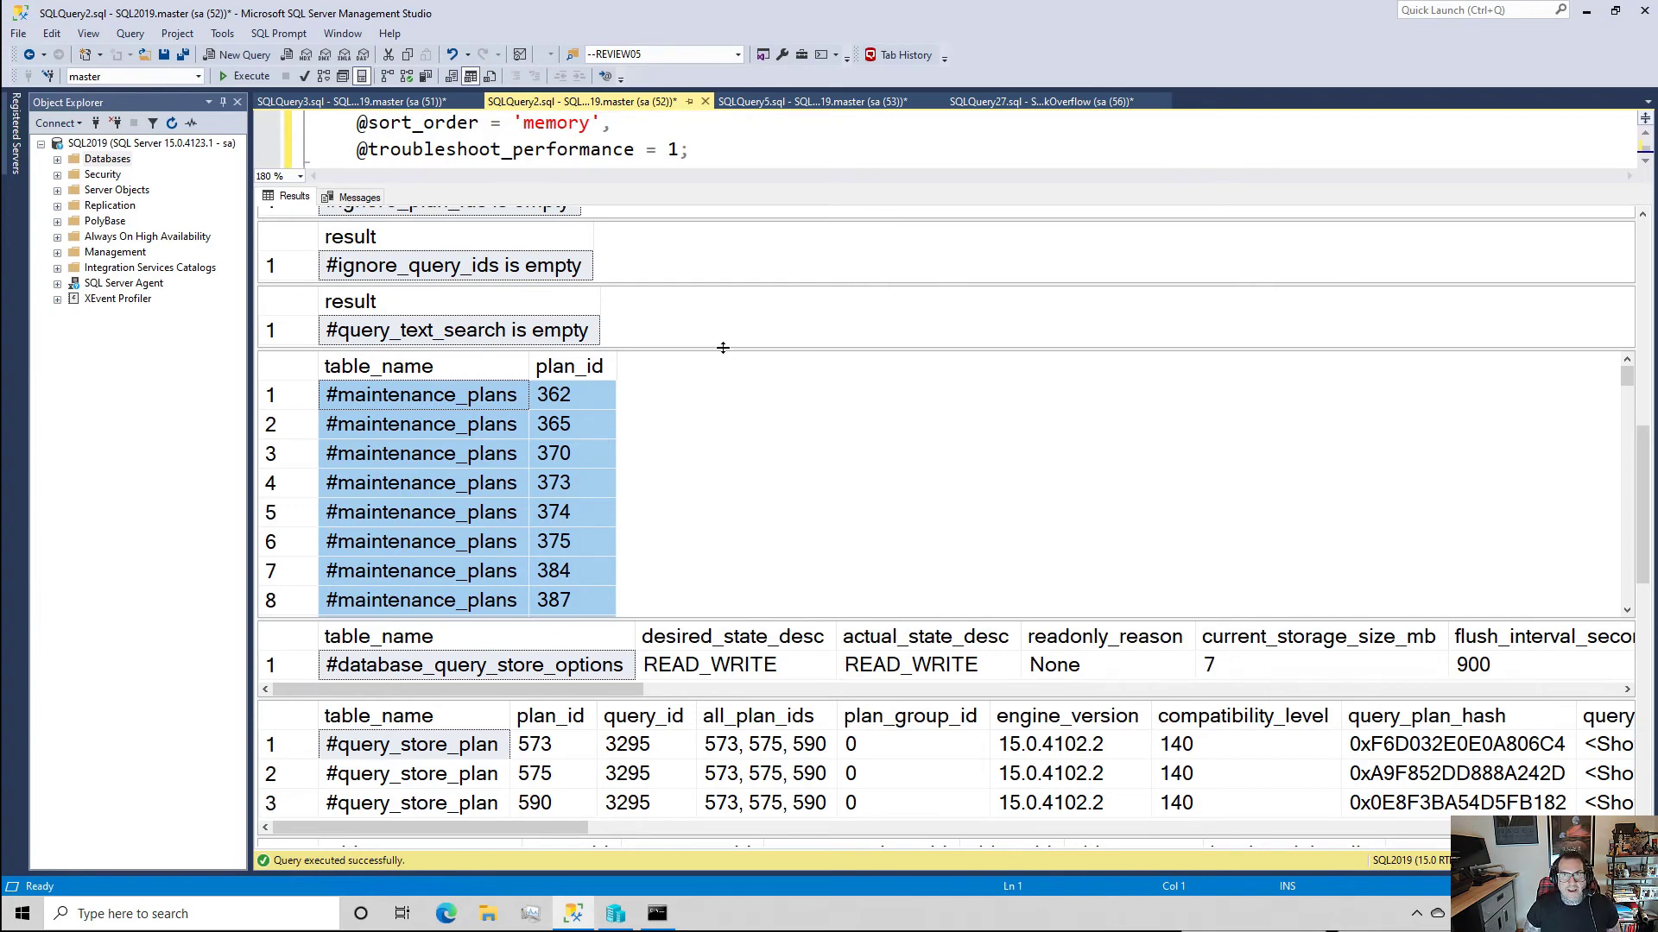
mouse_move(773, 405)
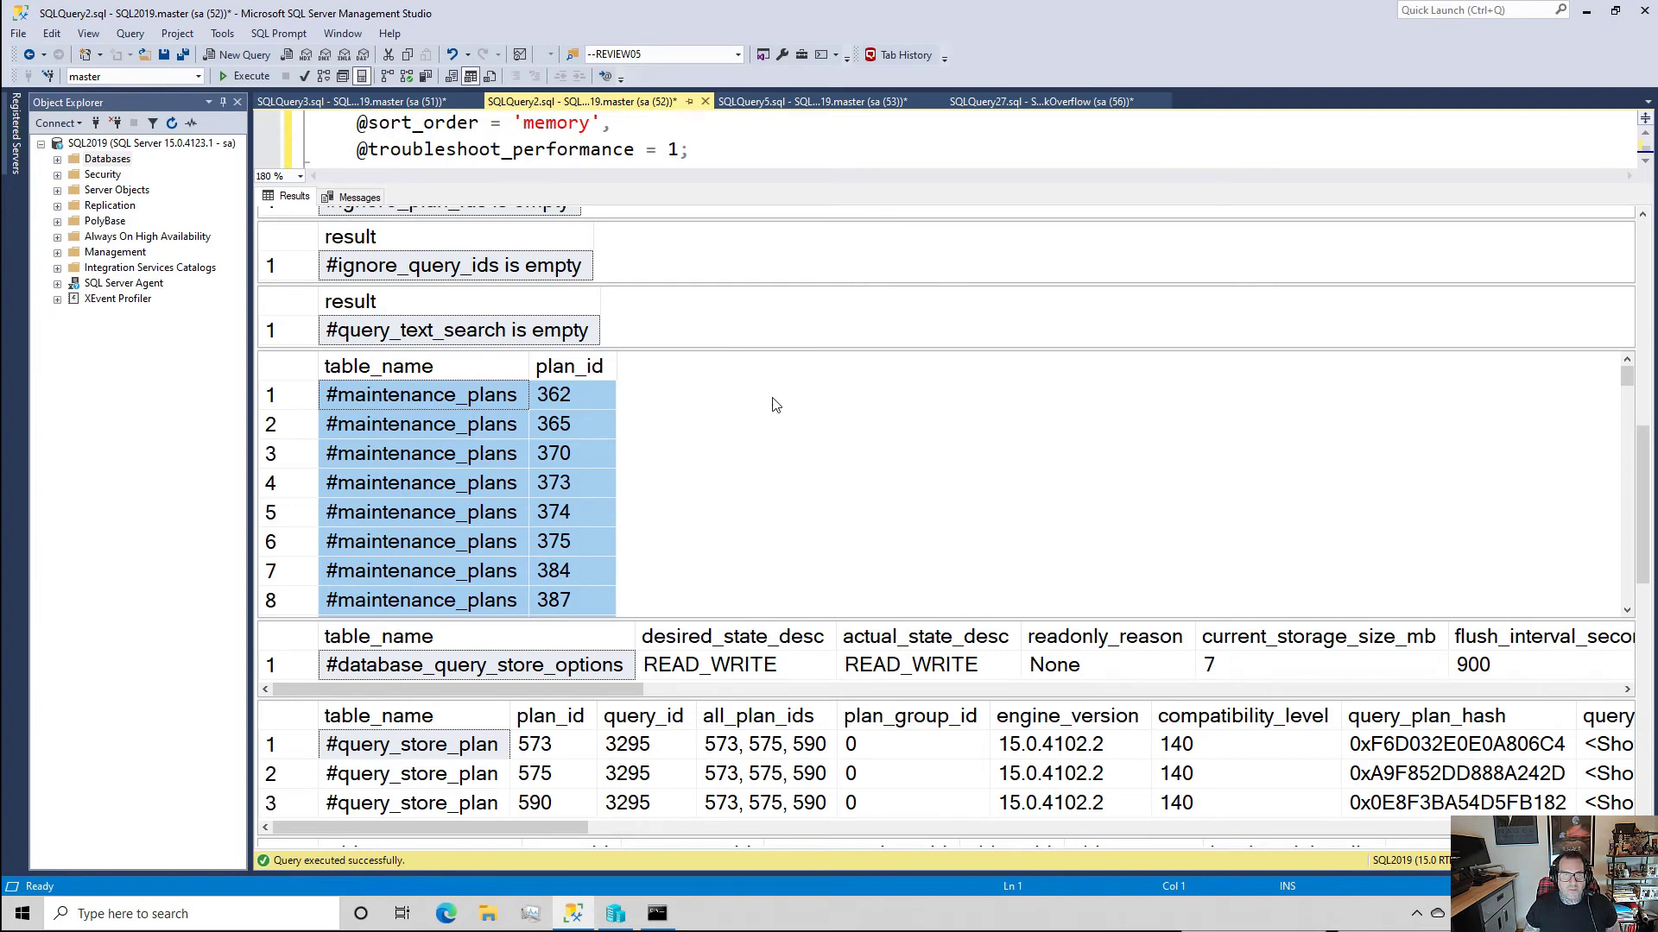
mouse_move(1499, 640)
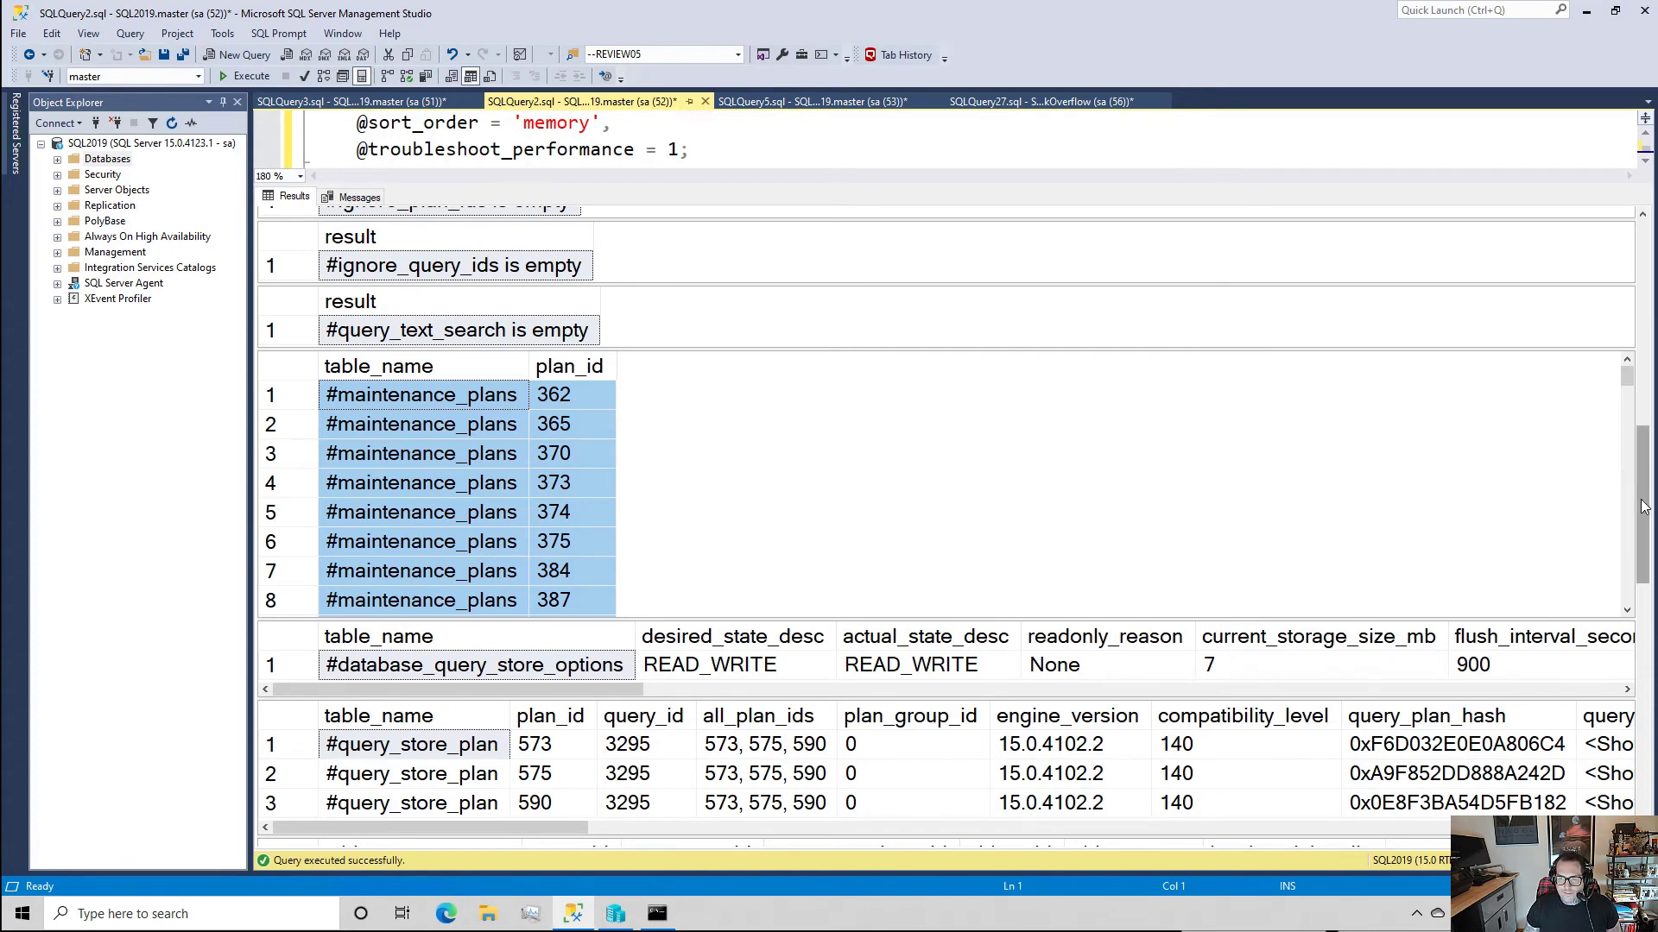
- Scroll through the Query Store plan, text and wait stats grids, noting #dm_exec_query_stats is empty
scroll(down, 3)
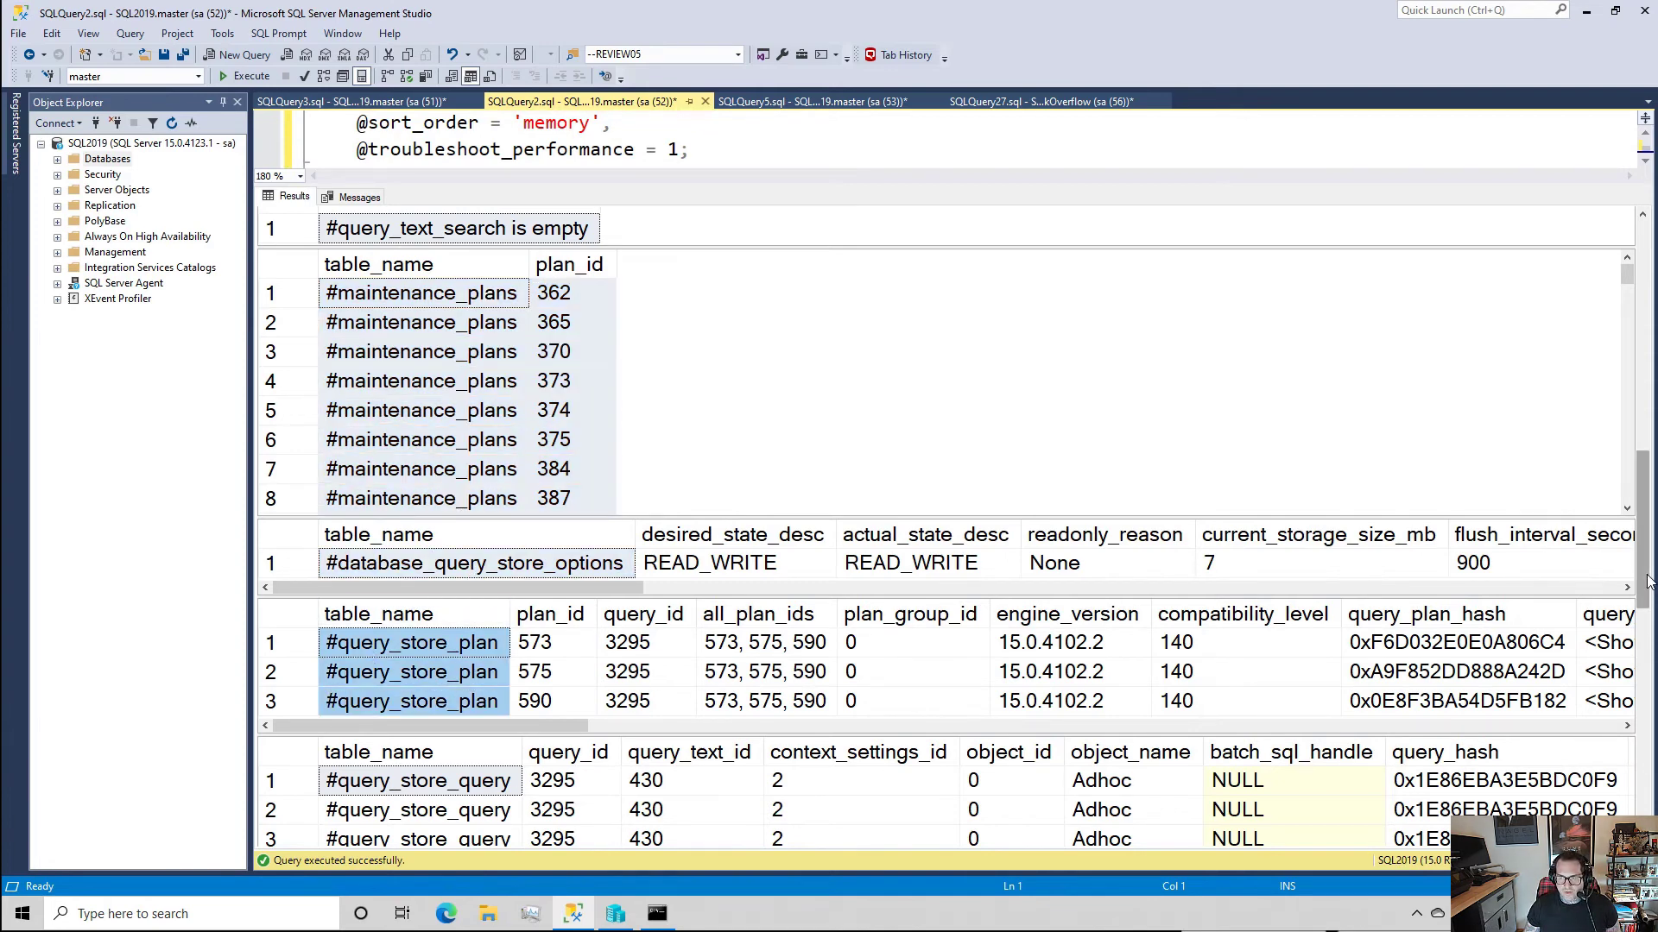
scroll(down, 3)
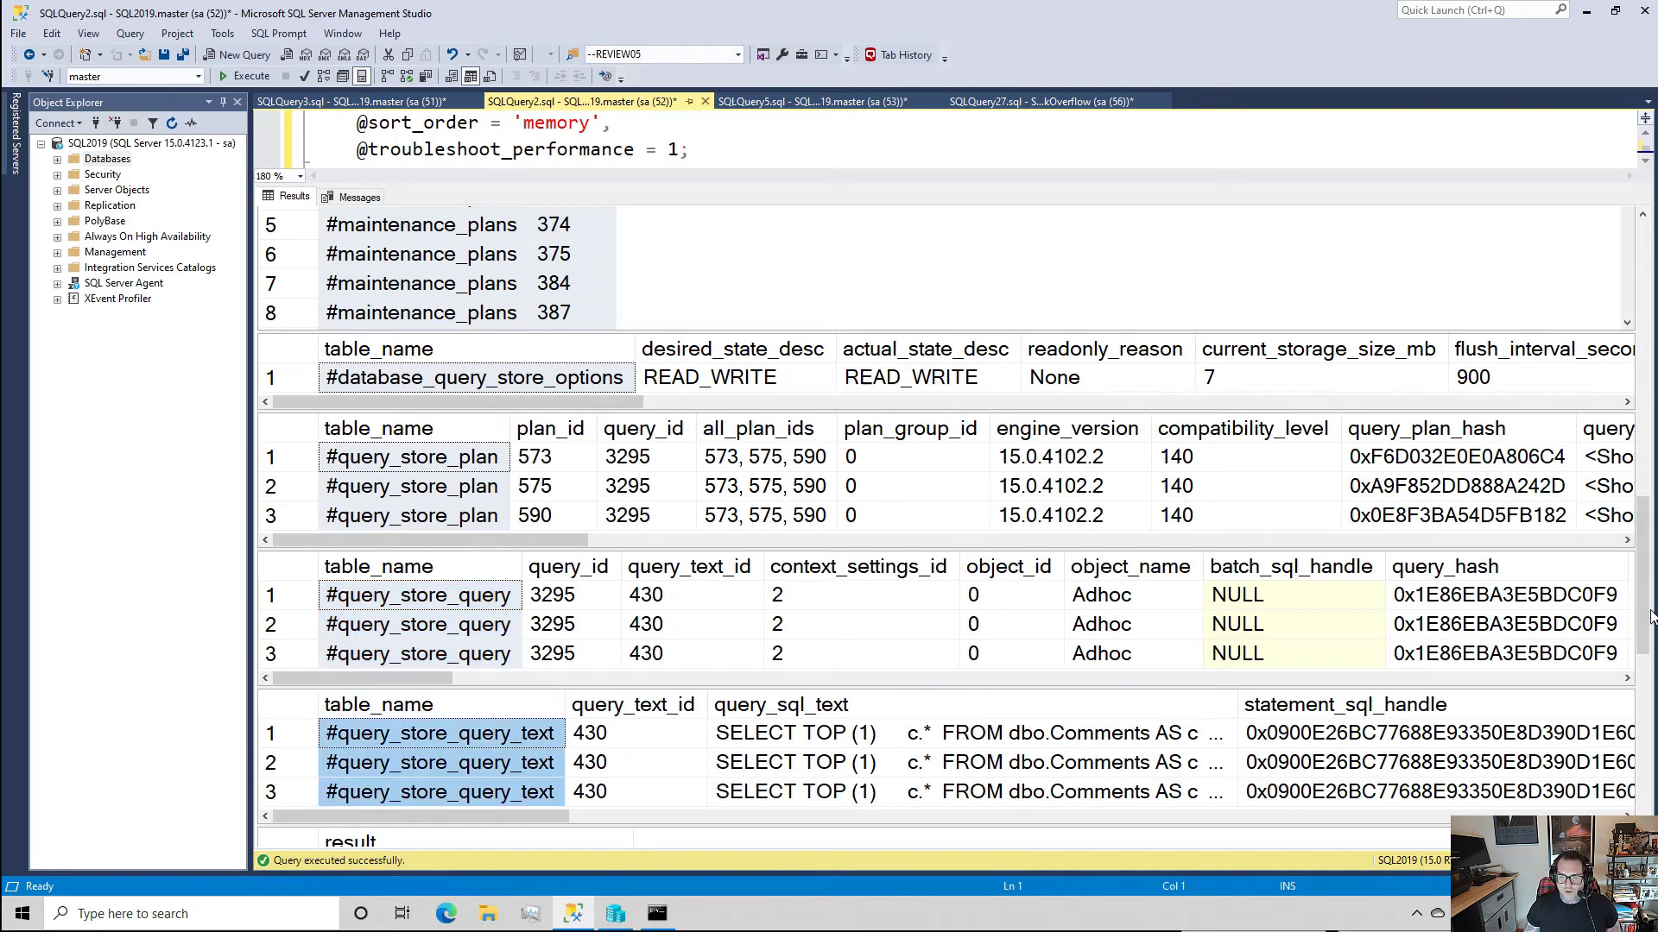
scroll(down, 3)
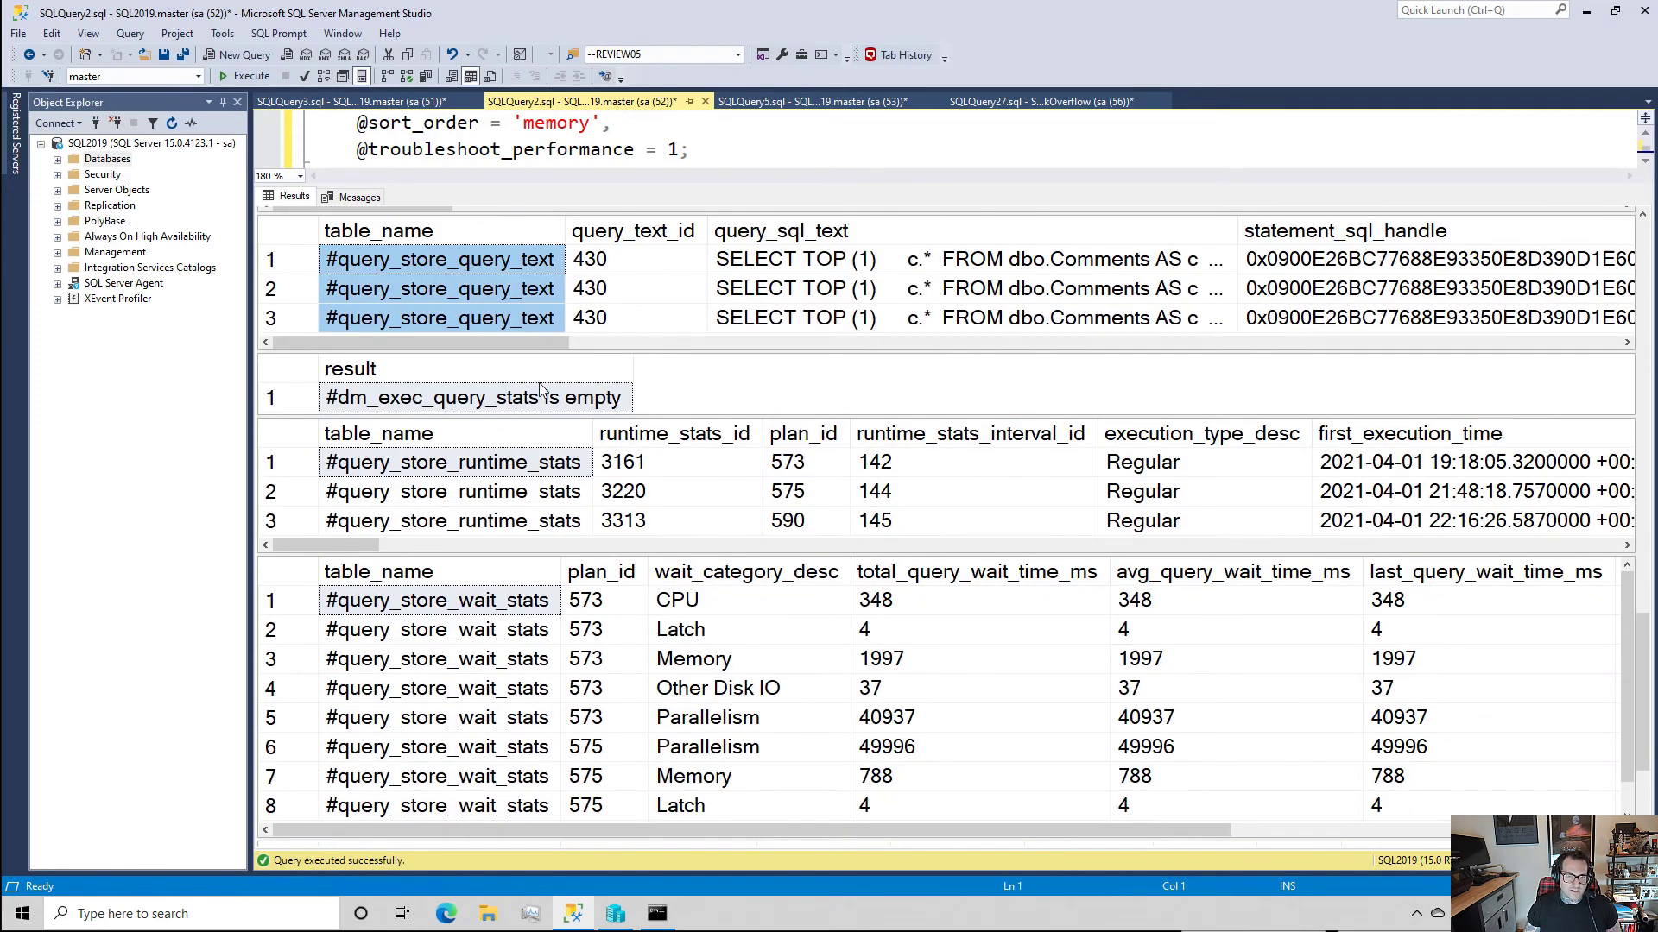
click(475, 396)
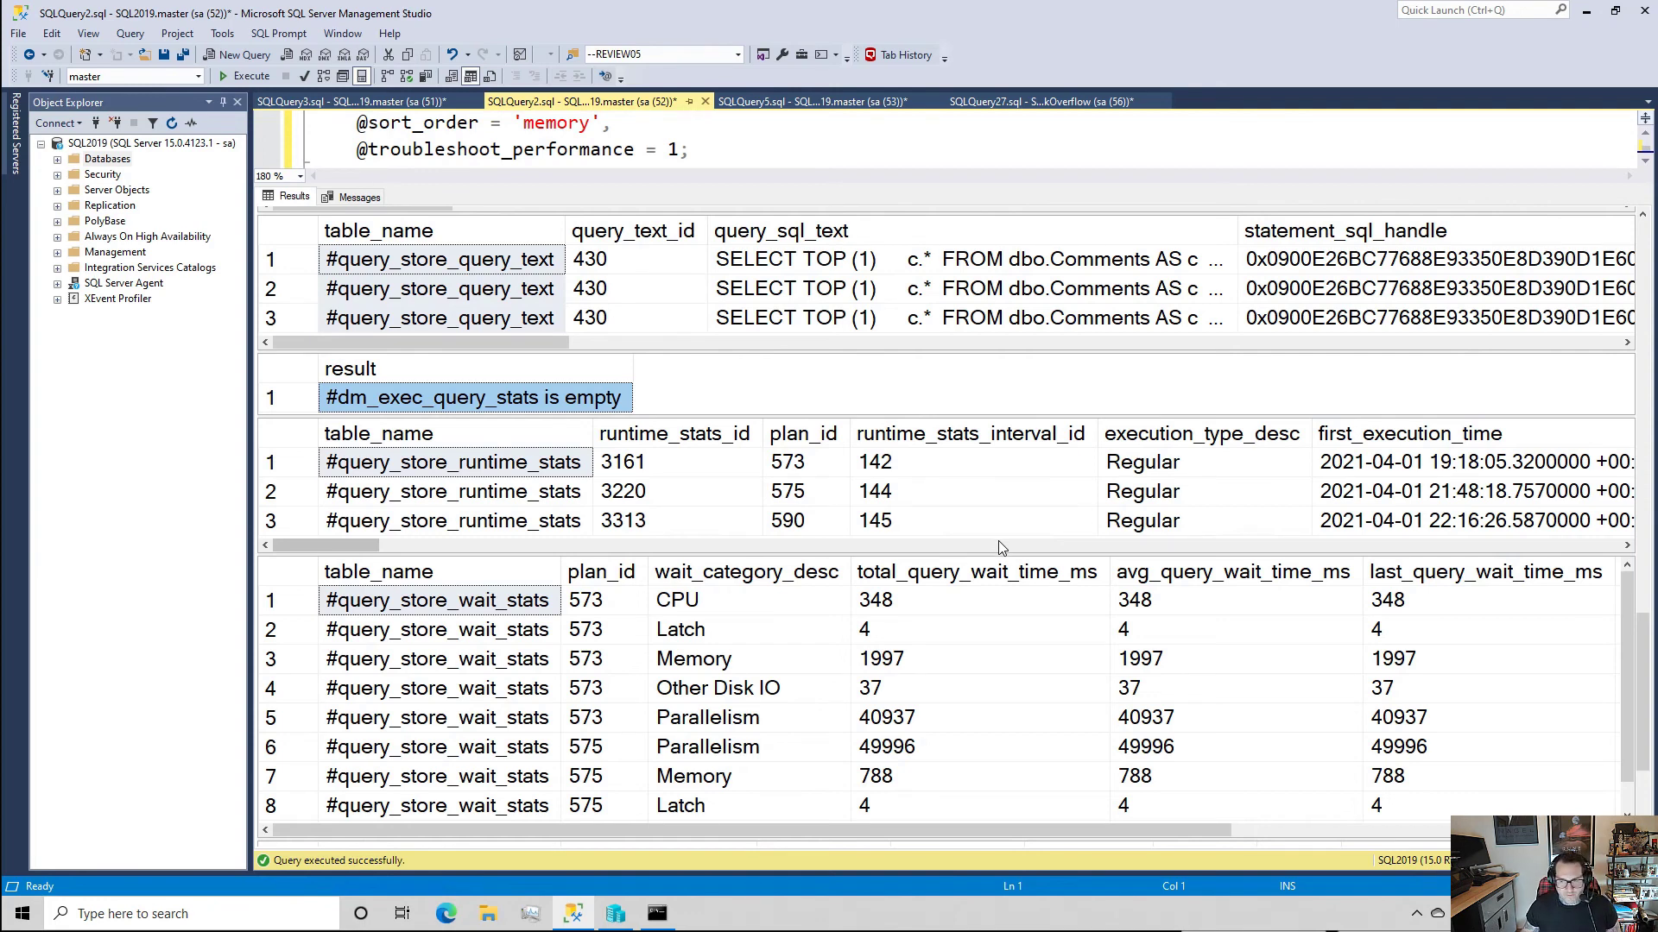
mouse_move(306, 444)
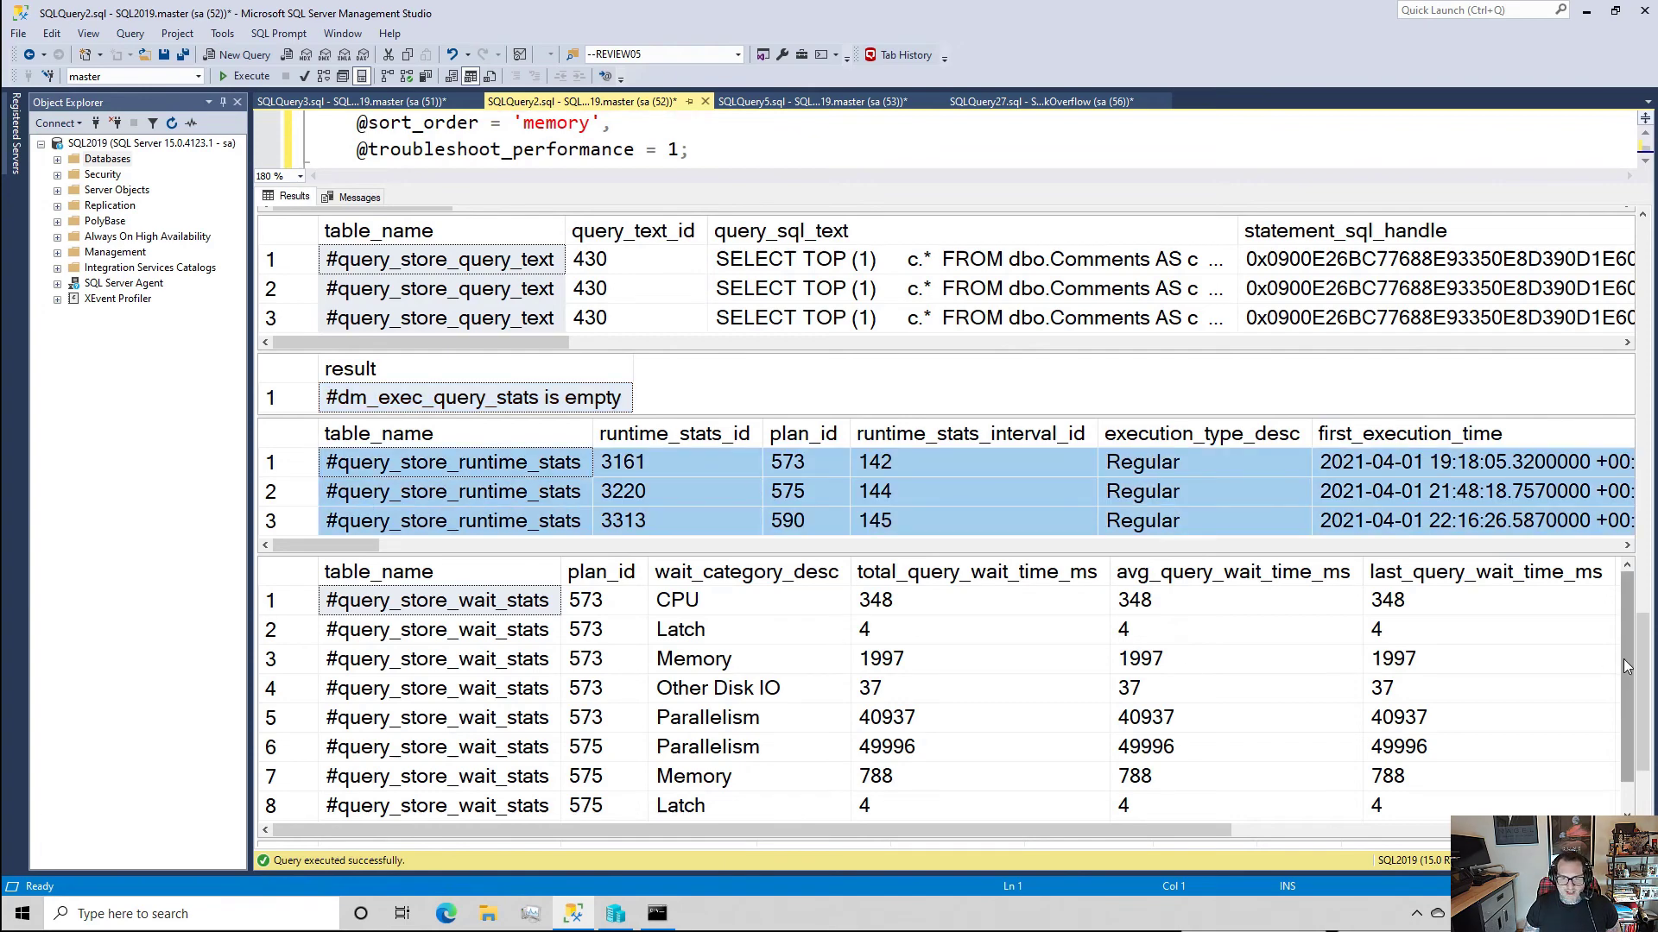
scroll(down, 3)
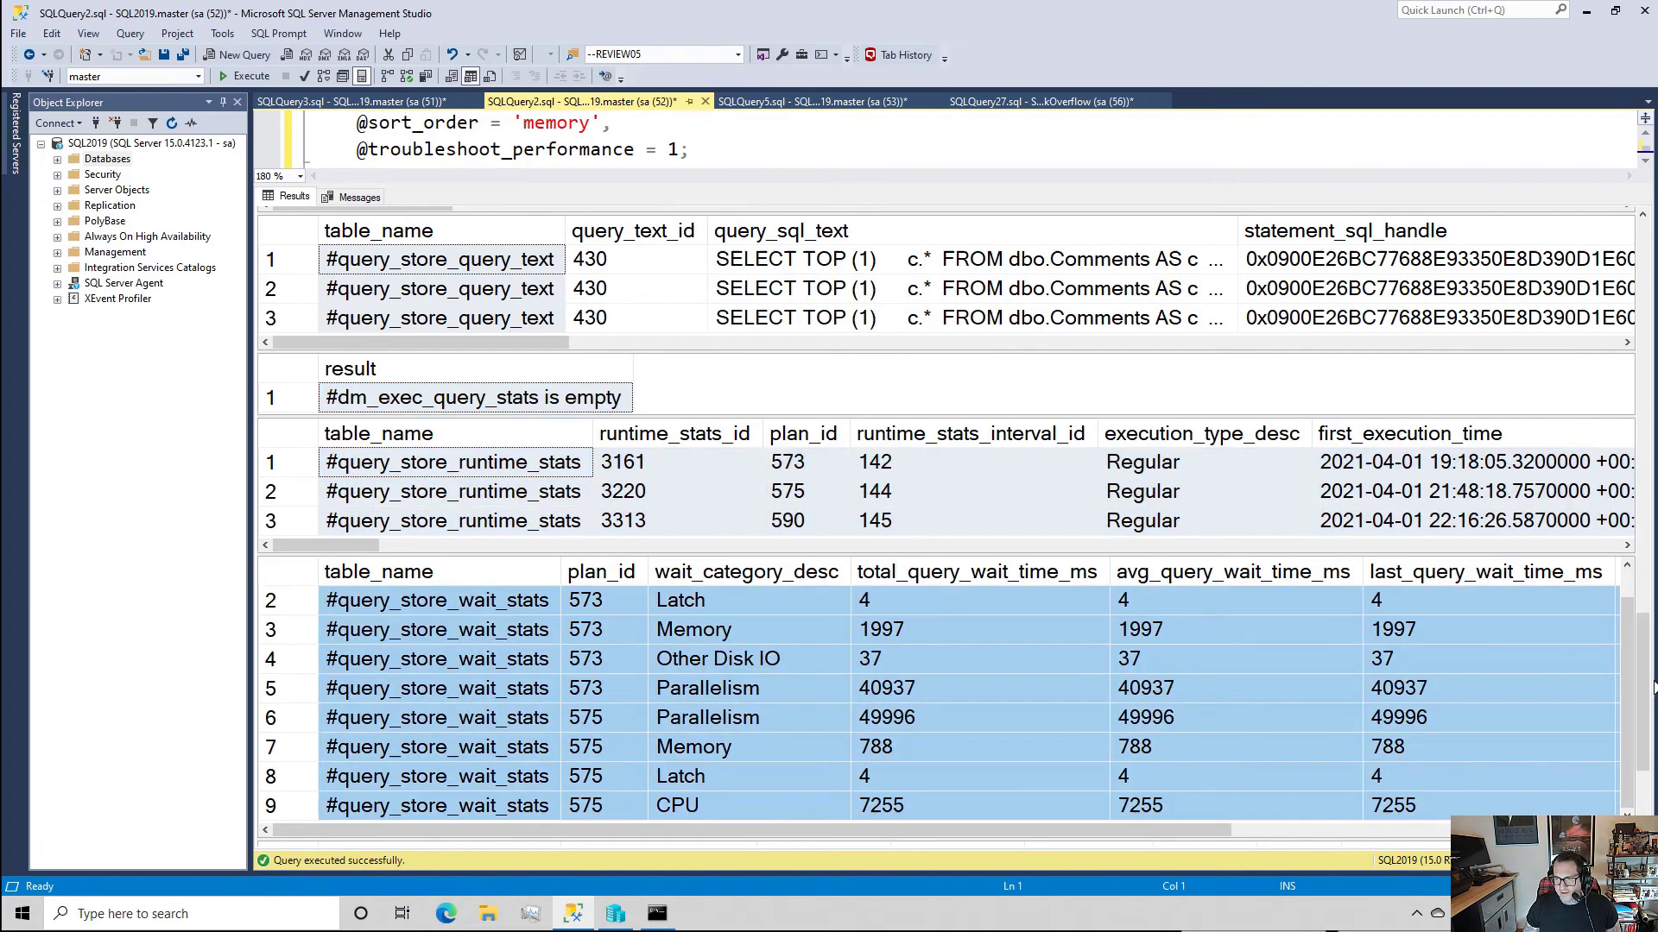
scroll(down, 3)
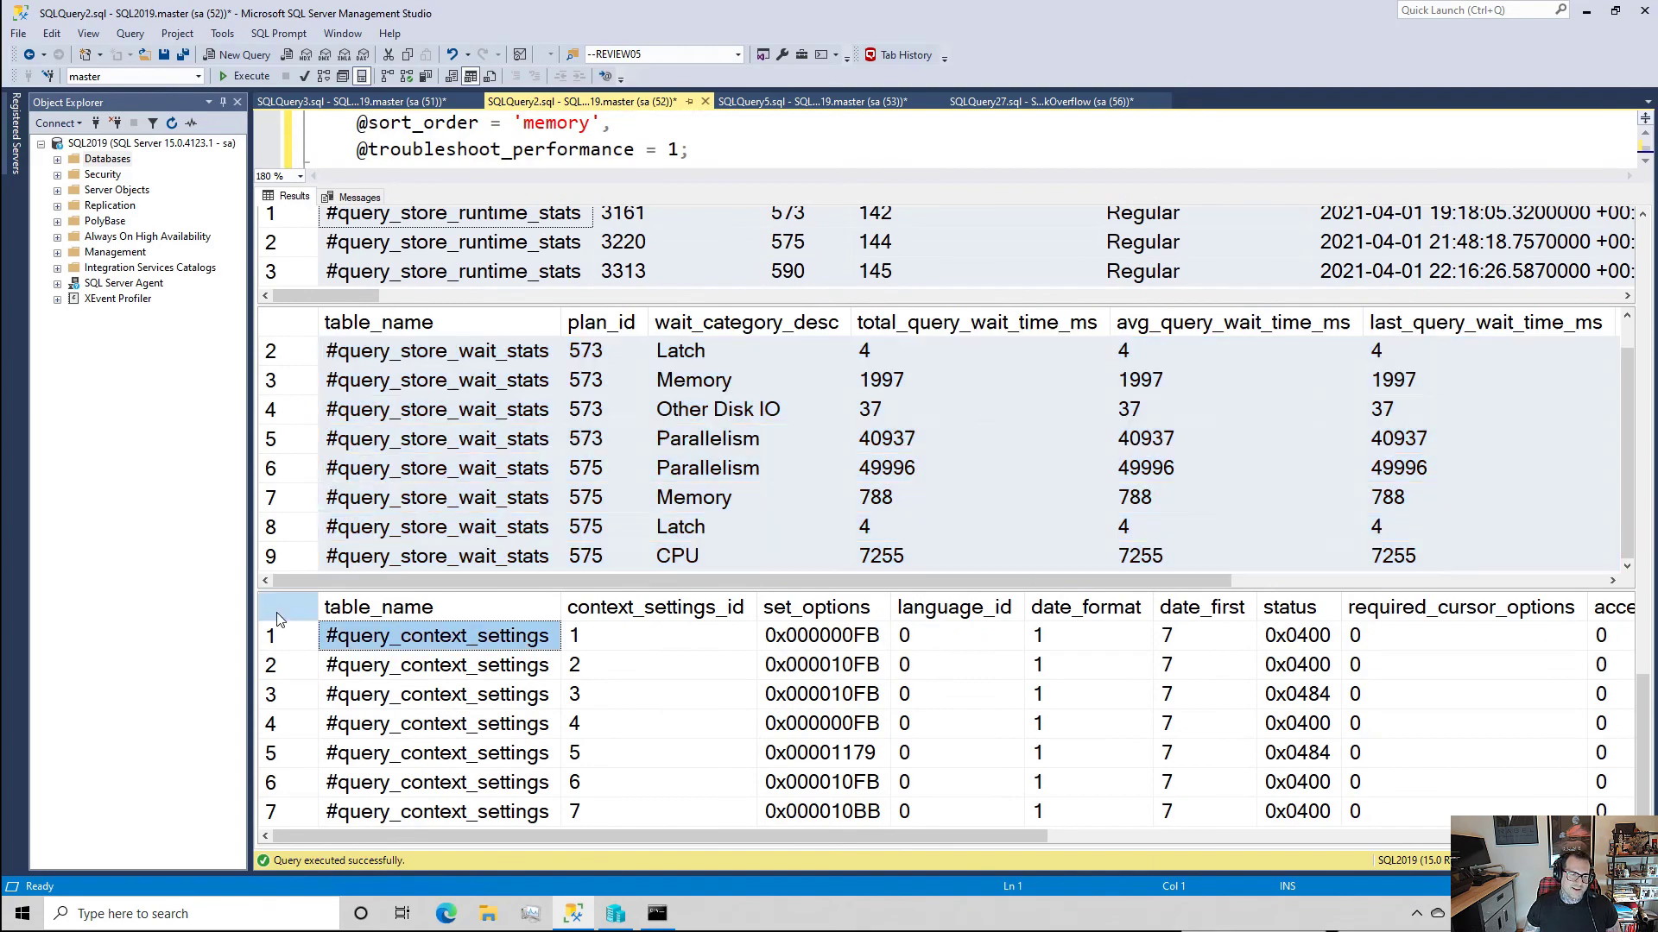
click(821, 752)
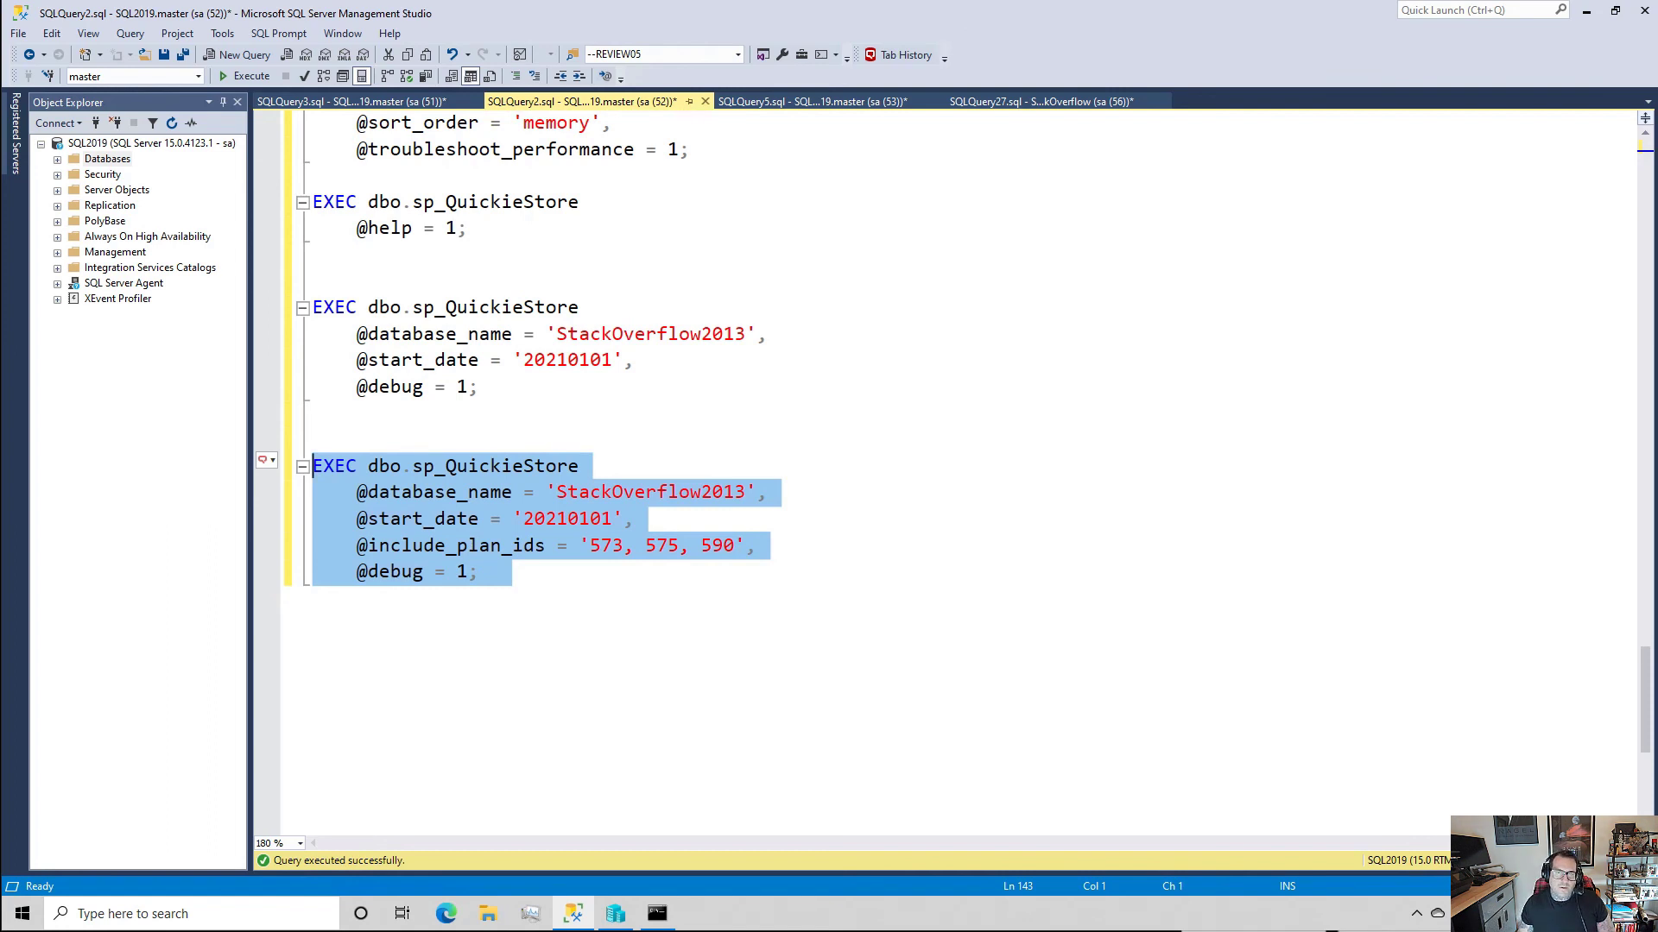
mouse_move(872, 382)
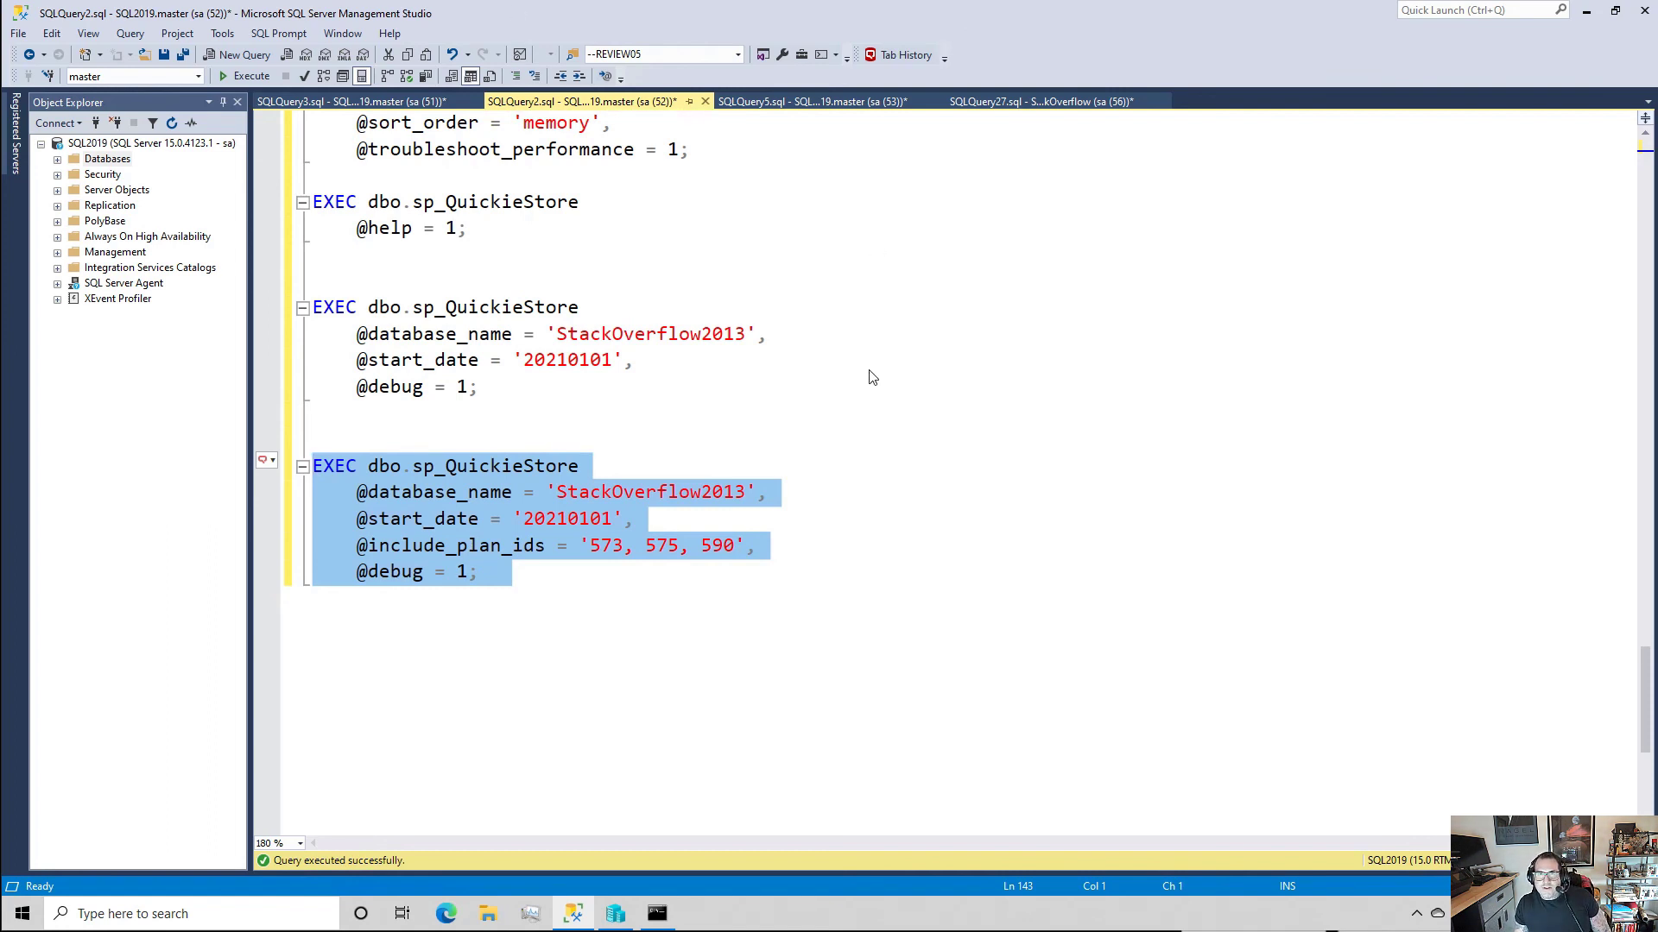
mouse_move(1094, 292)
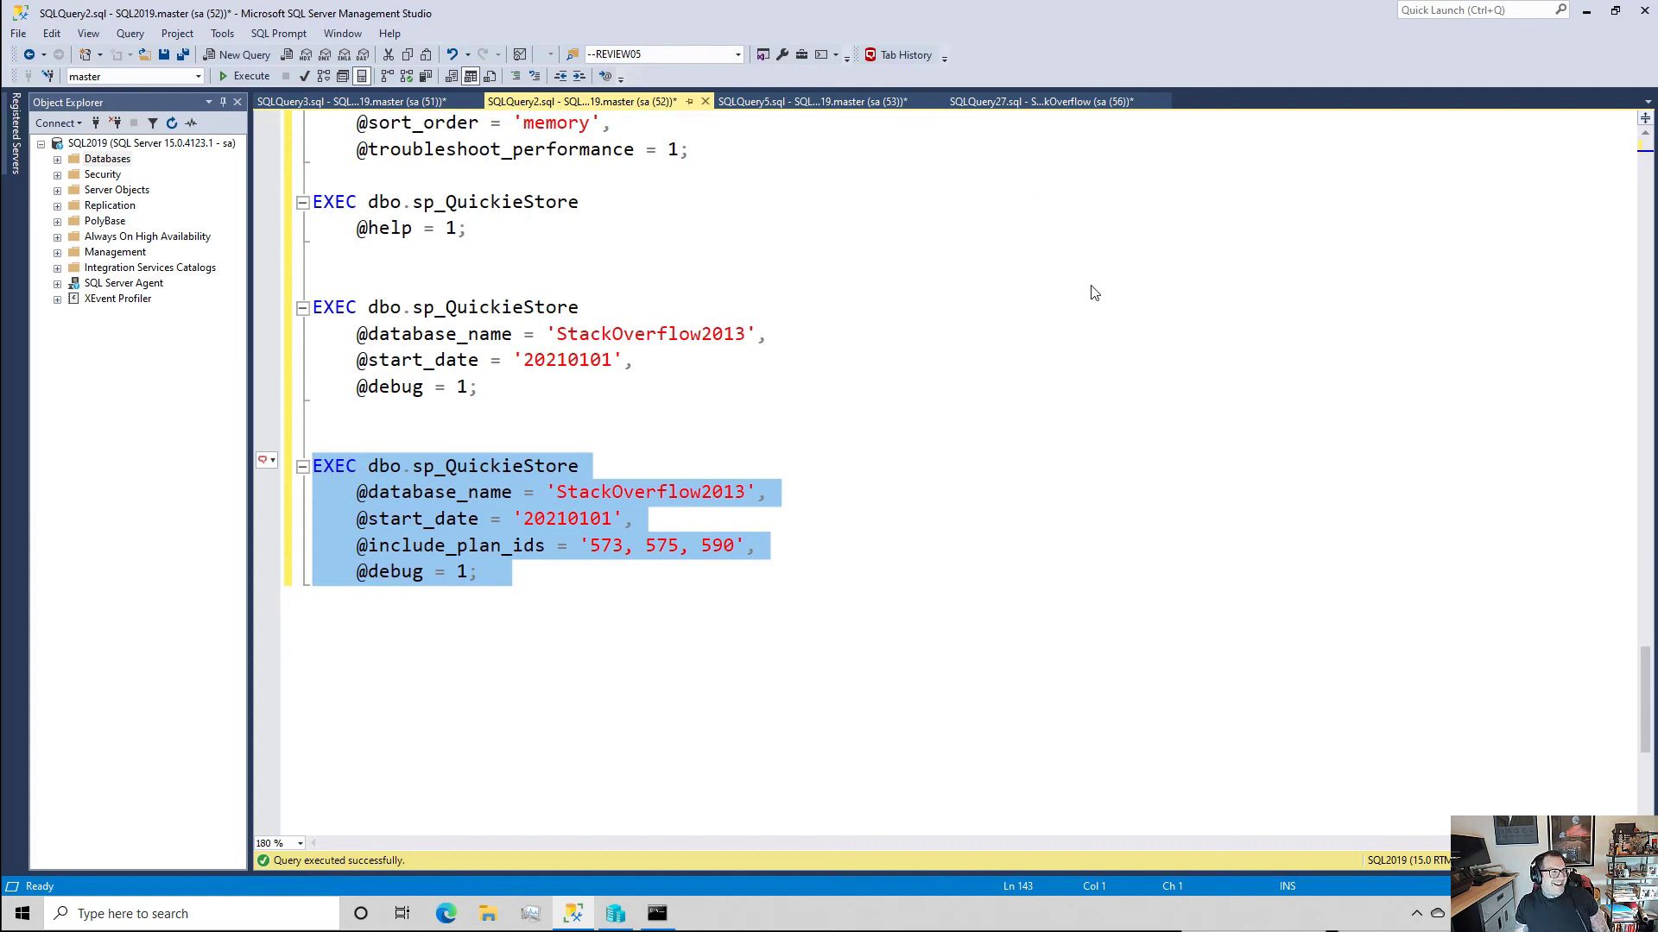